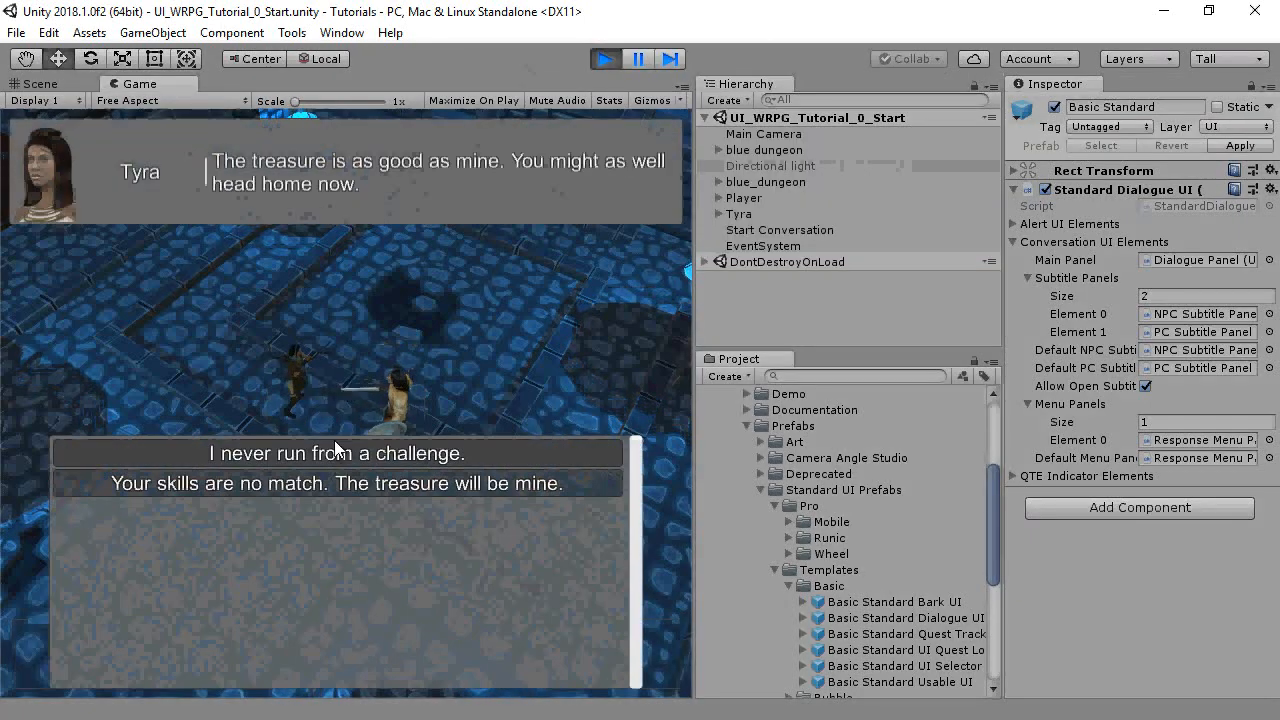
Exit Play mode to end the running conversation playtest.
click(338, 452)
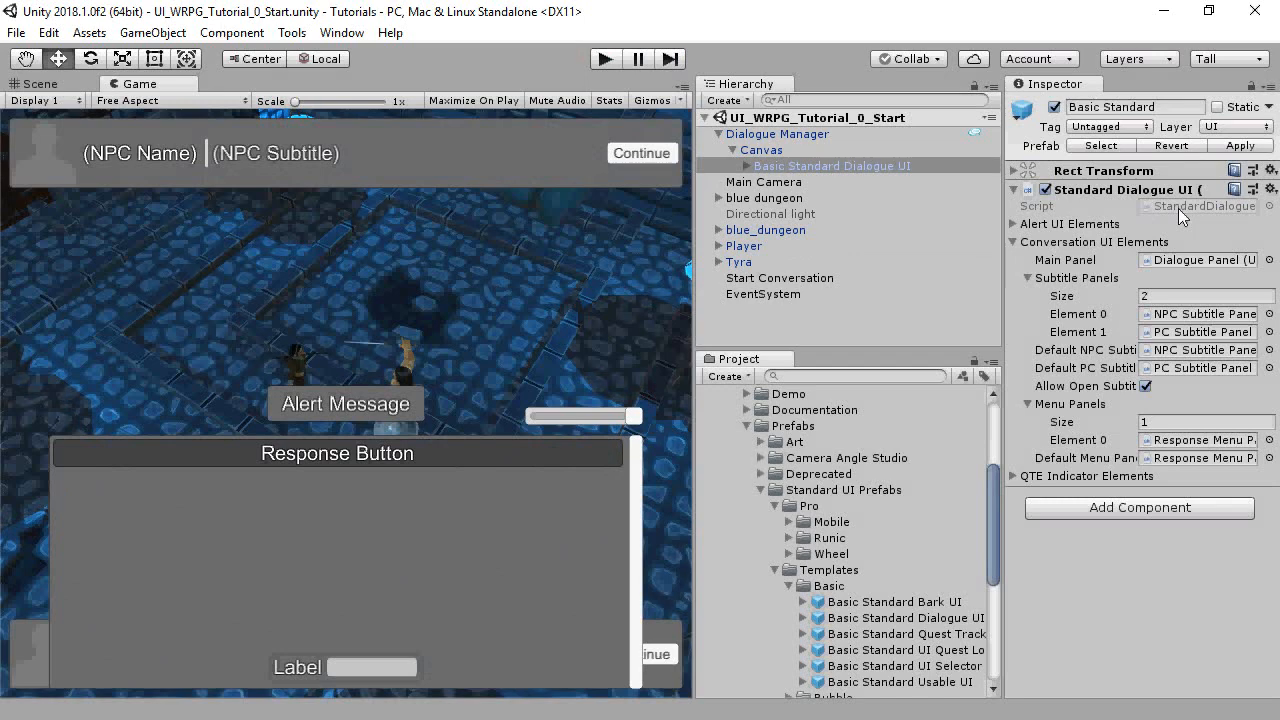
mouse_move(1110, 288)
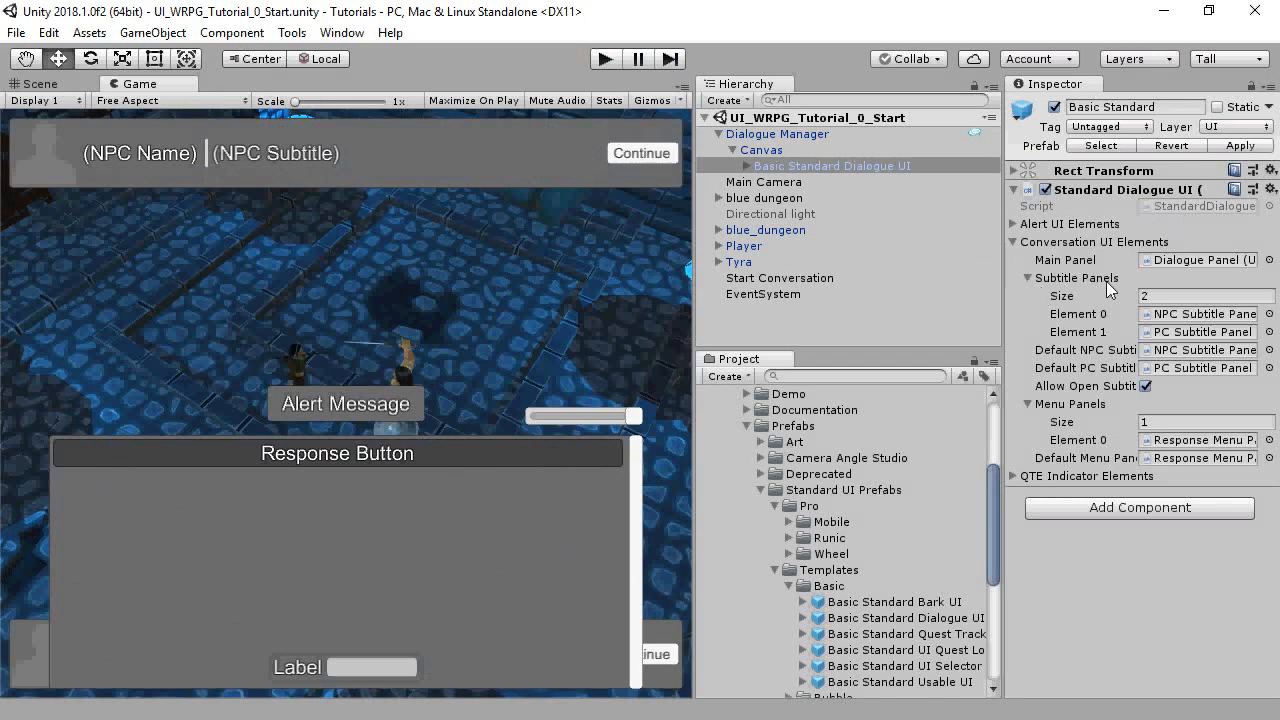
mouse_move(1135, 453)
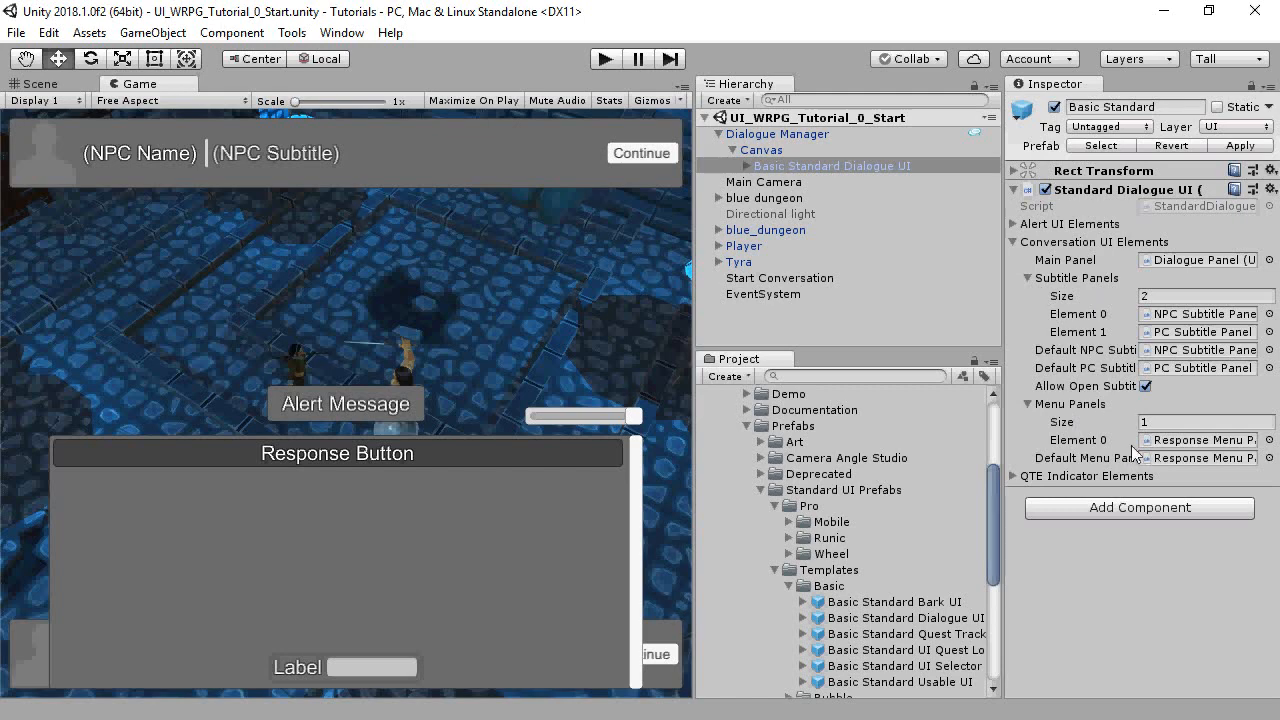
Inspect the NPC Subtitle Panel and Response Menu Panel, then delete Basic Standard Dialogue UI.
click(718, 165)
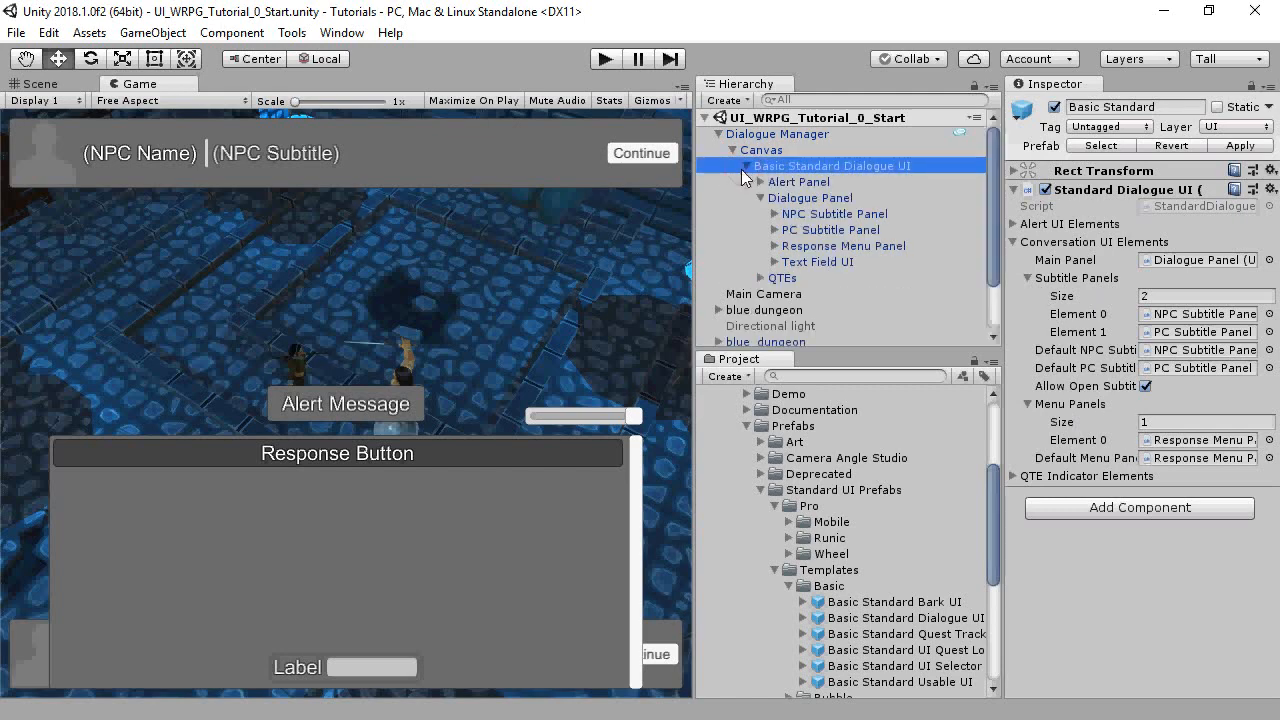
click(834, 213)
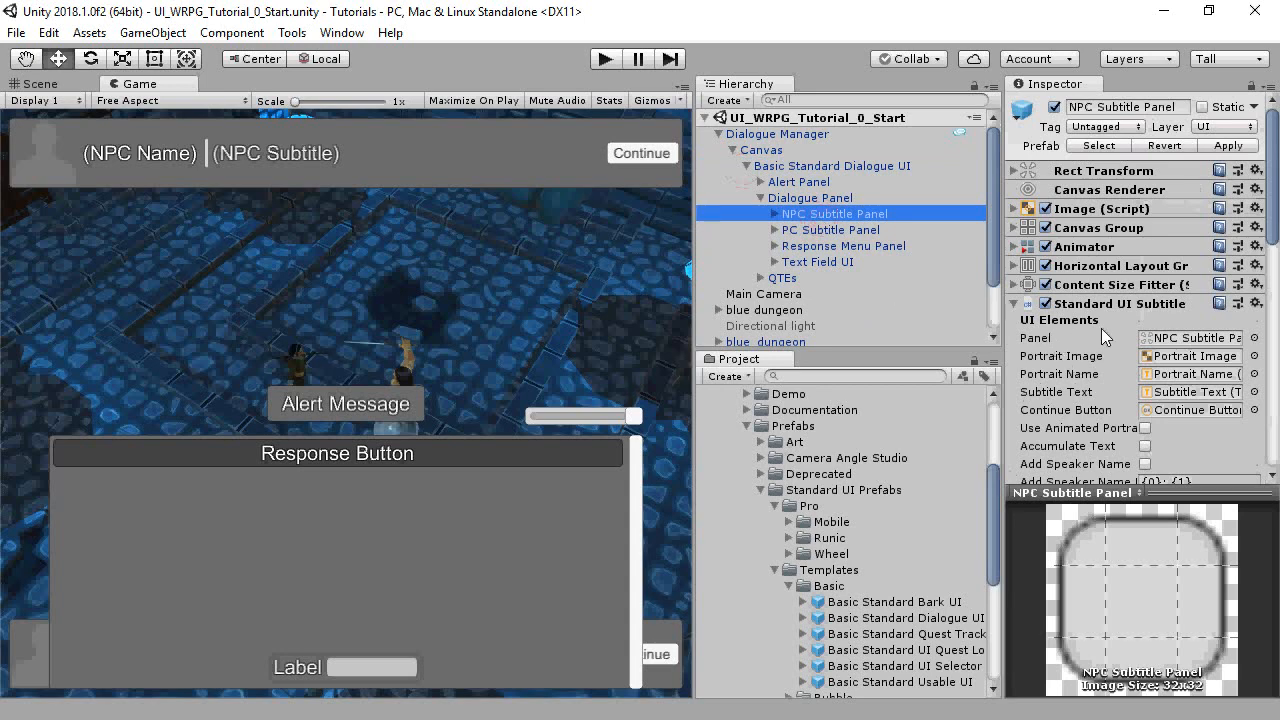
mouse_move(1265, 207)
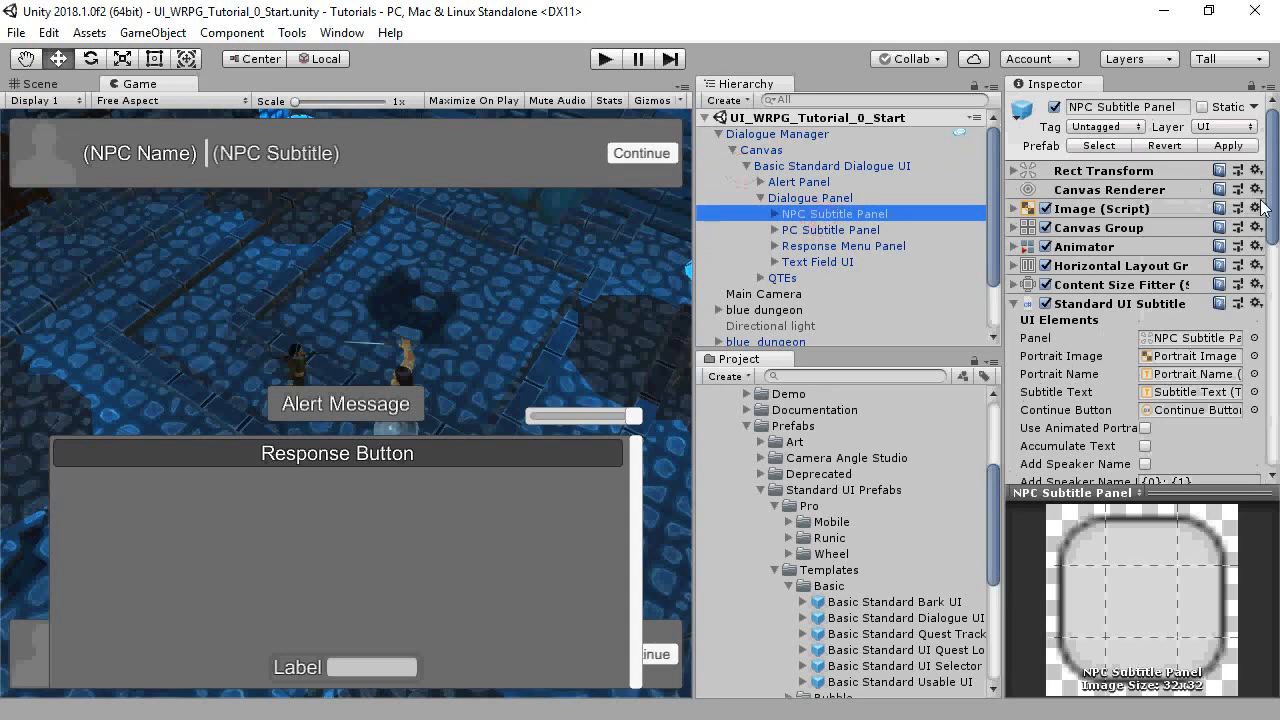
scroll(down, 3)
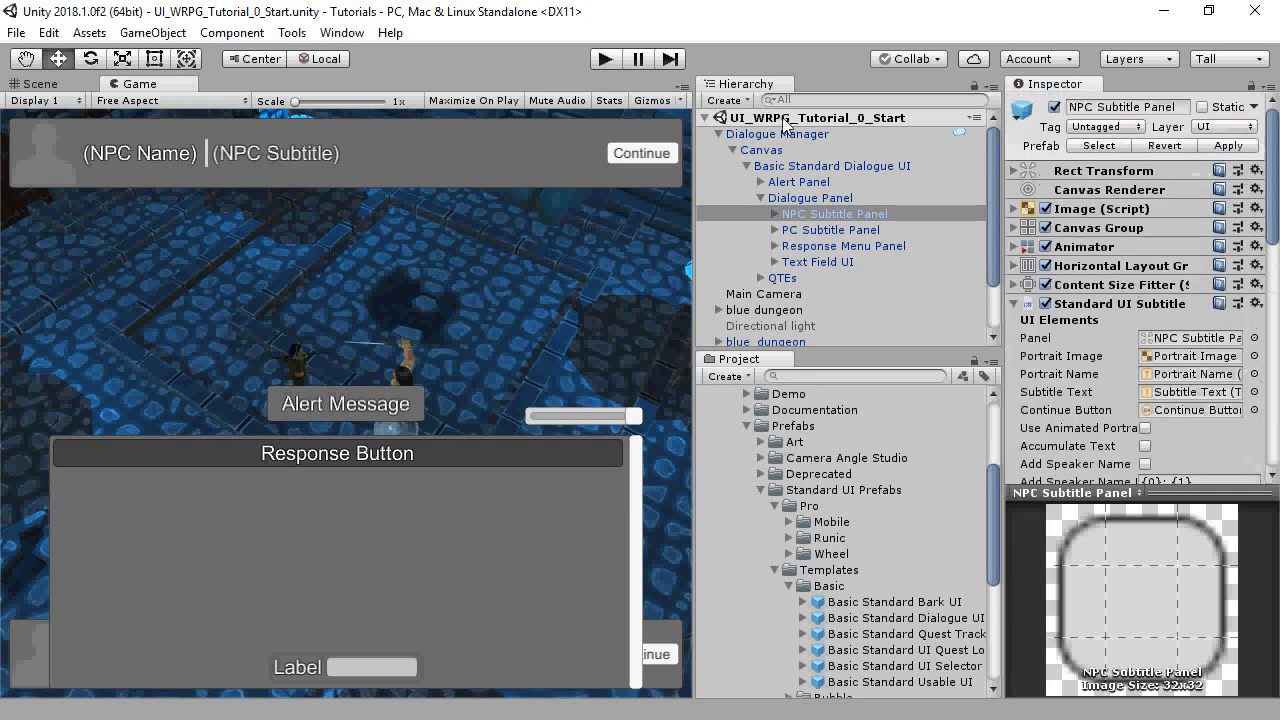
click(843, 245)
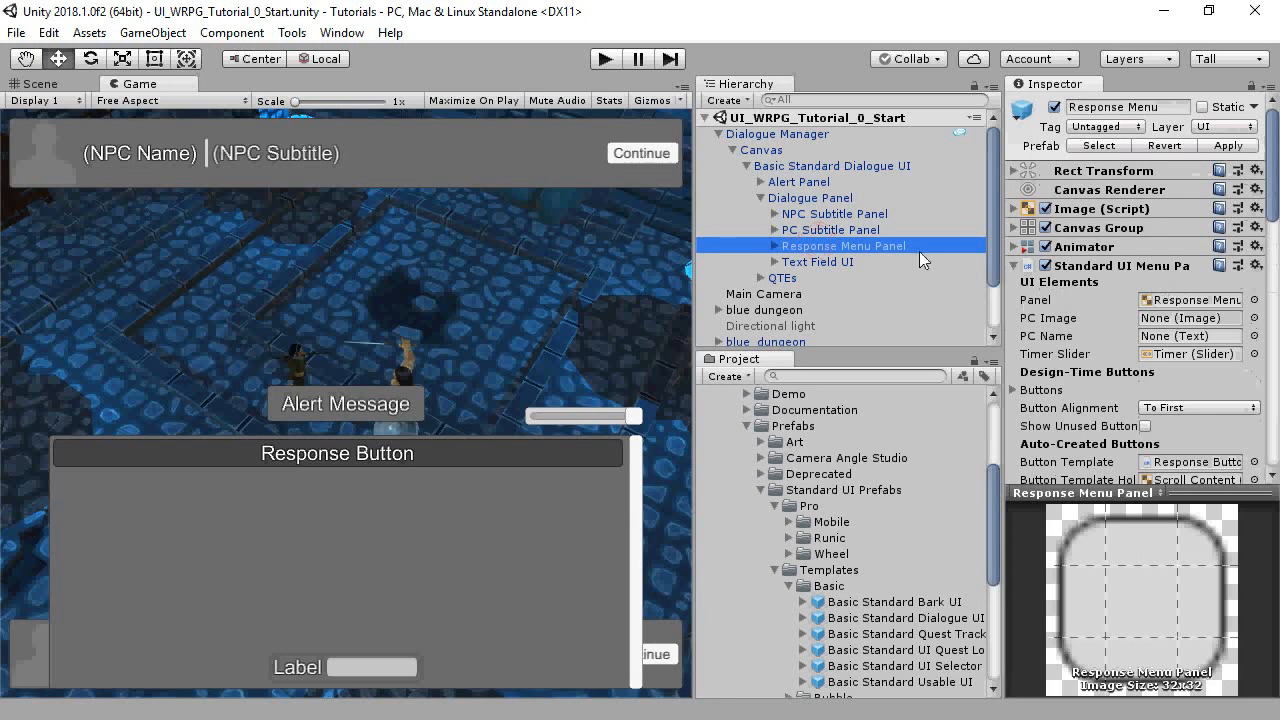
click(744, 150)
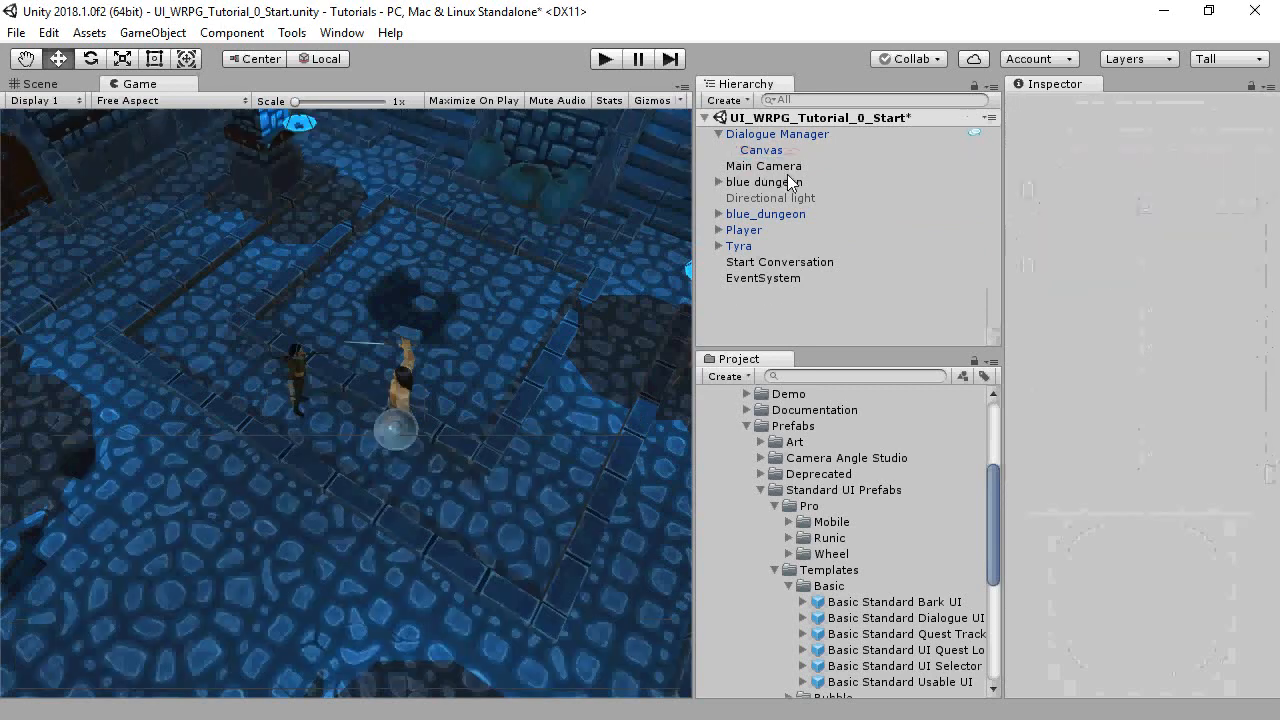
mouse_move(830, 558)
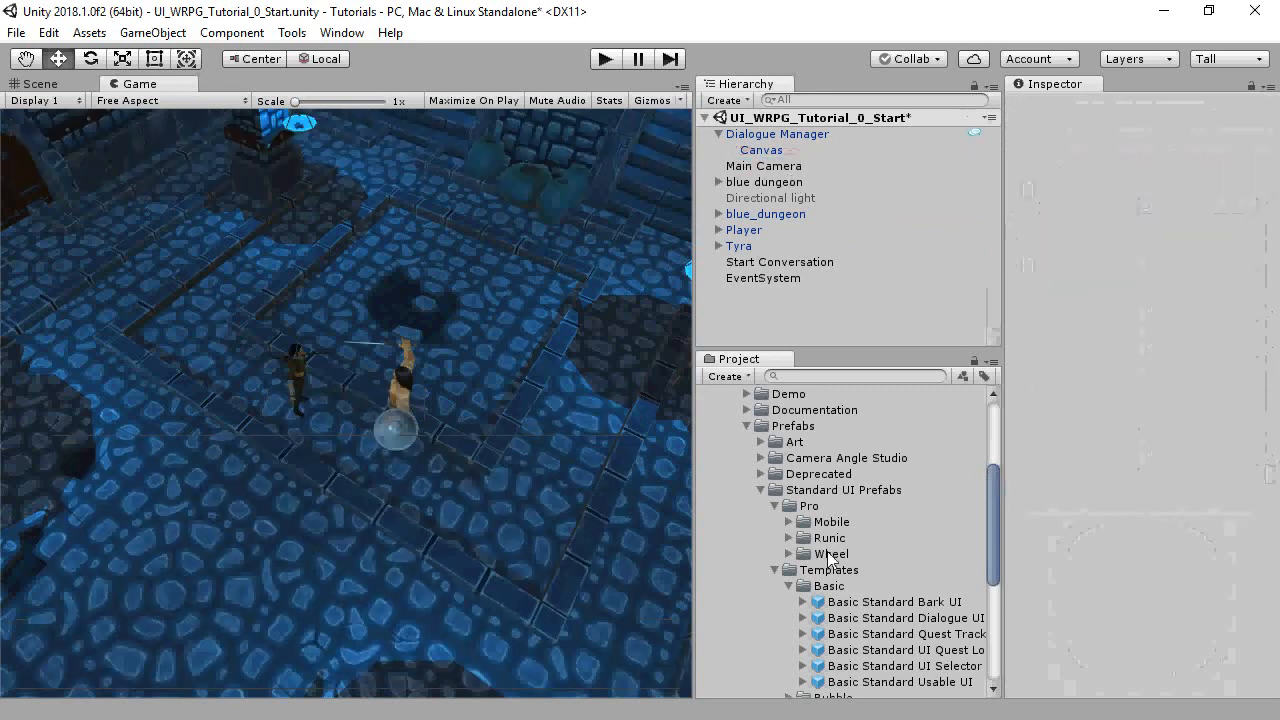
Assign the Focus Template prefab as the Dialogue Manager's Dialogue UI and start a playtest.
scroll(down, 3)
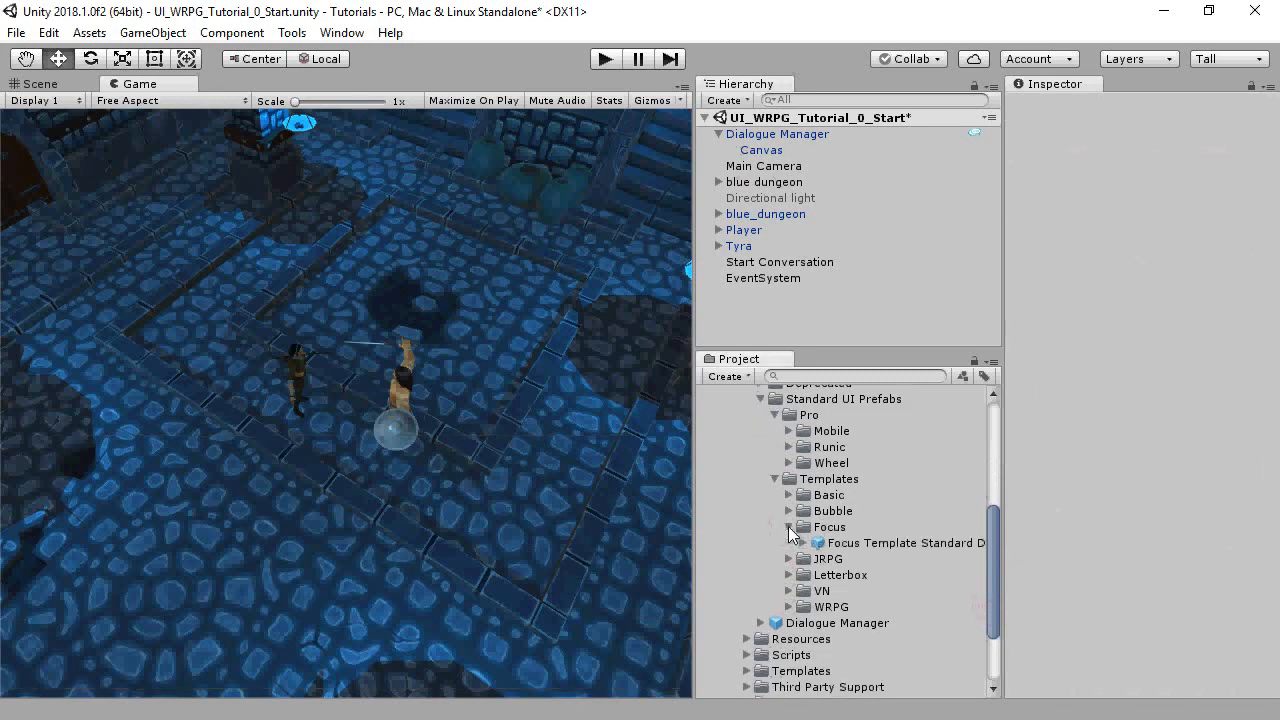
click(777, 133)
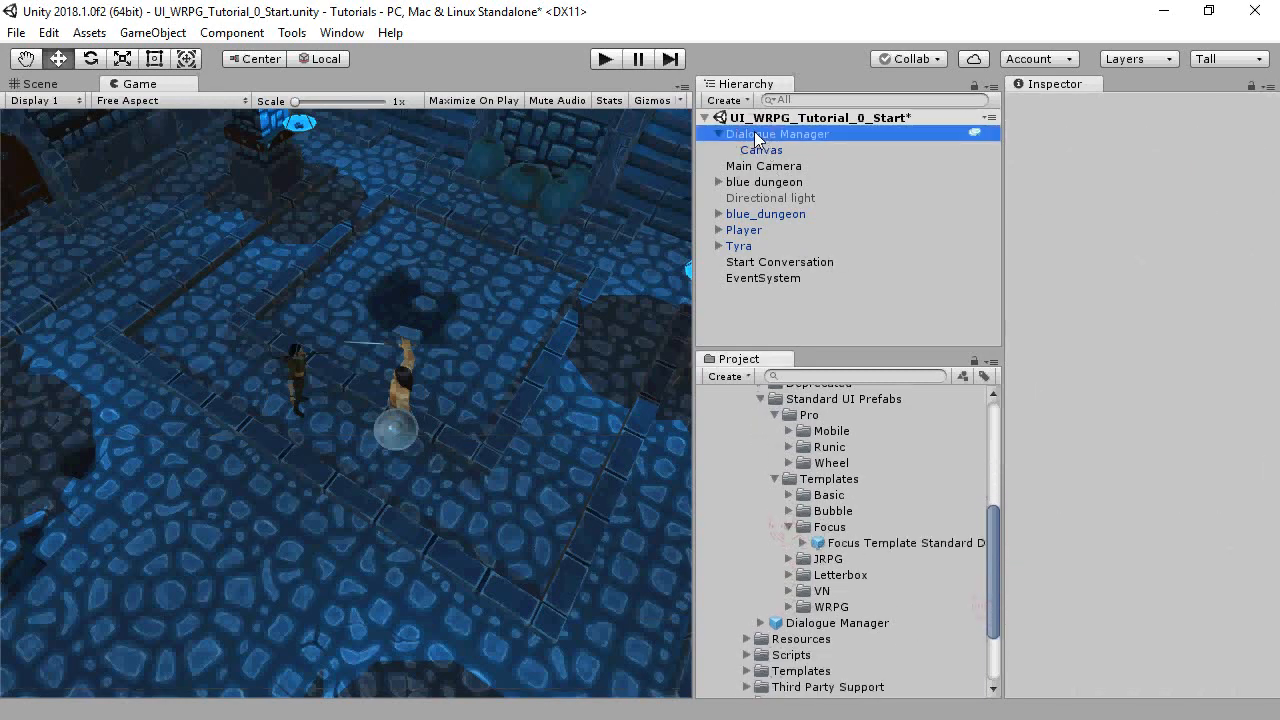
click(778, 133)
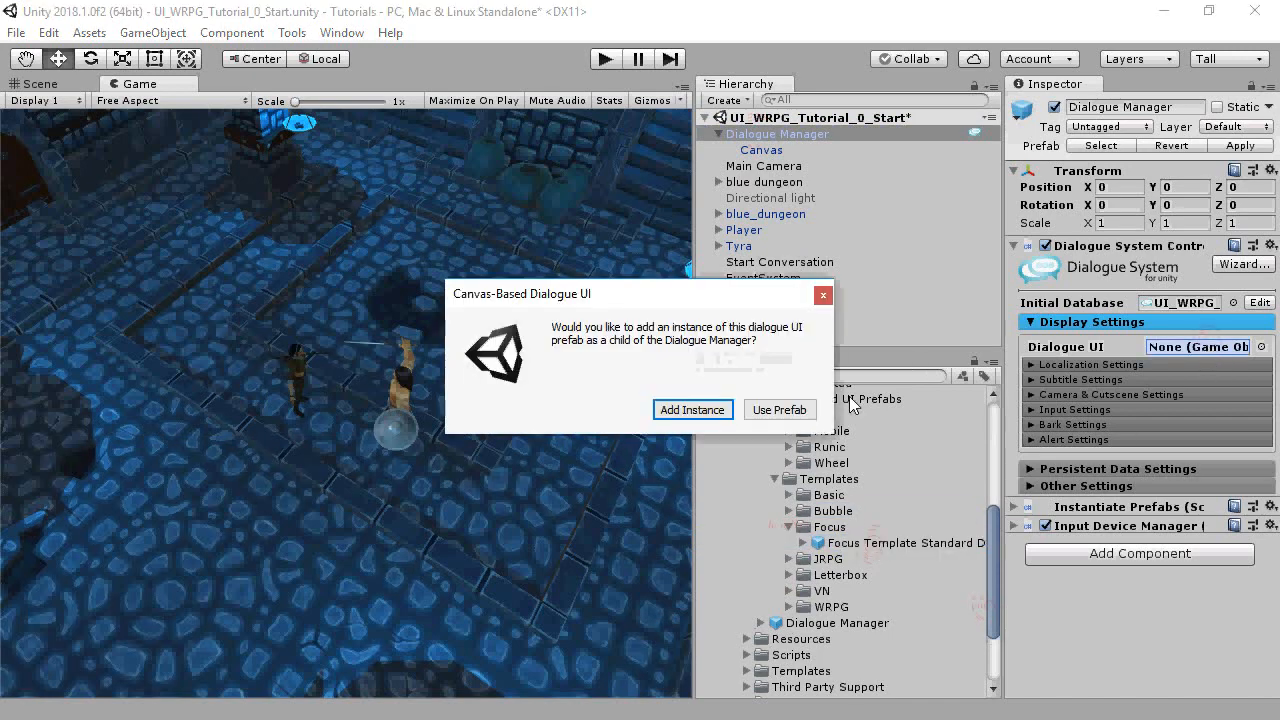
click(779, 409)
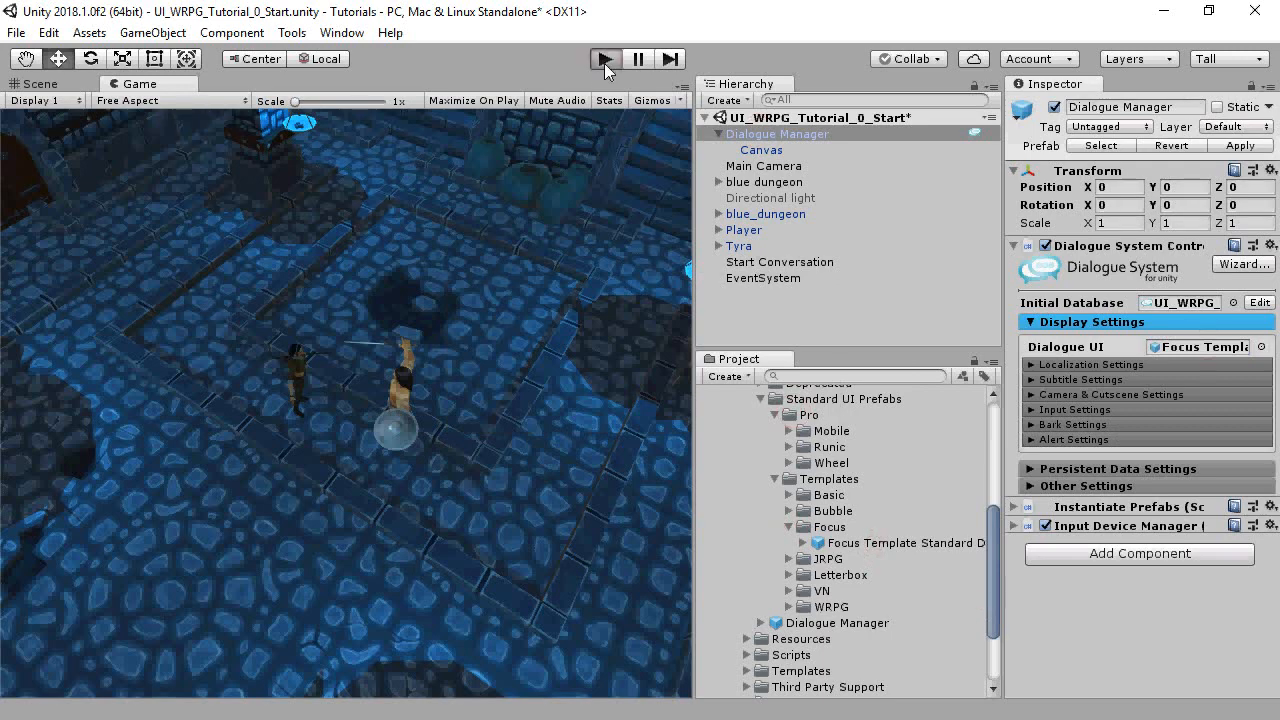
click(605, 58)
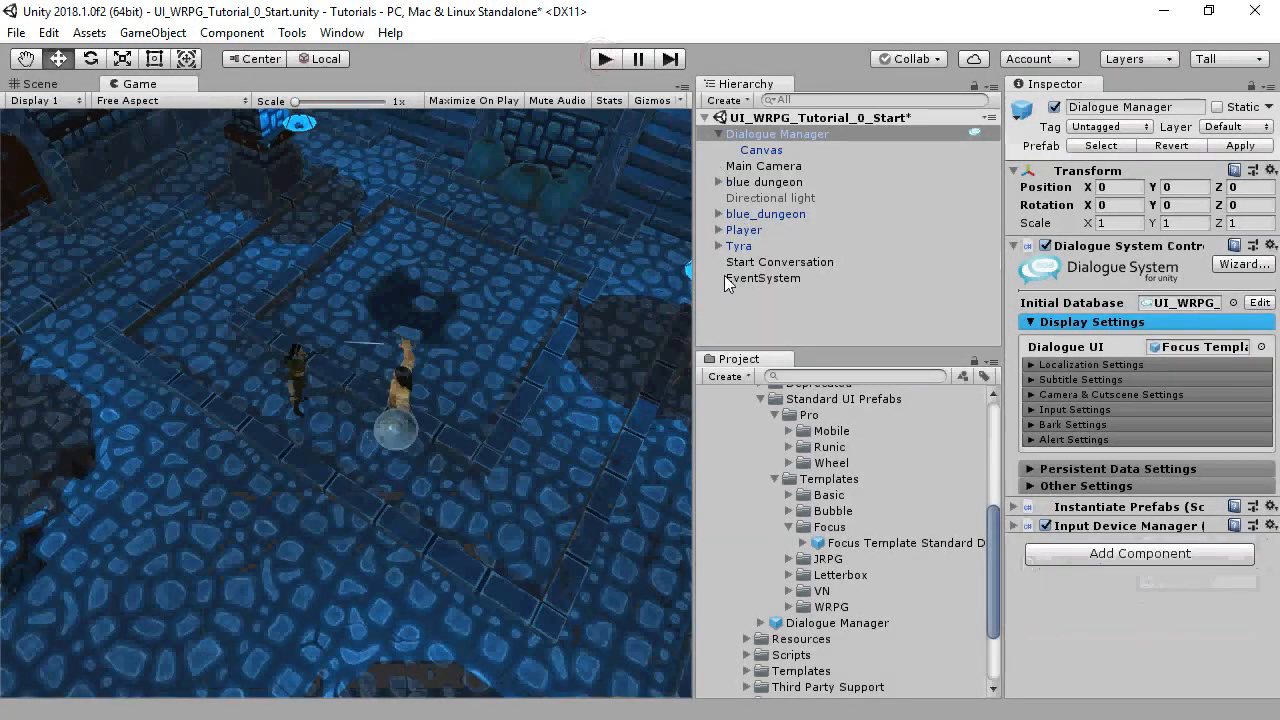
Set the Dialogue UI field to the JRPG Template prefab using Use Prefab.
click(777, 527)
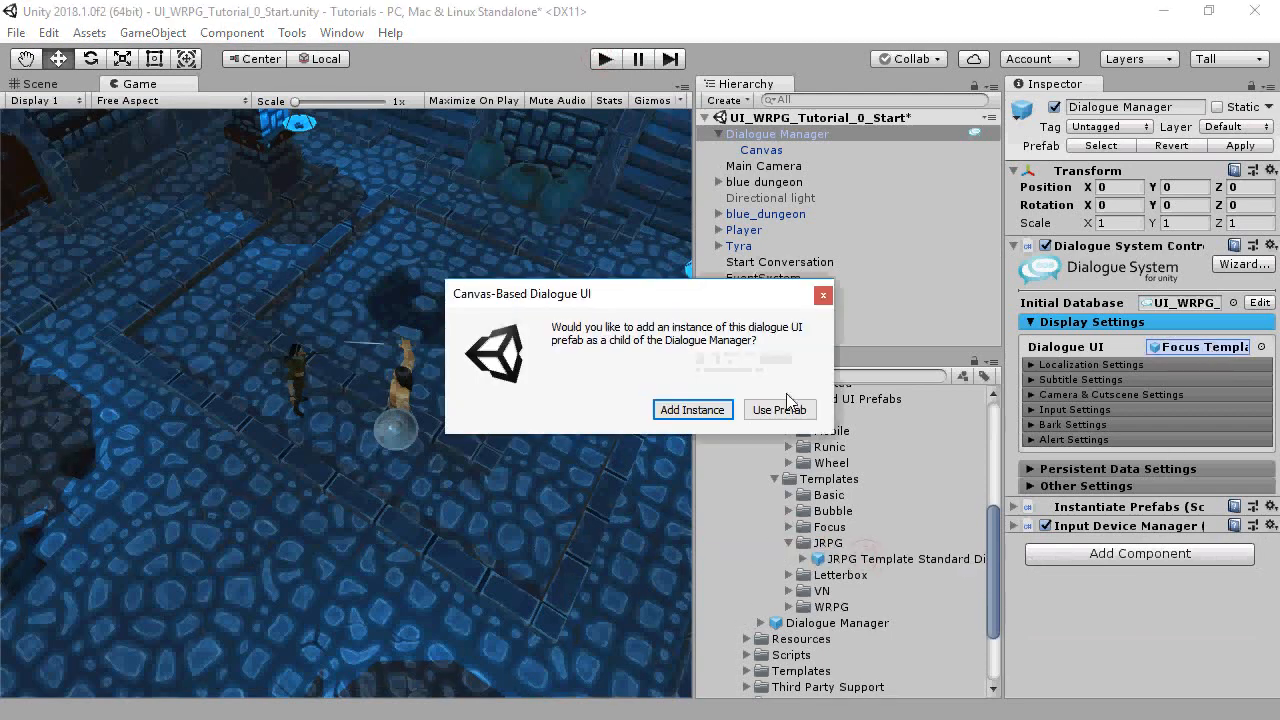
click(780, 410)
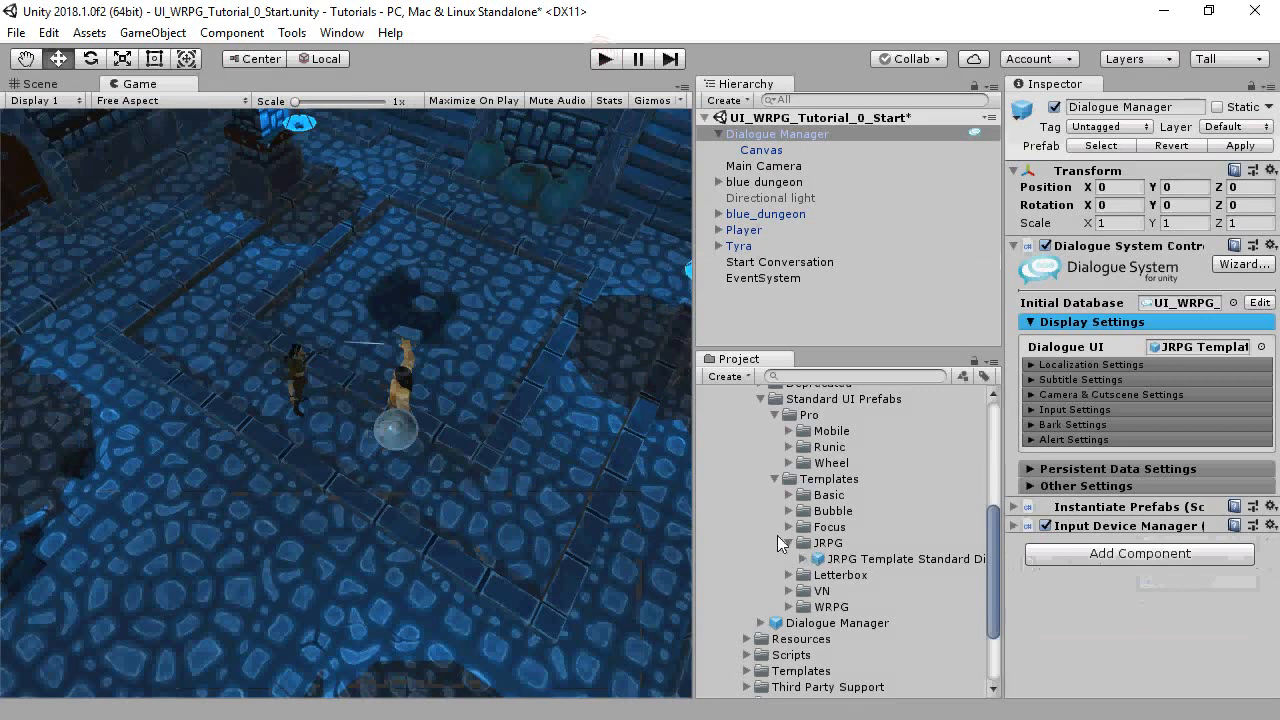
click(778, 558)
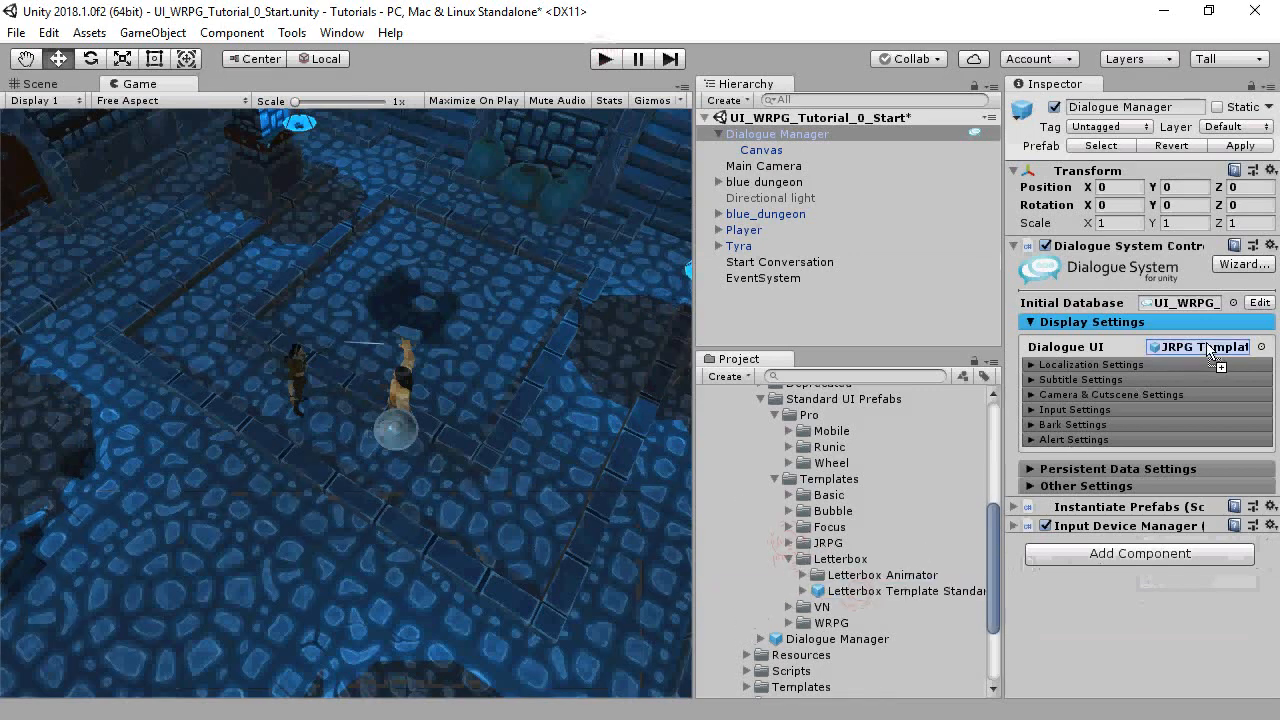
Use the Letterbox Template prefab as Dialogue UI and run a brief playtest.
click(1205, 346)
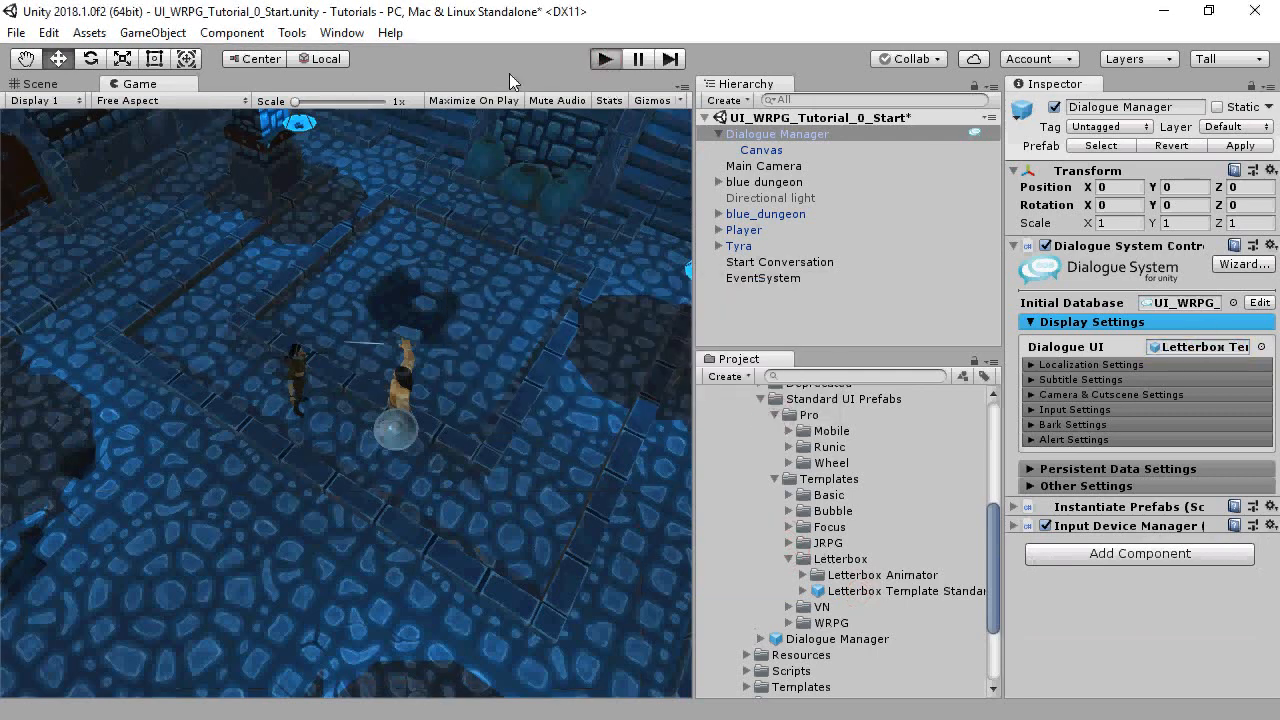
click(605, 58)
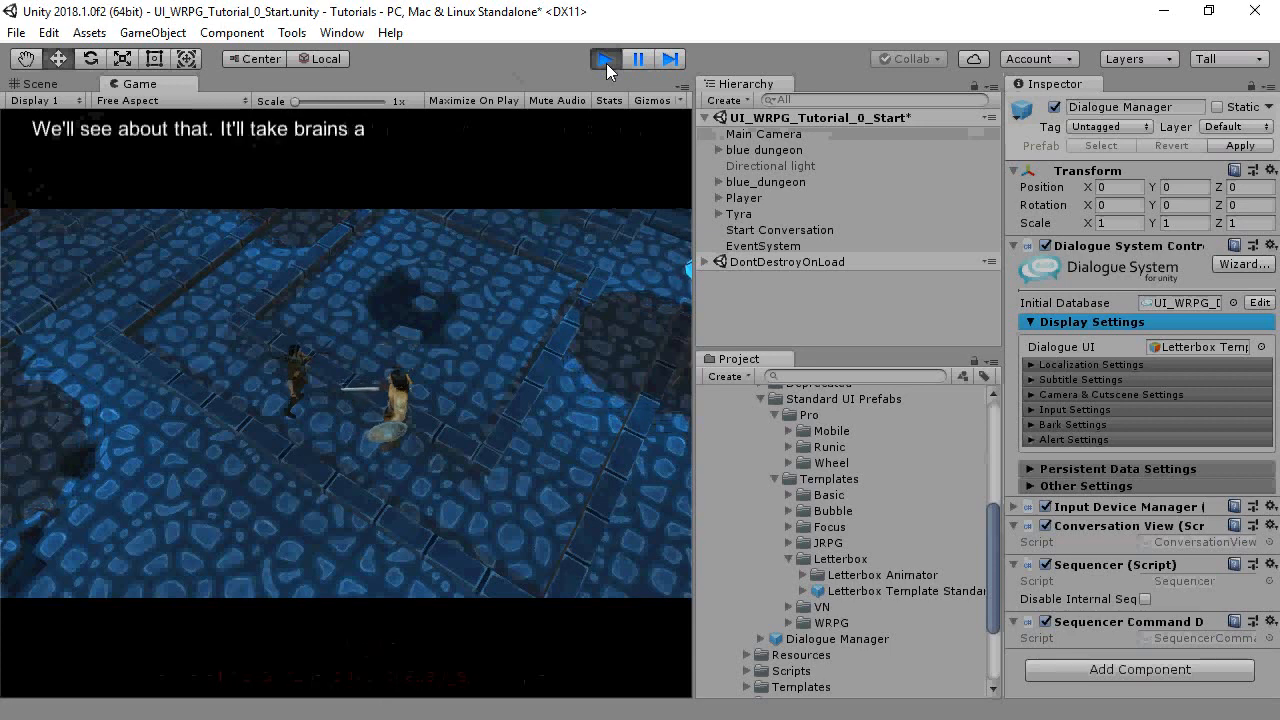
click(605, 58)
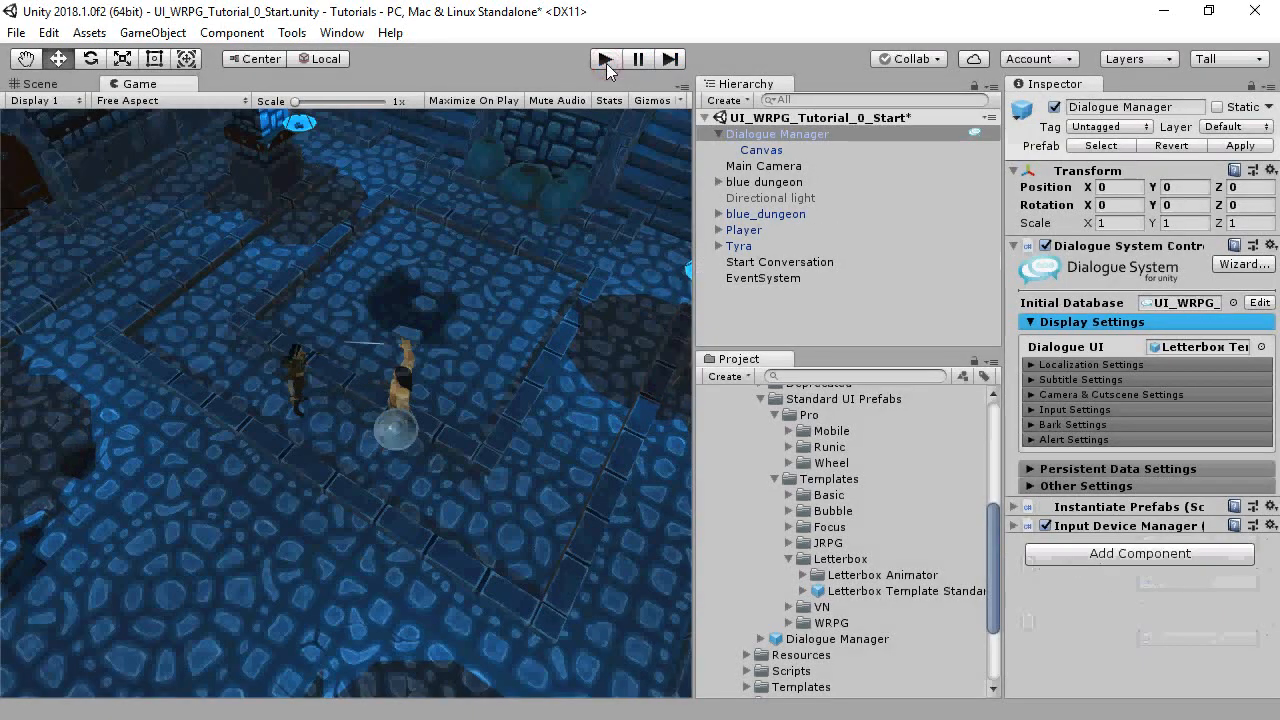
click(905, 638)
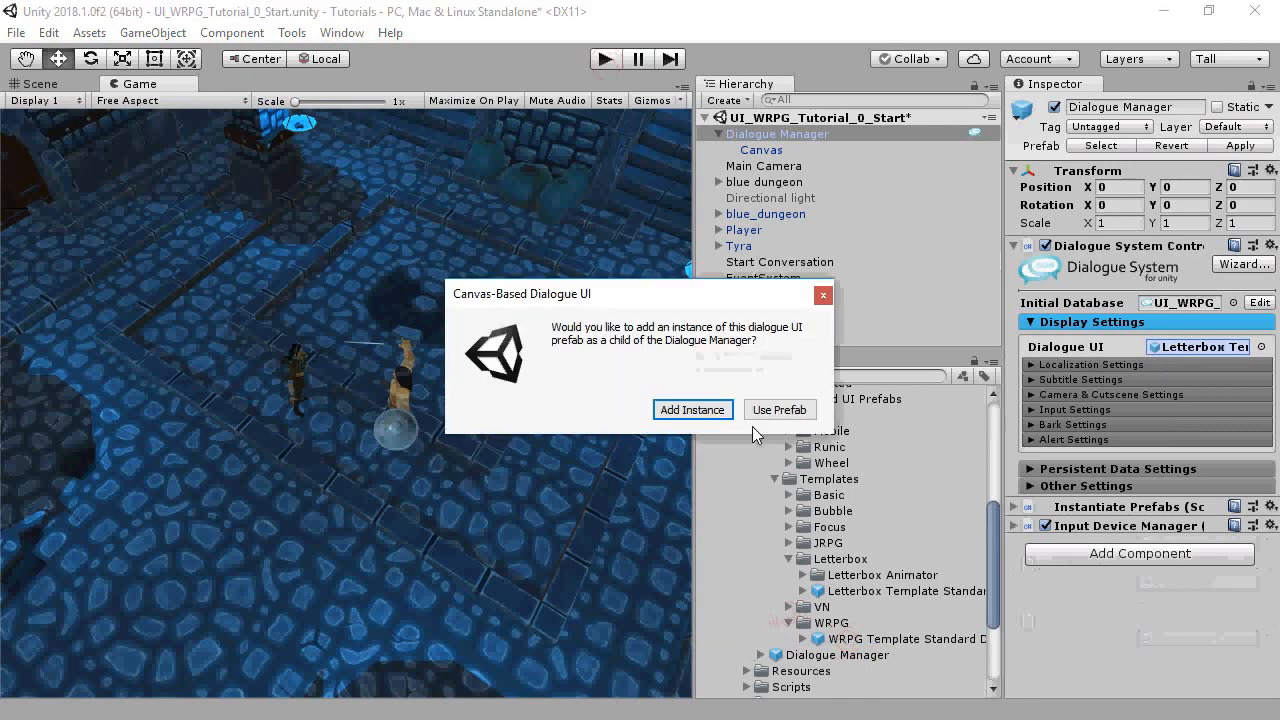
Apply the WRPG Template prefab and answer 'I never run from a challenge' while playtesting.
click(779, 409)
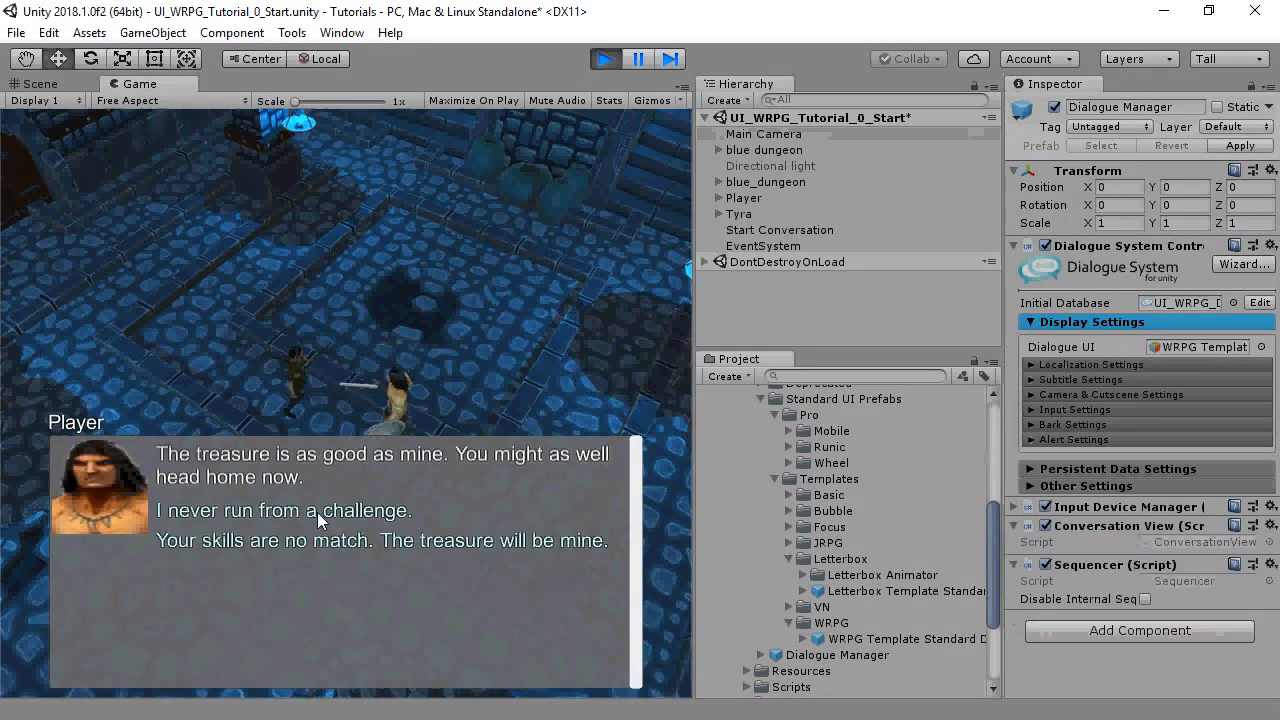
click(282, 510)
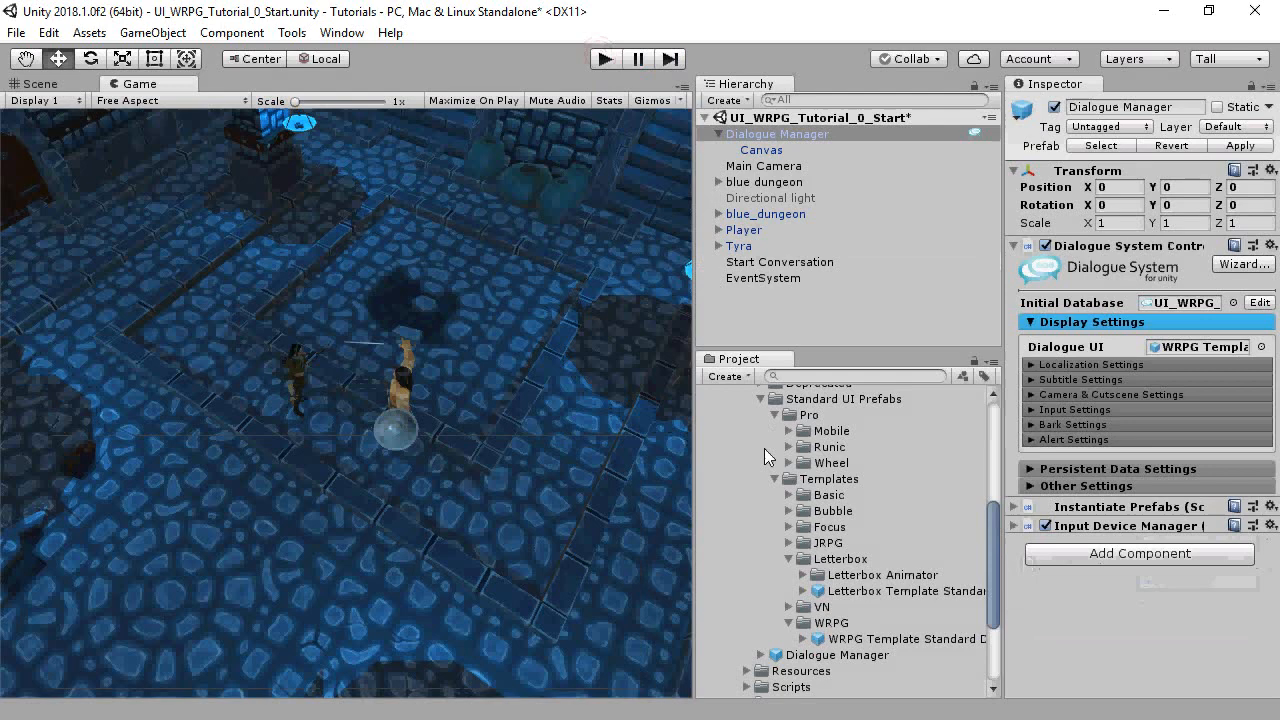
Assign the Wheel Standard Dialogue UI prefab from Pro > Wheel and start a playtest.
click(788, 462)
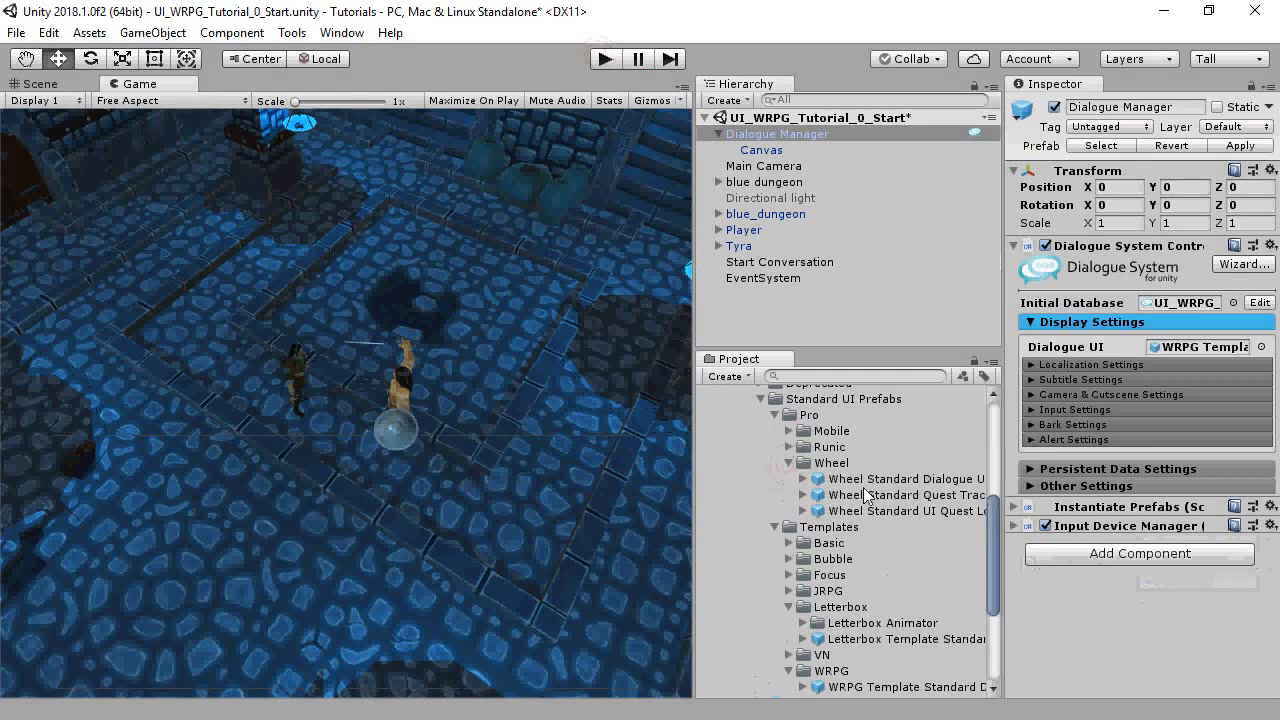
click(1198, 346)
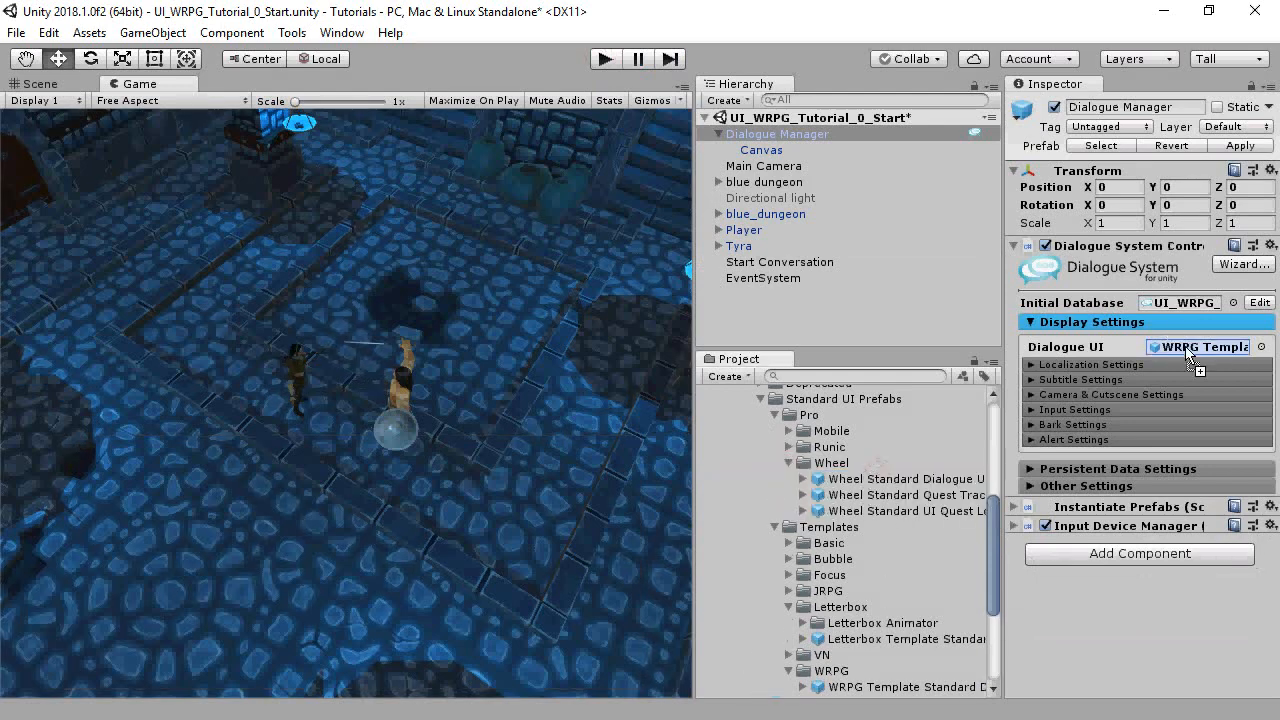
click(1199, 346)
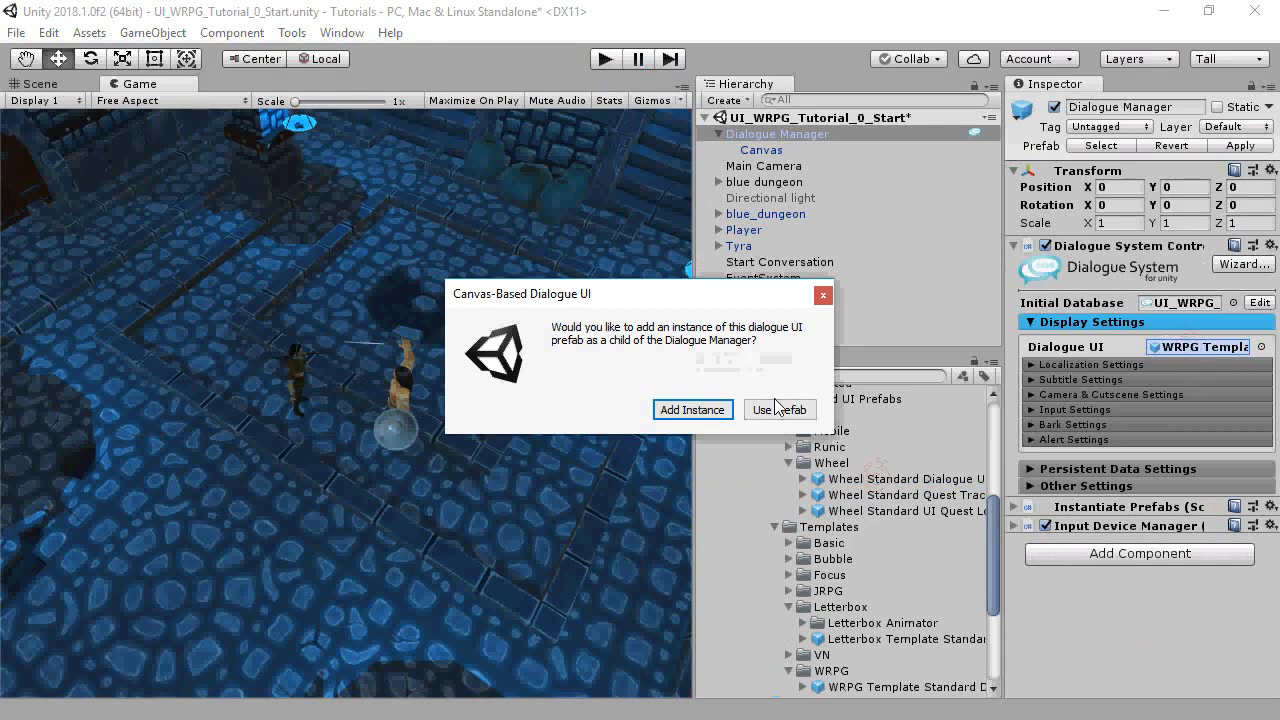
click(779, 409)
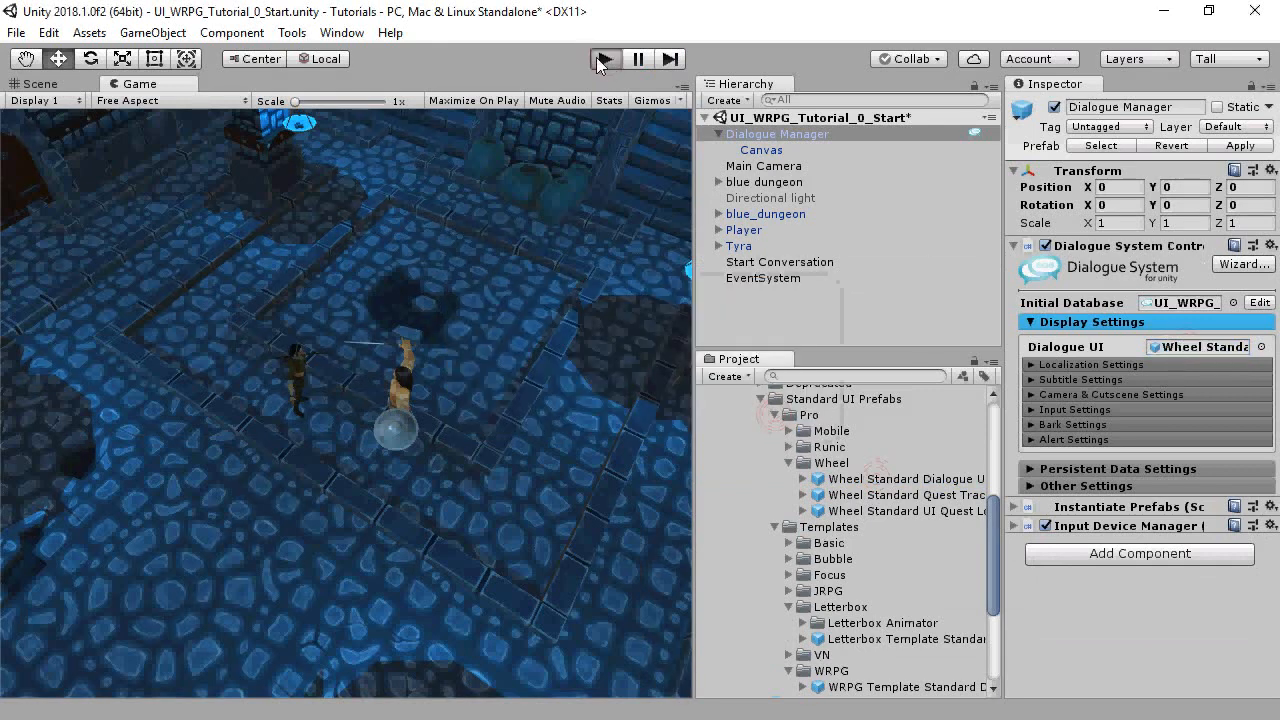
click(605, 58)
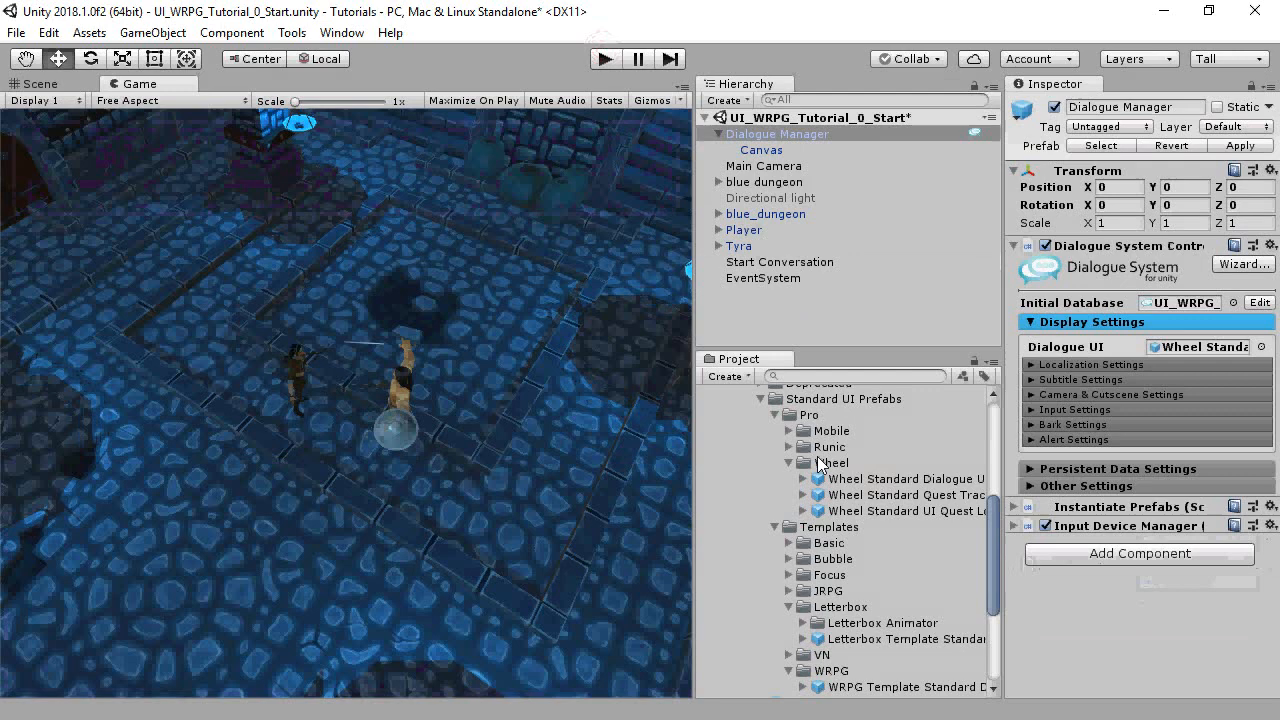
Playtest the Runic Standard Dialogue UI, choosing the reply 'I never run from a challenge.'.
click(775, 462)
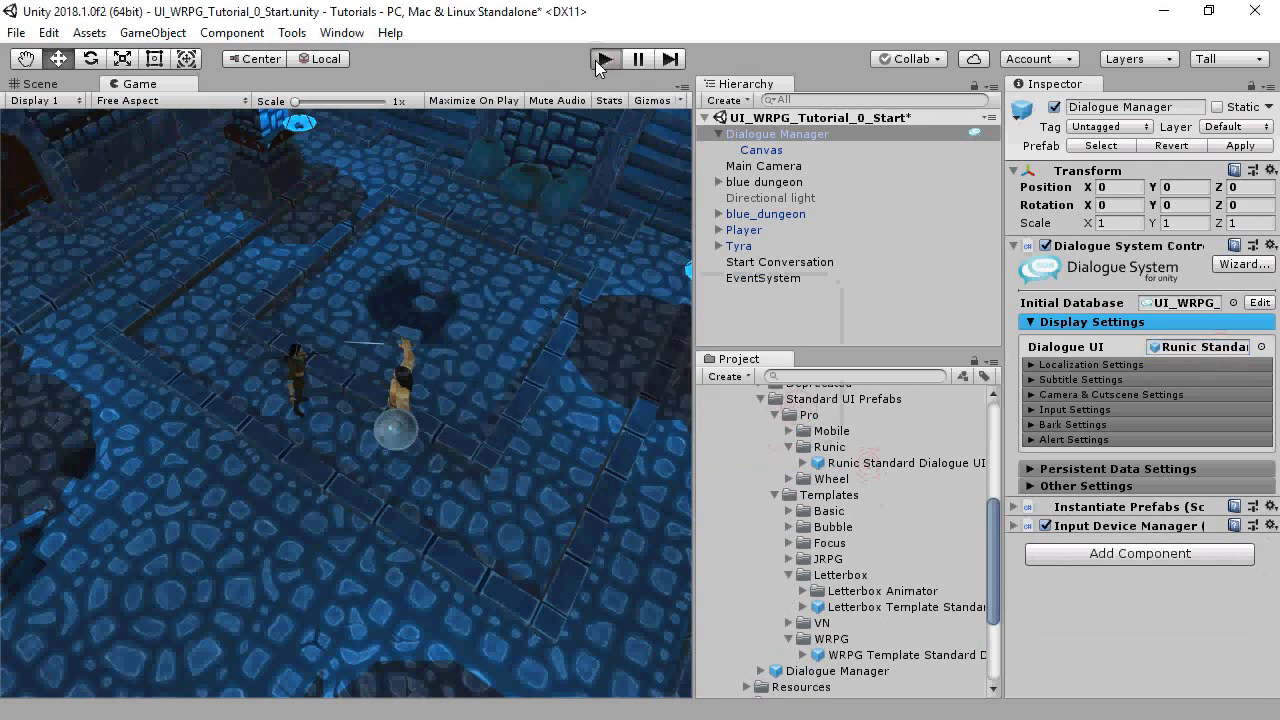
mouse_move(507, 82)
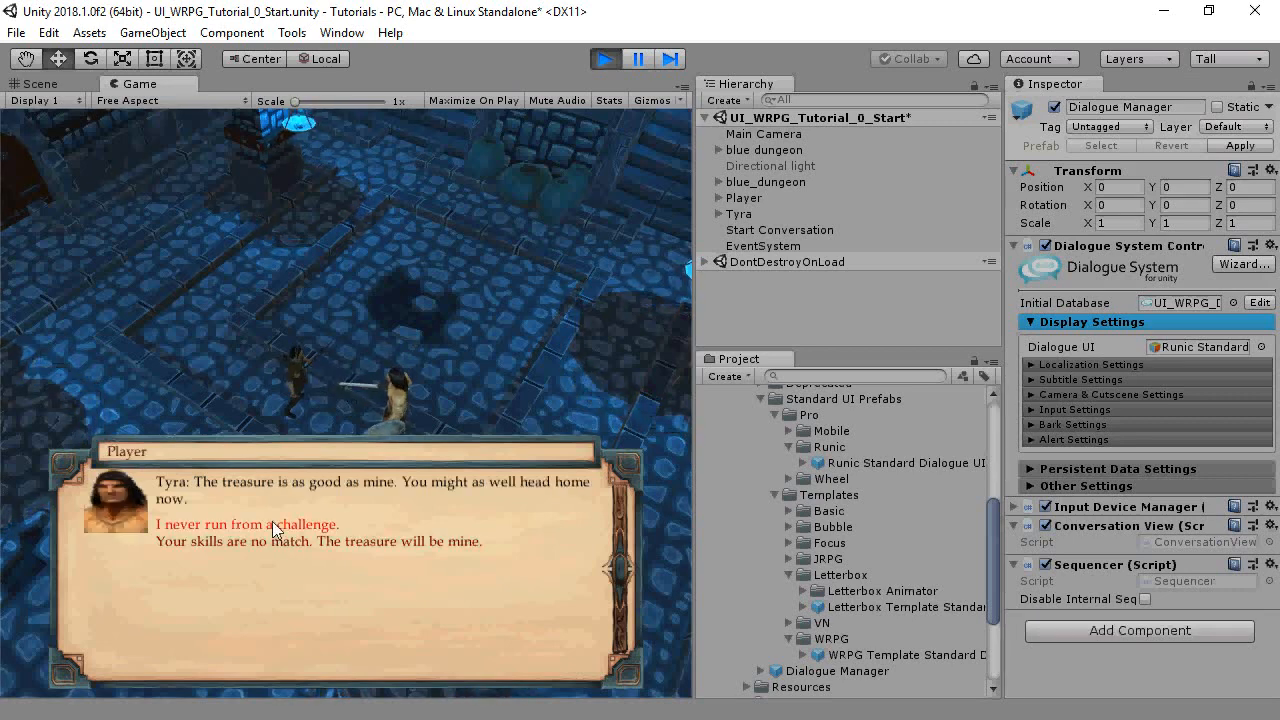
click(247, 524)
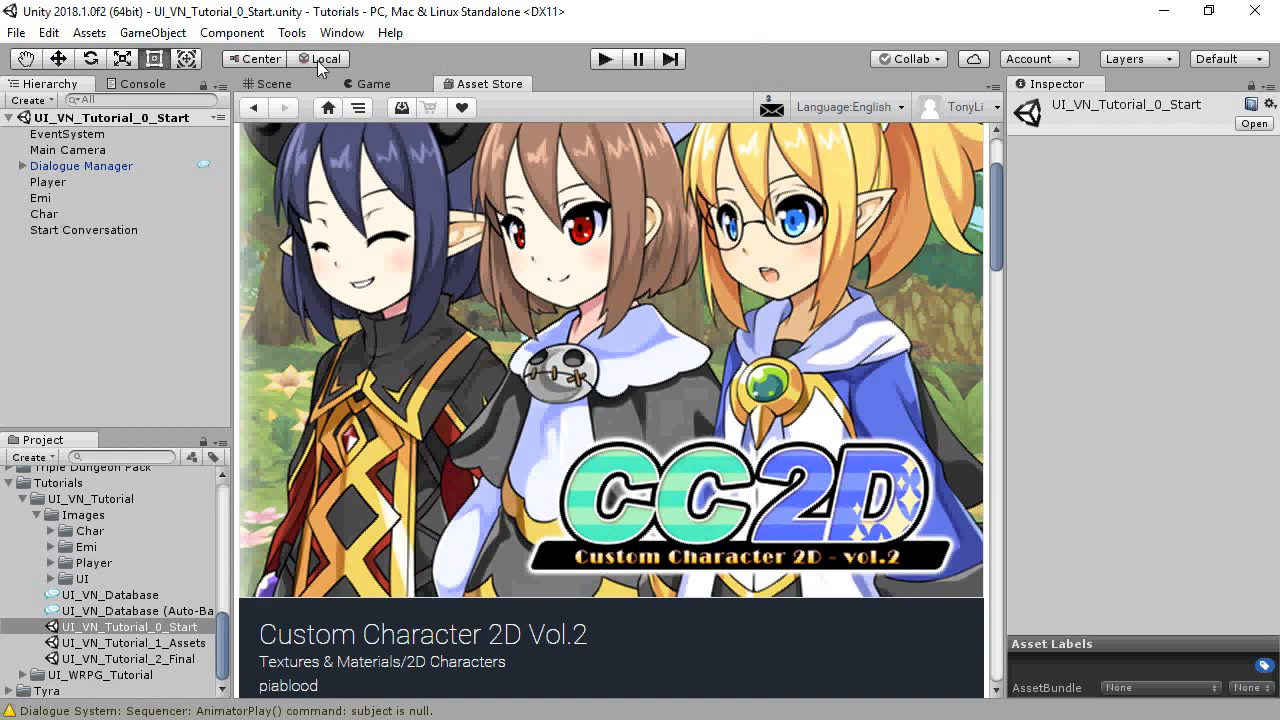
Playtest UI_VN_Tutorial_0_Start in the Game view, advancing past Emi's greeting.
click(372, 83)
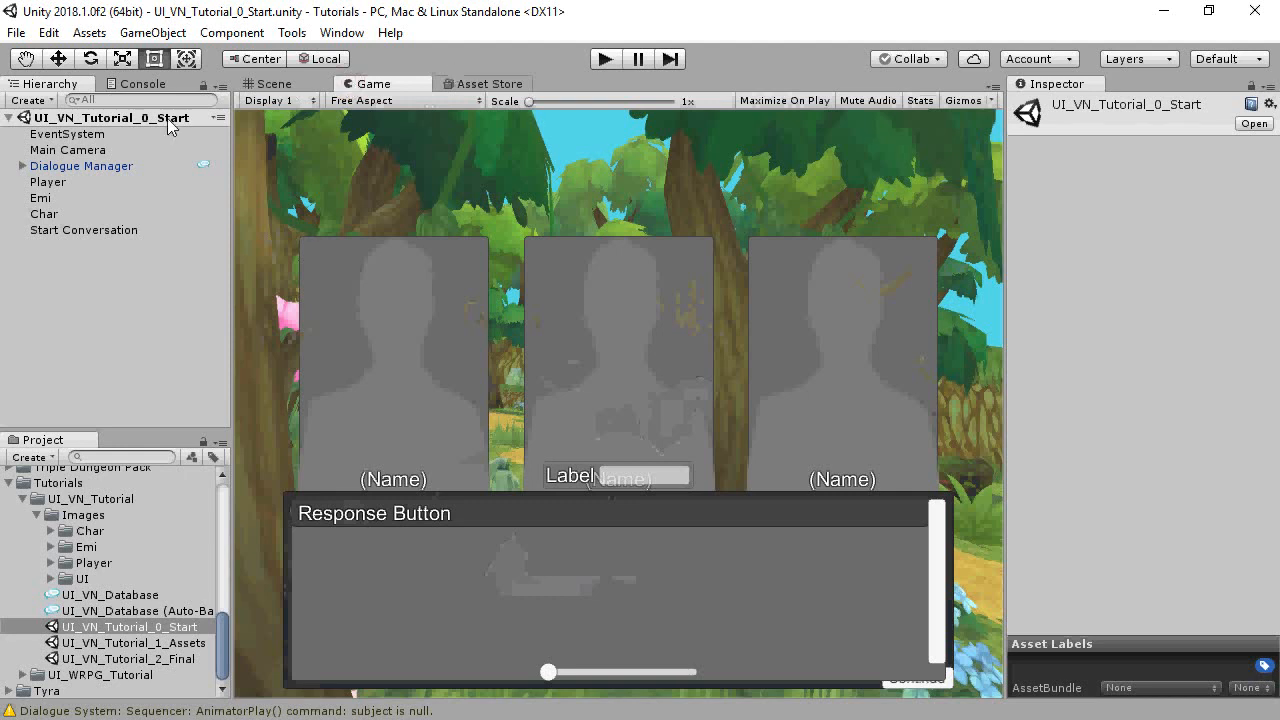
click(9, 166)
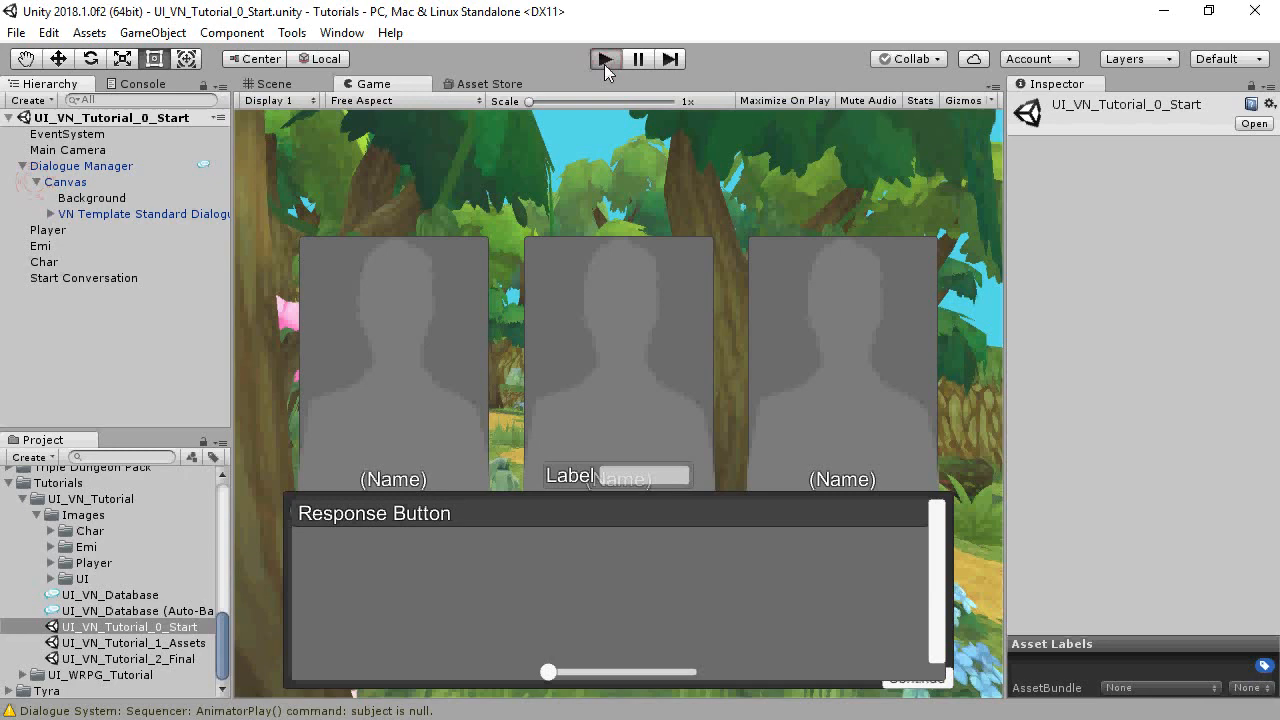
click(605, 58)
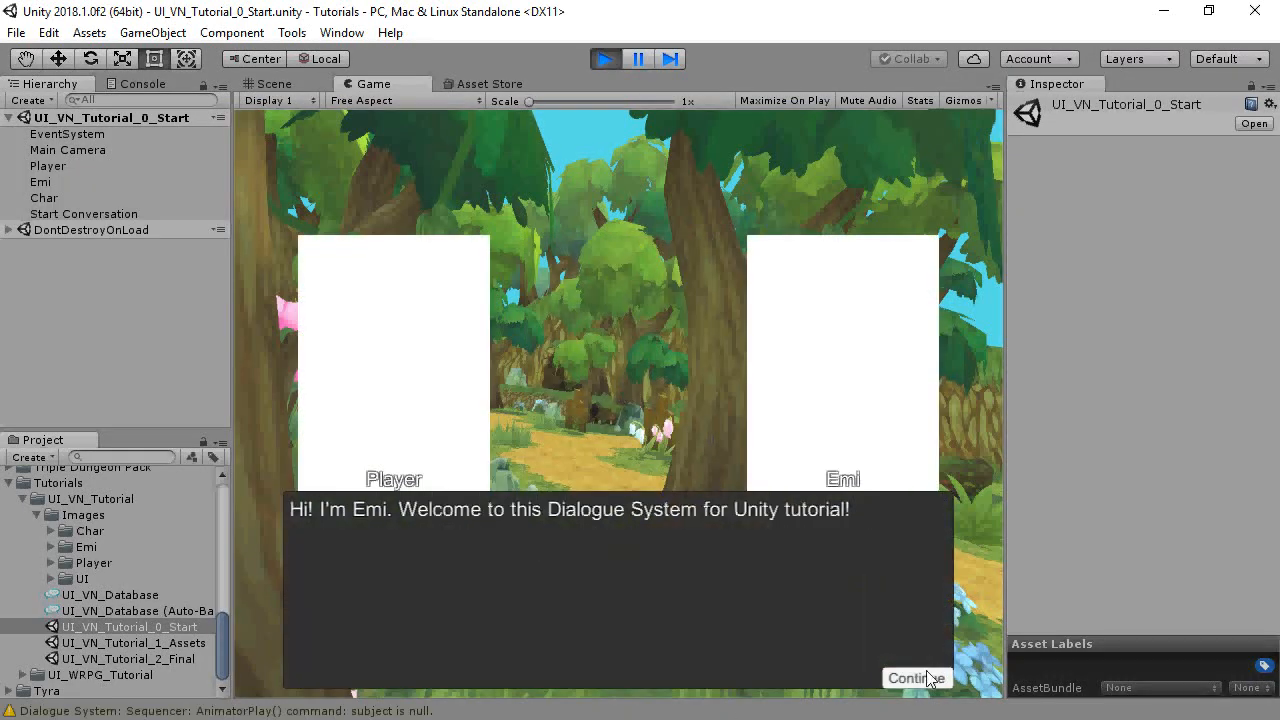
click(915, 678)
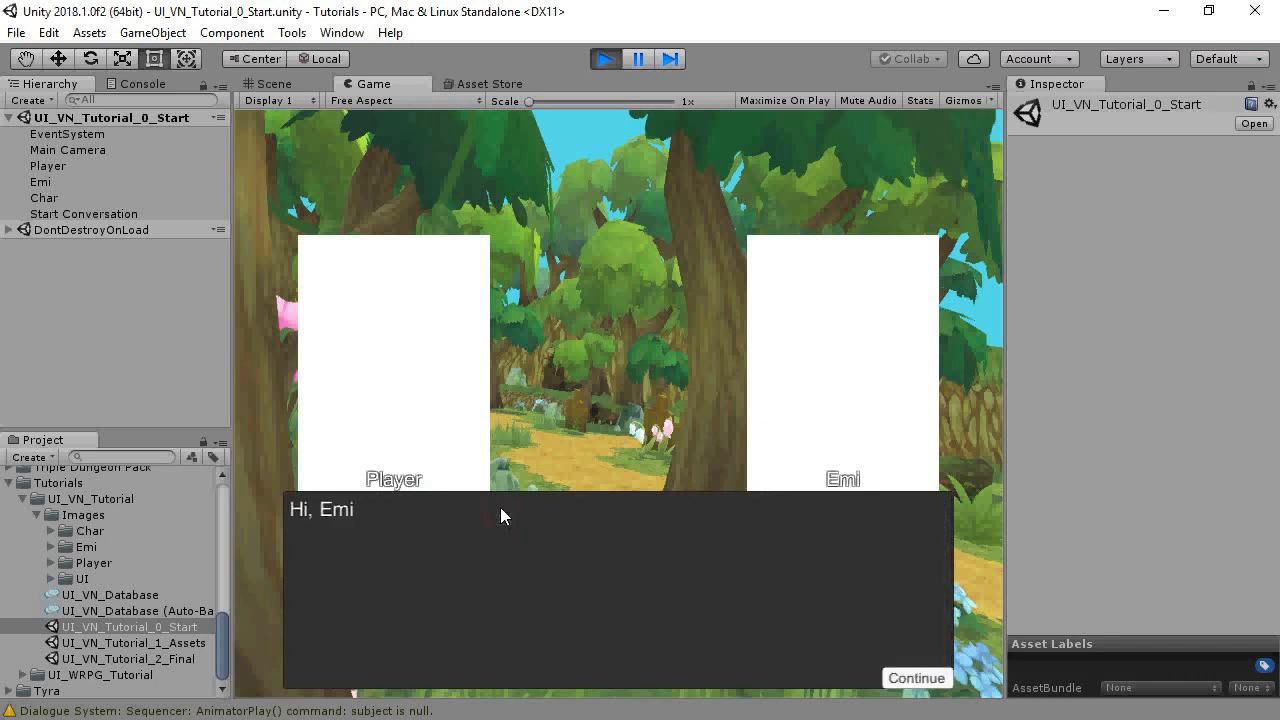
click(916, 678)
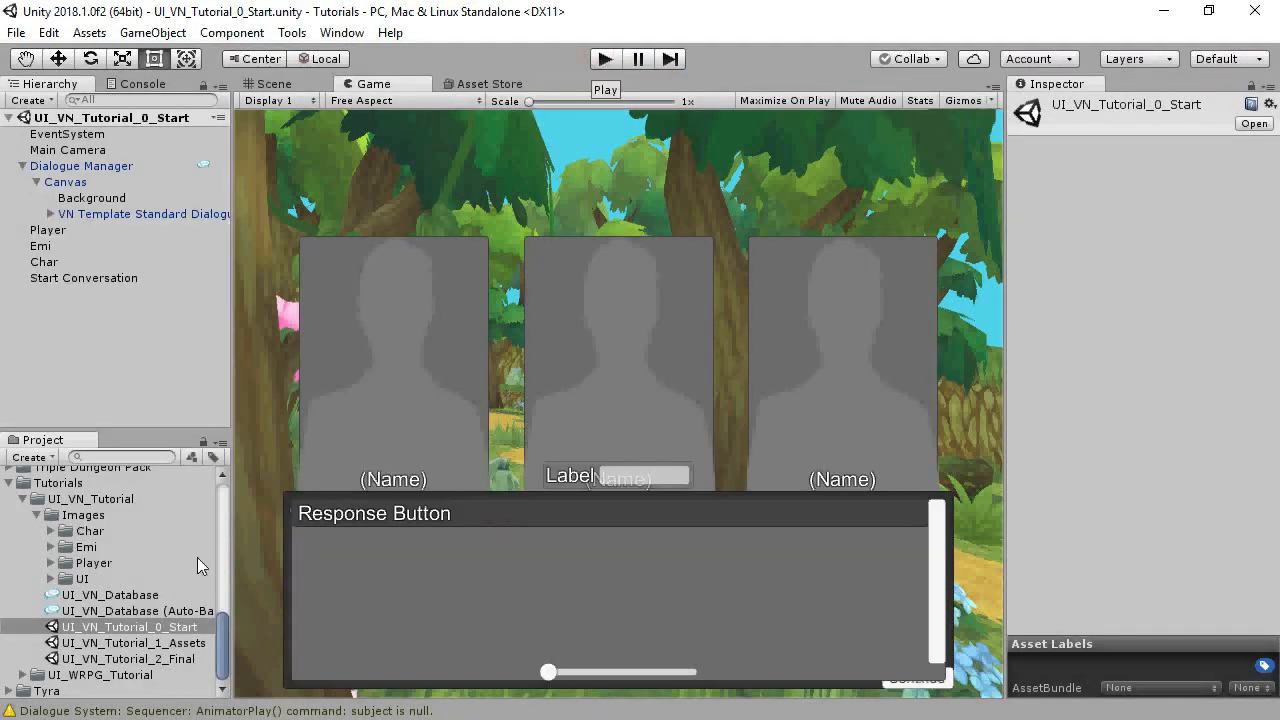
Open UI_VN_Tutorial_2_Final and play through Emi's lines until the pet dragon speaks.
double_click(128, 659)
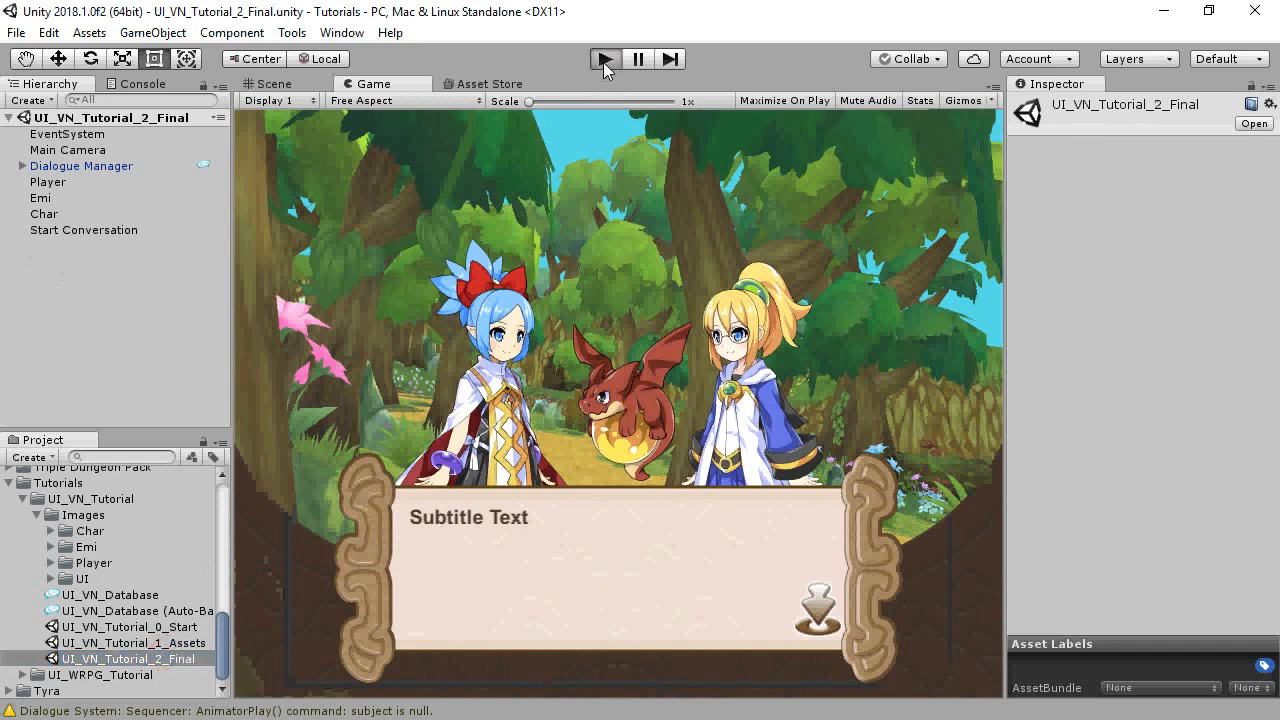
click(605, 58)
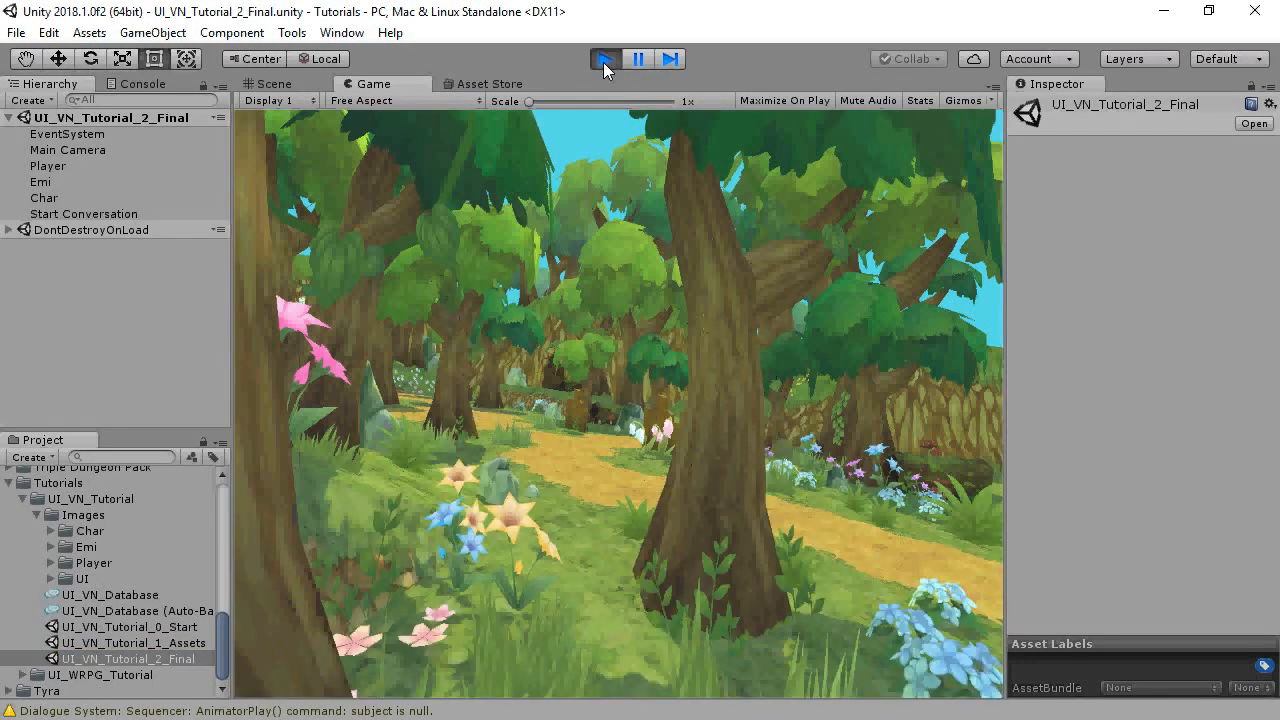
click(604, 58)
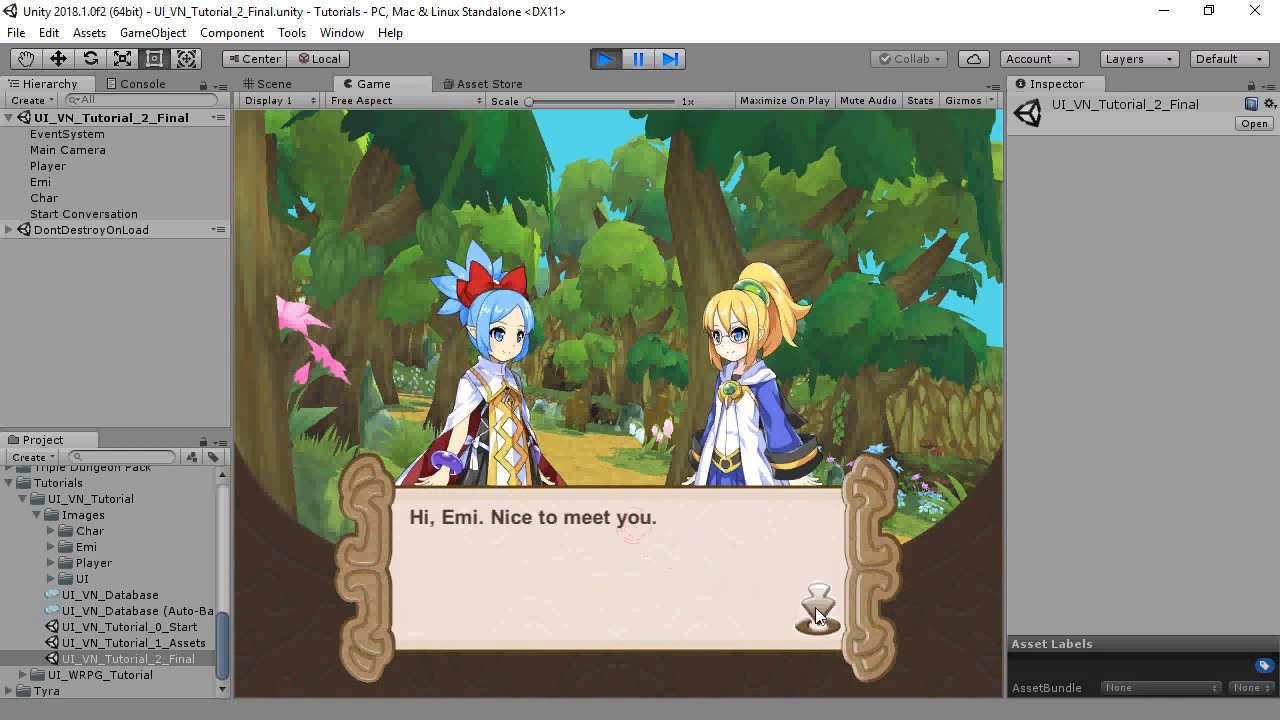
click(817, 612)
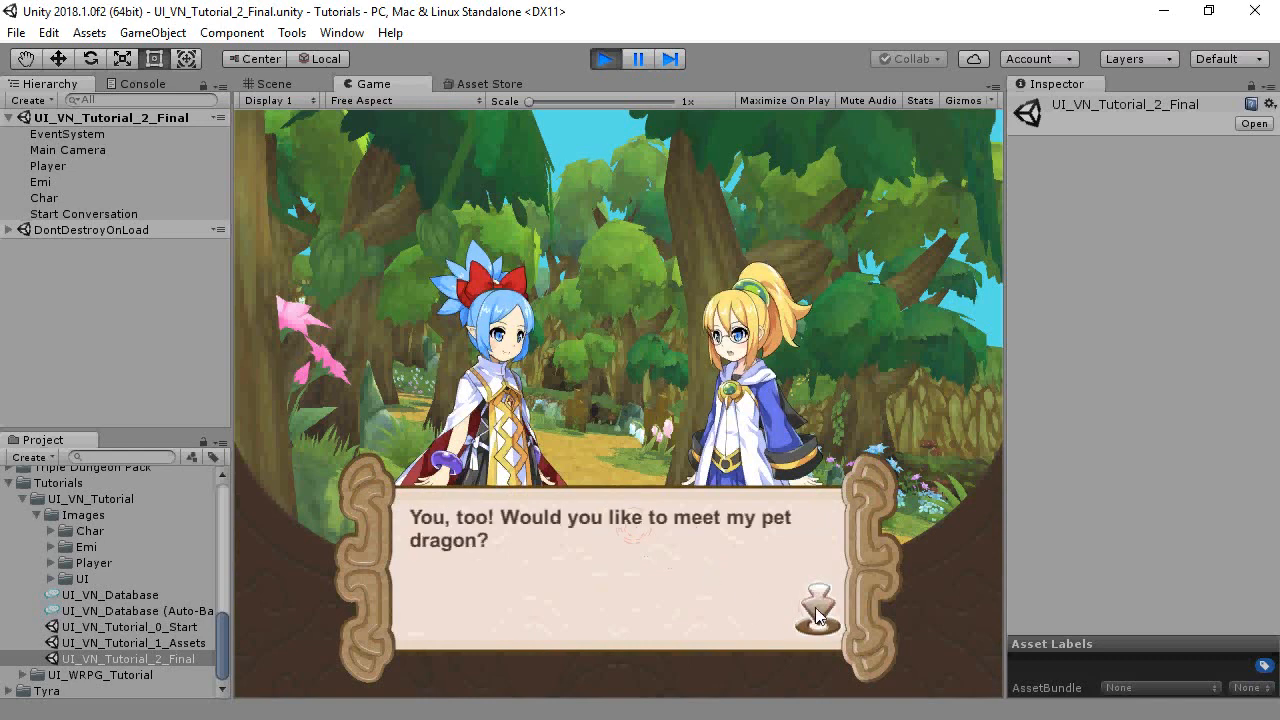
click(817, 610)
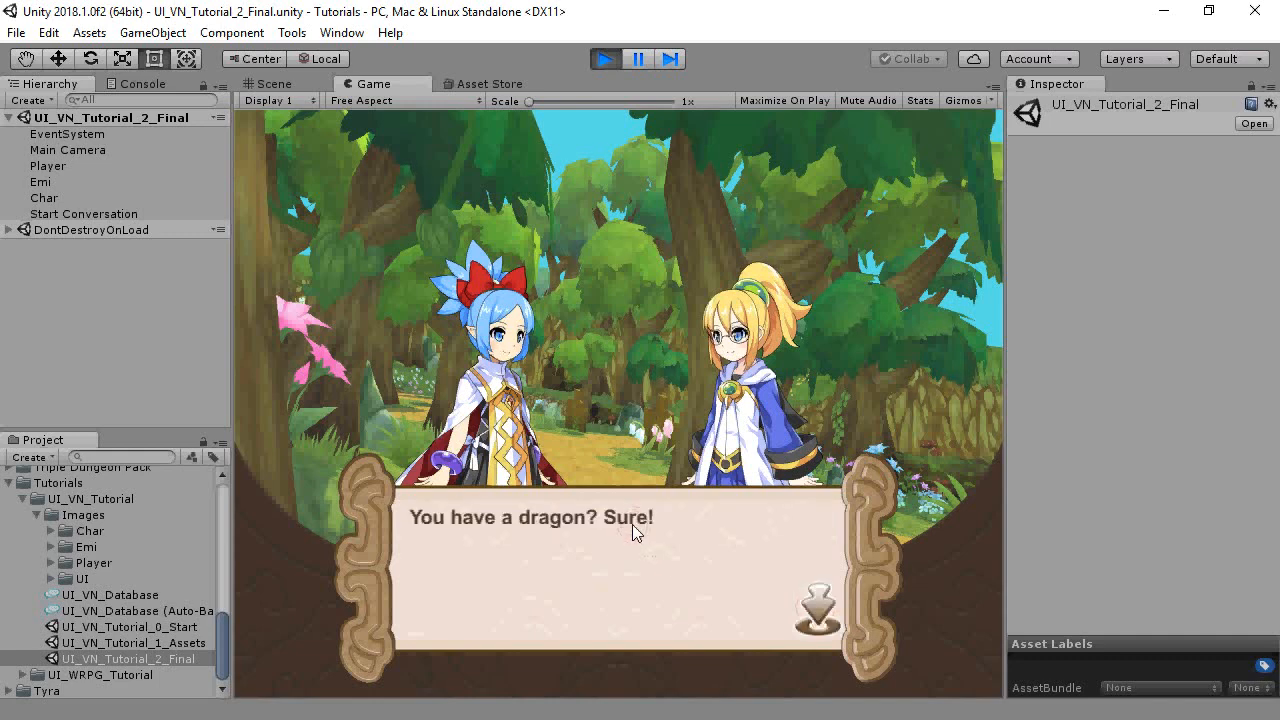
click(818, 610)
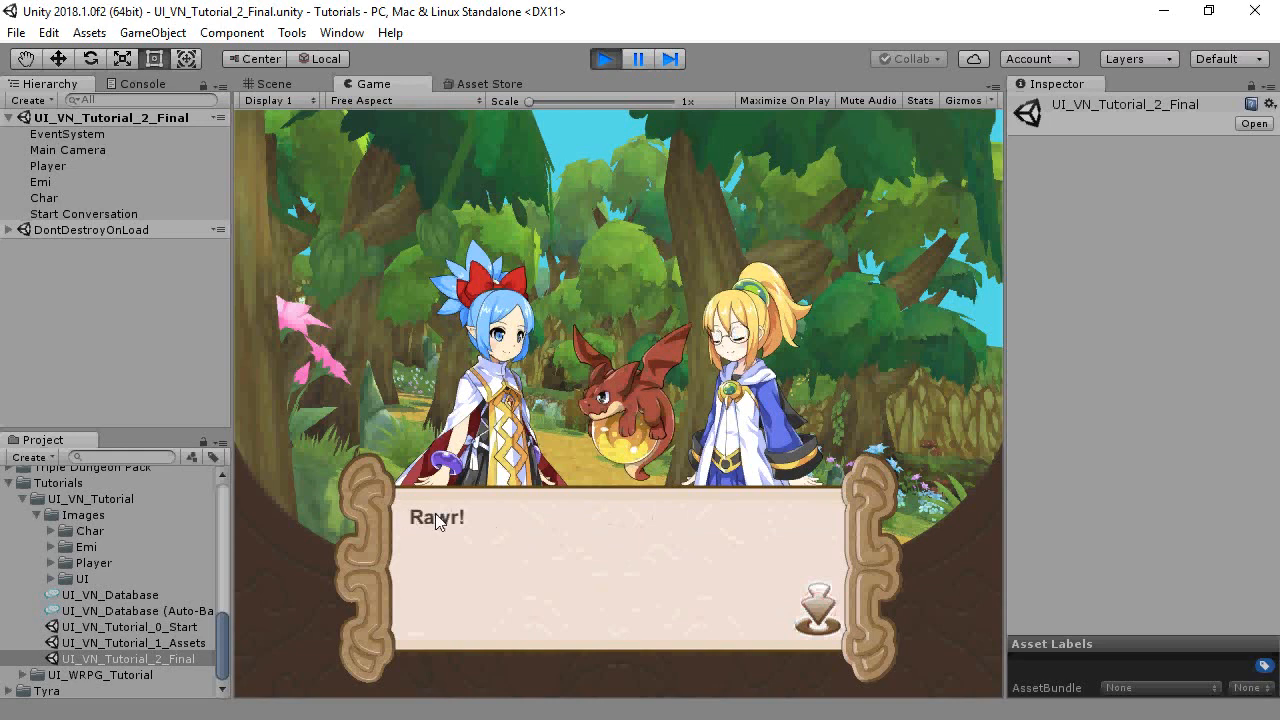
click(815, 610)
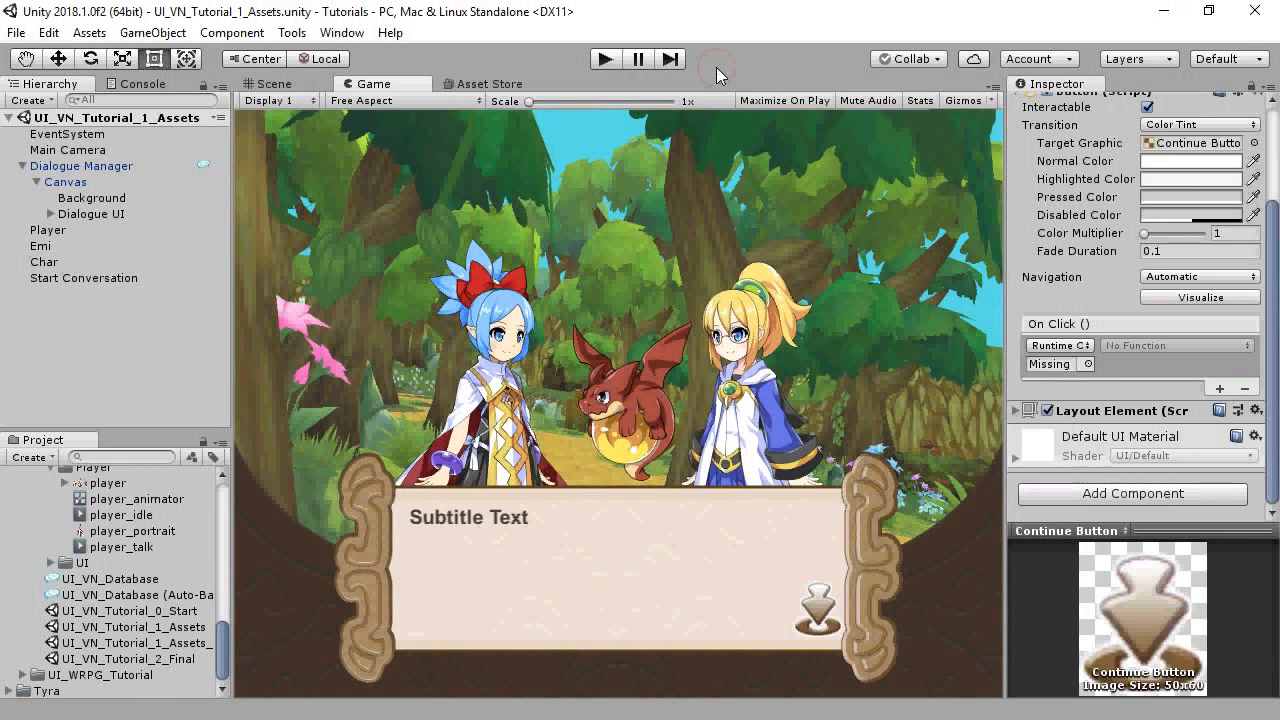
Expand Dialogue UI in Scene view, inspect Subtitle Panels 0 and 1, then select Dialogue UI.
click(52, 214)
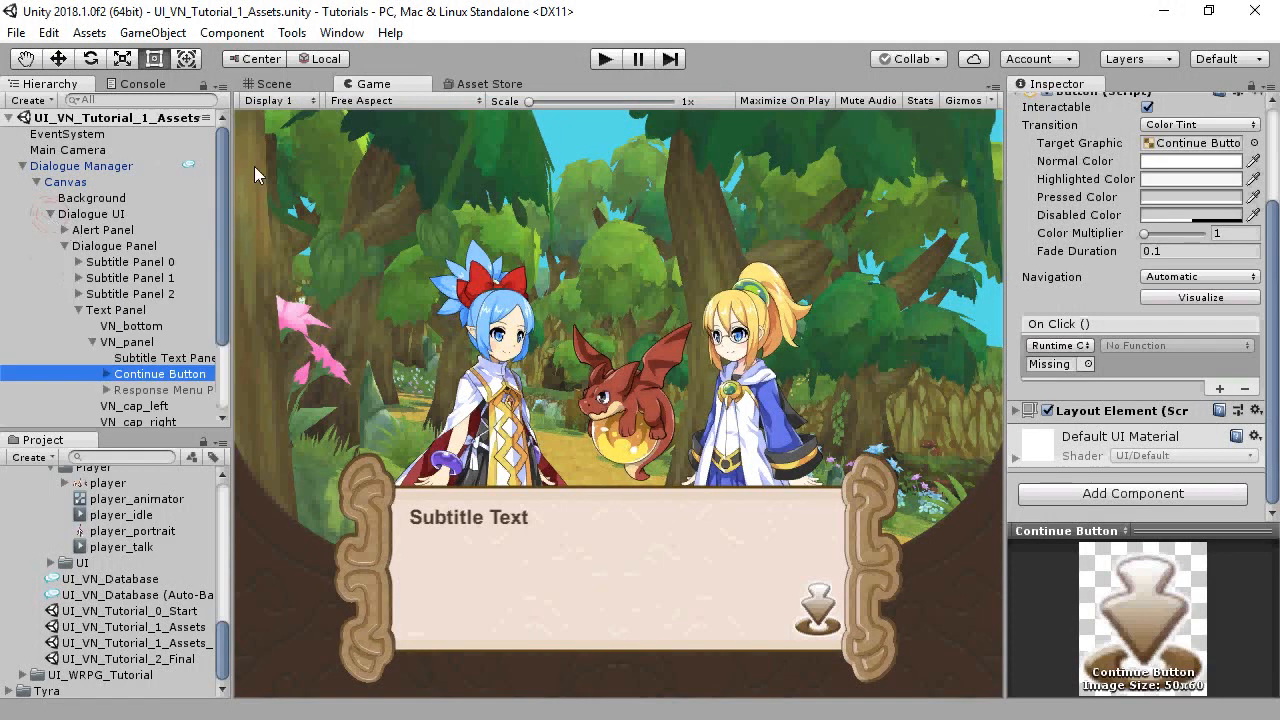
click(272, 83)
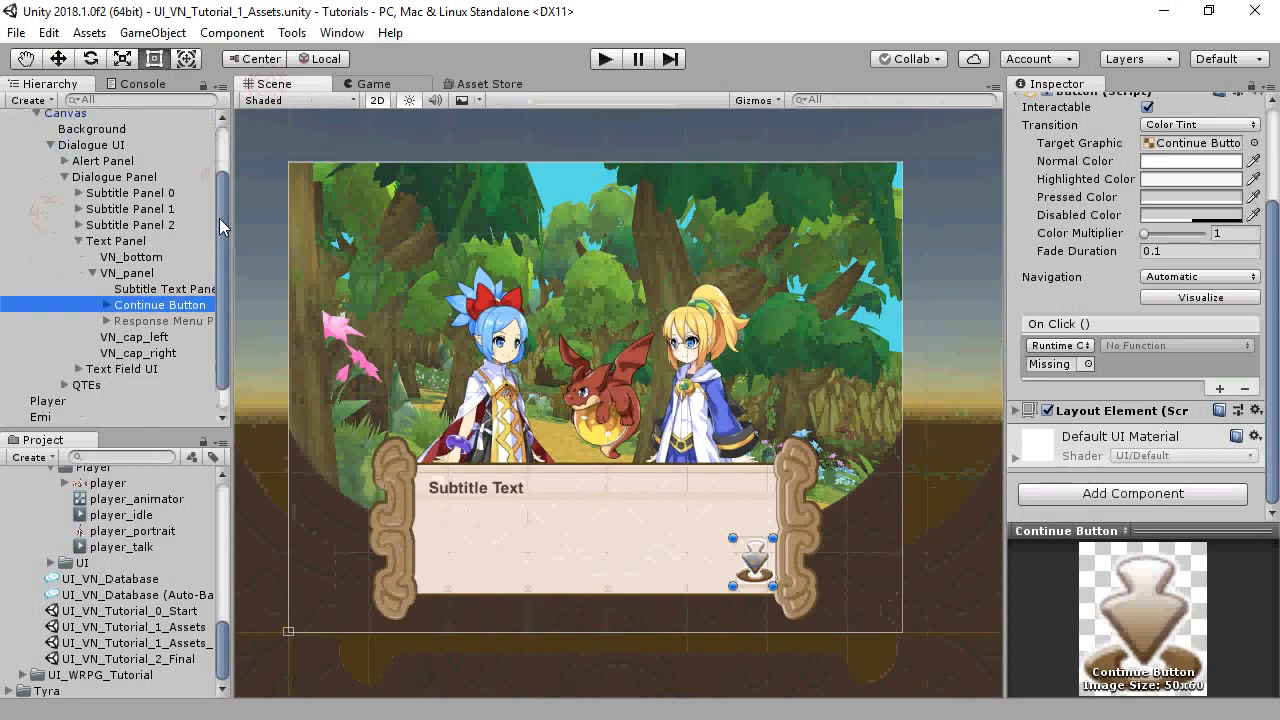
scroll(down, 3)
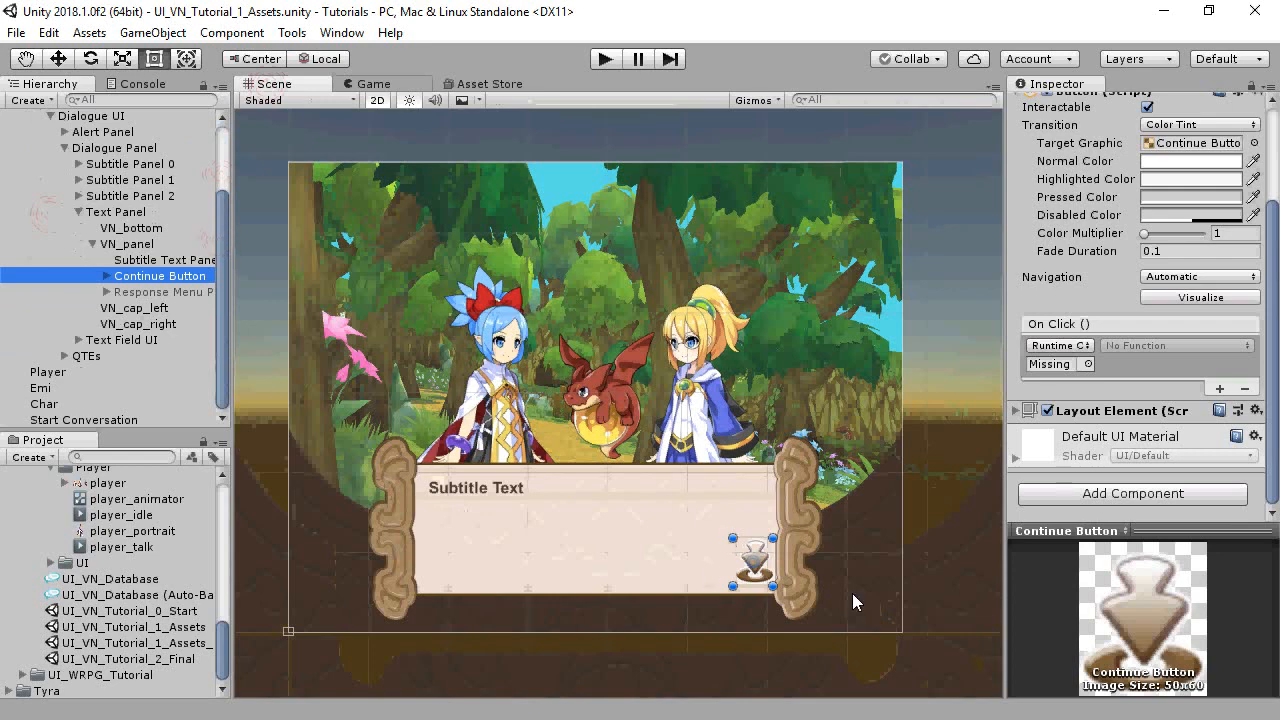
mouse_move(115, 170)
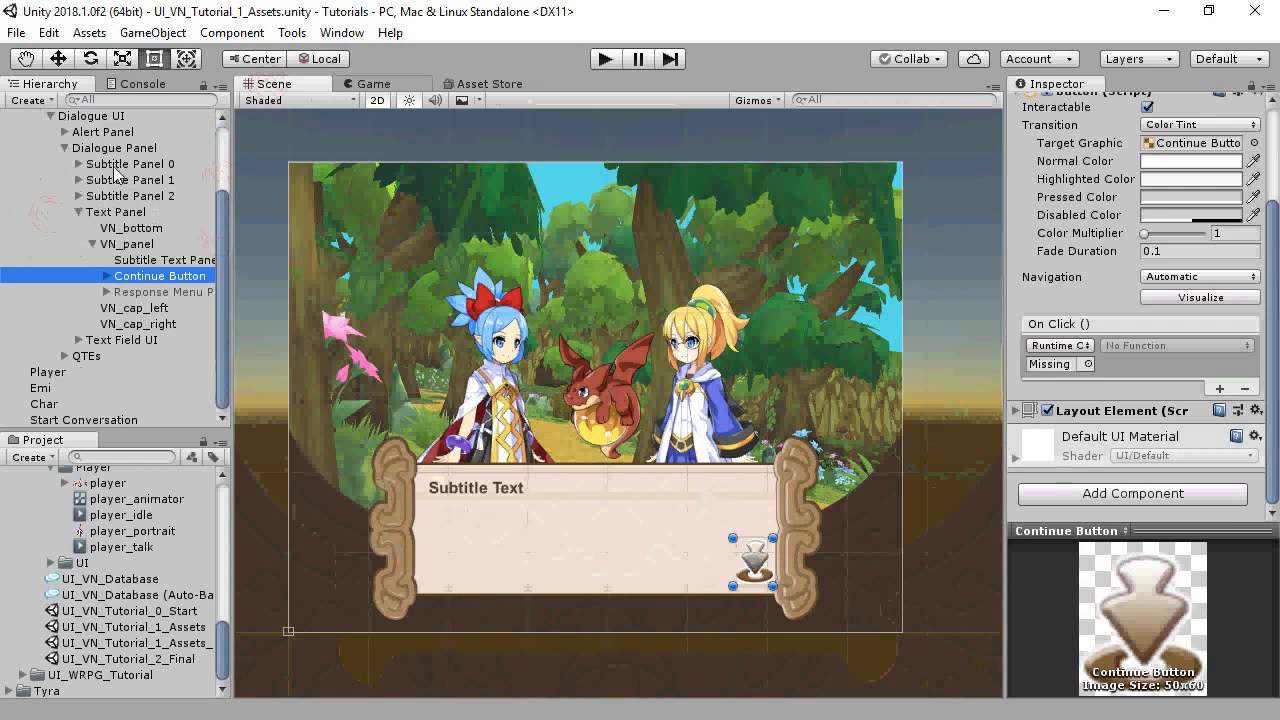
click(132, 163)
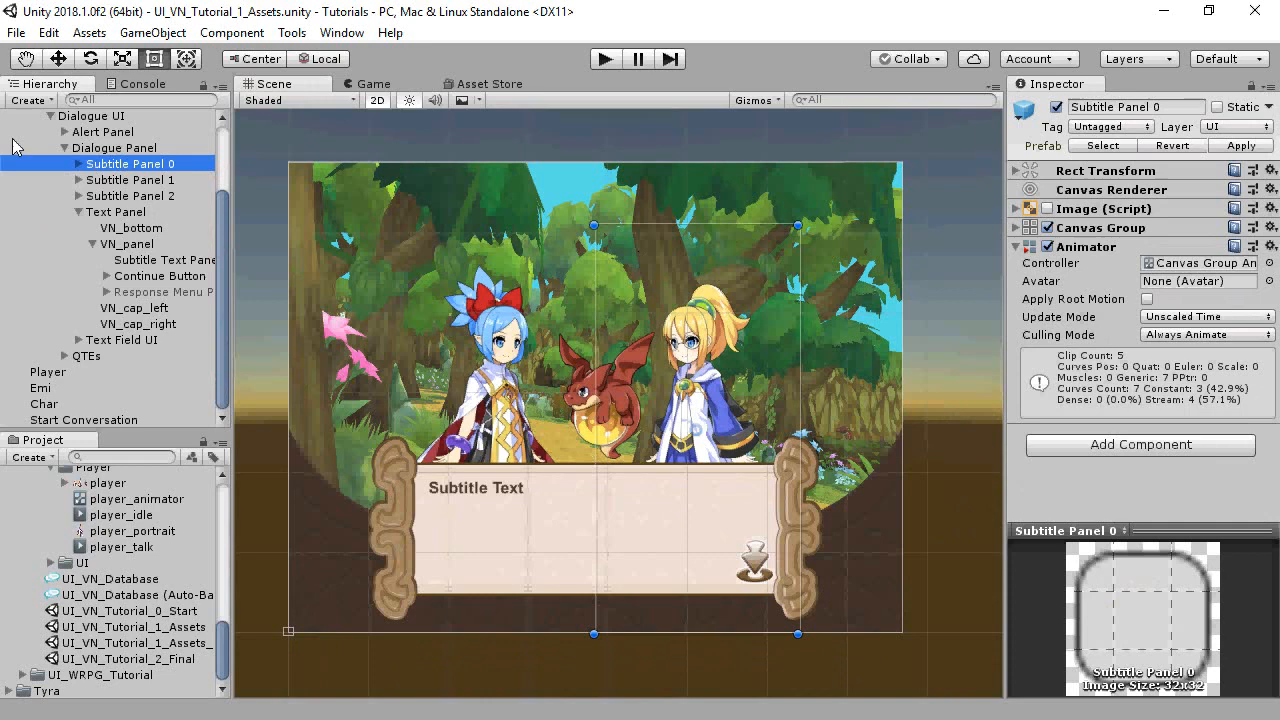
click(131, 179)
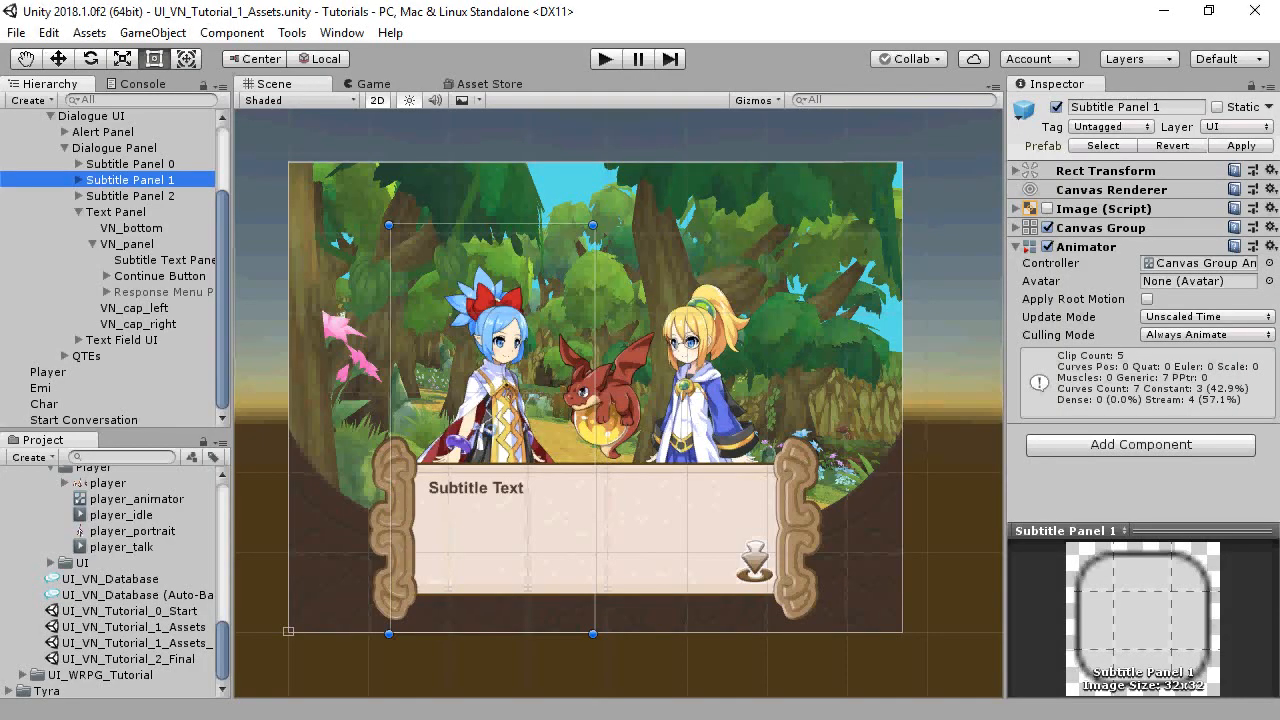
mouse_move(70, 253)
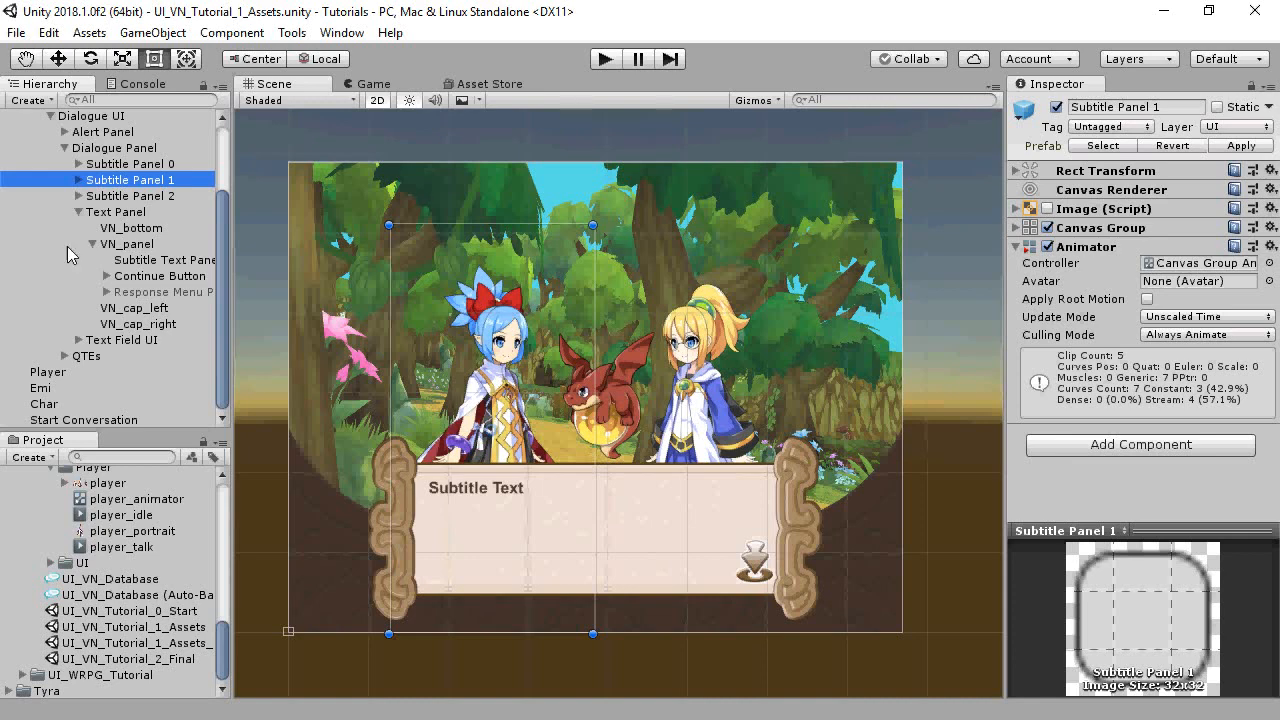
click(91, 116)
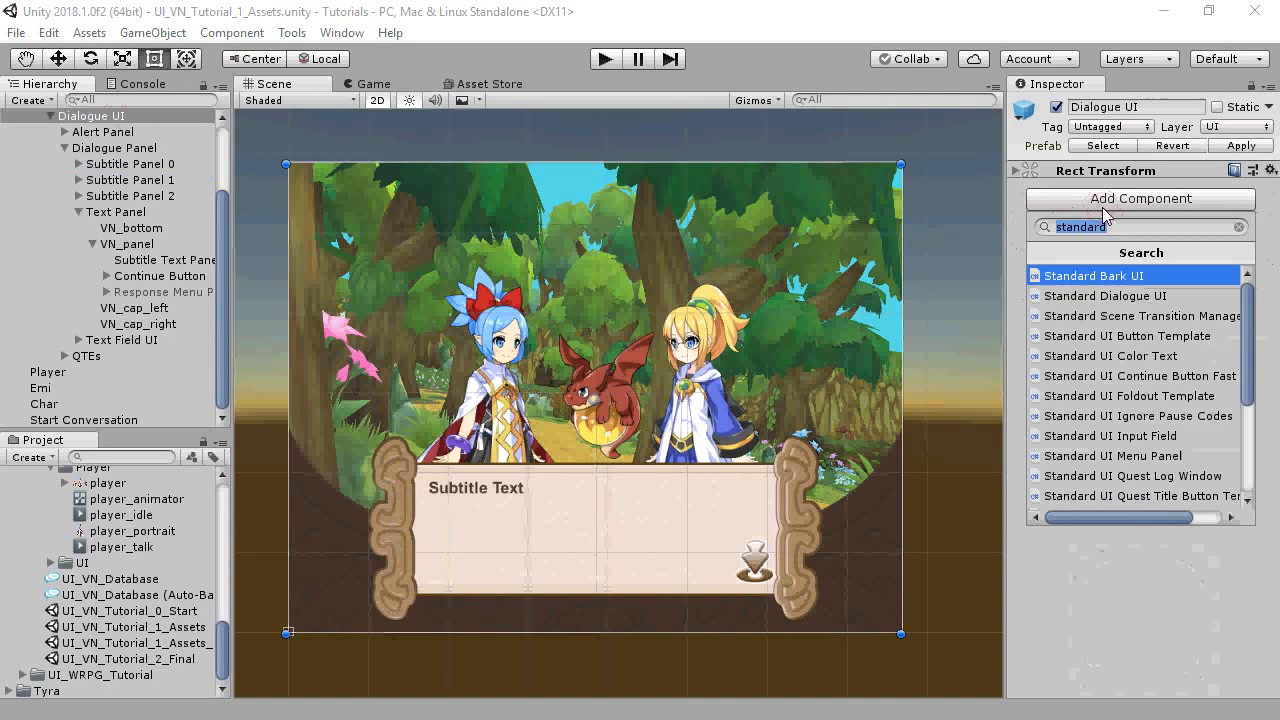
Add Standard Dialogue UI, assigning Alert Panel, Alert Text and Dialogue Panel as main panel.
click(1106, 295)
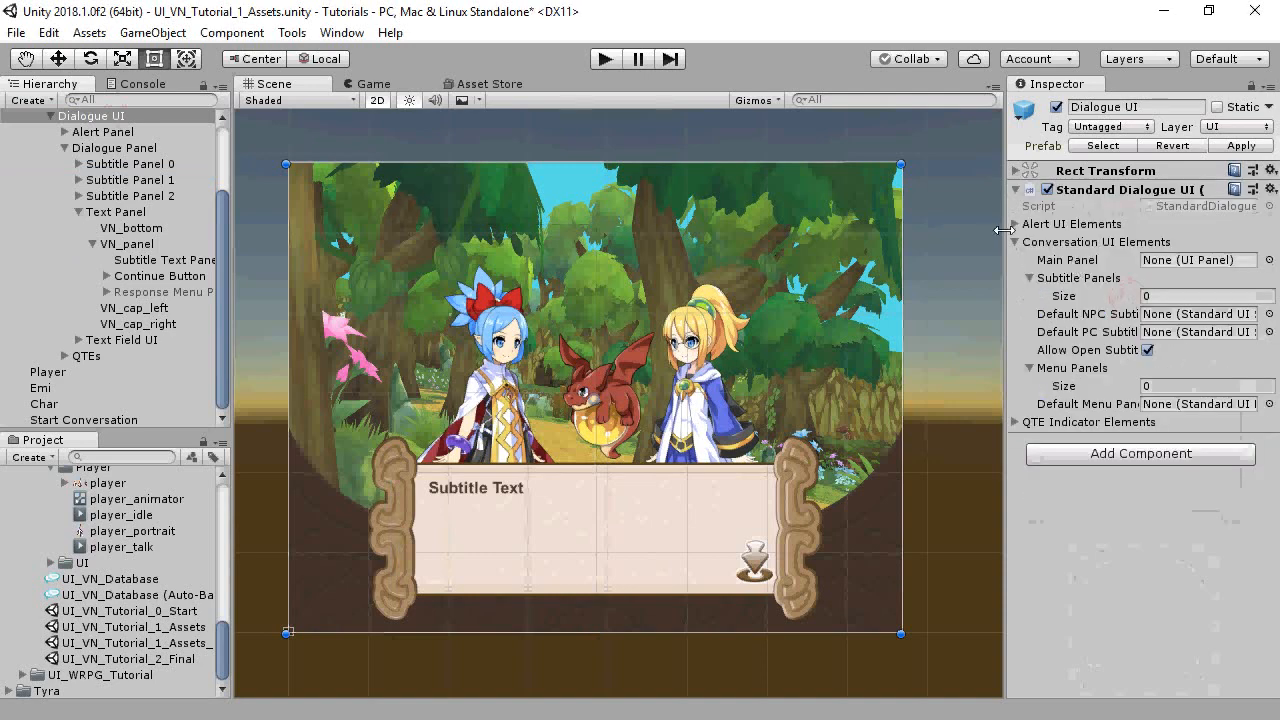
click(1016, 223)
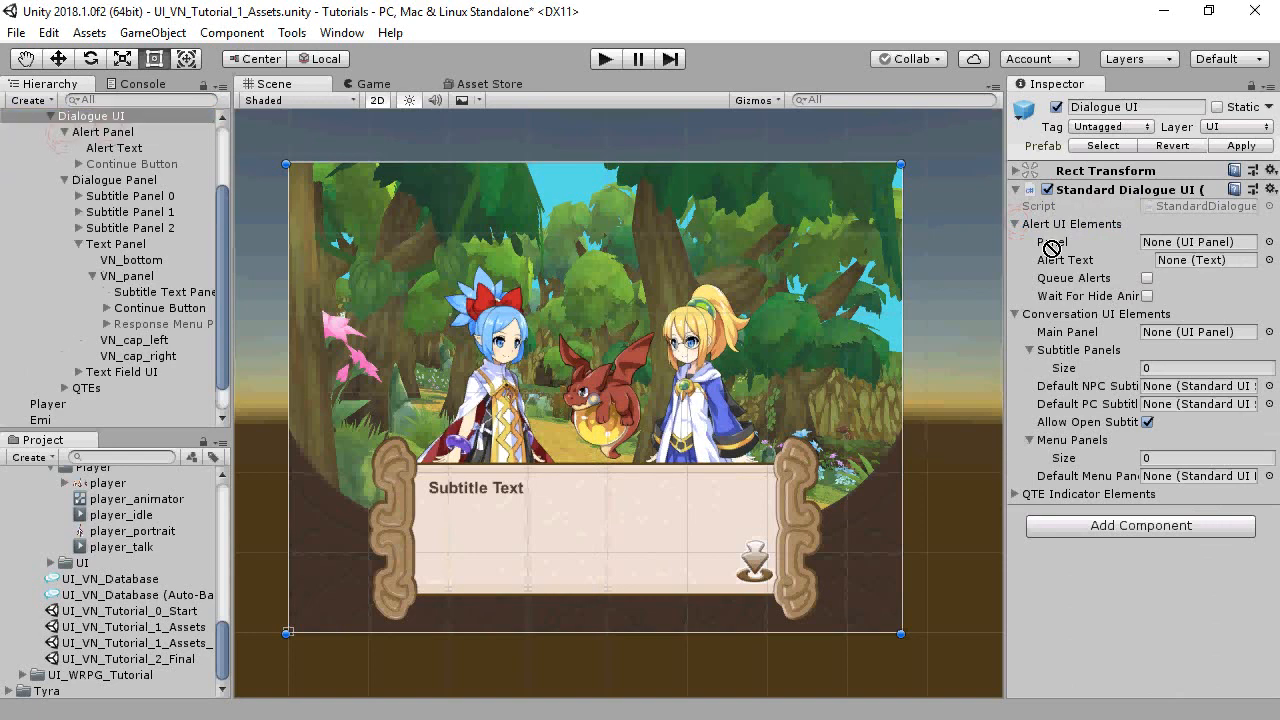
click(113, 148)
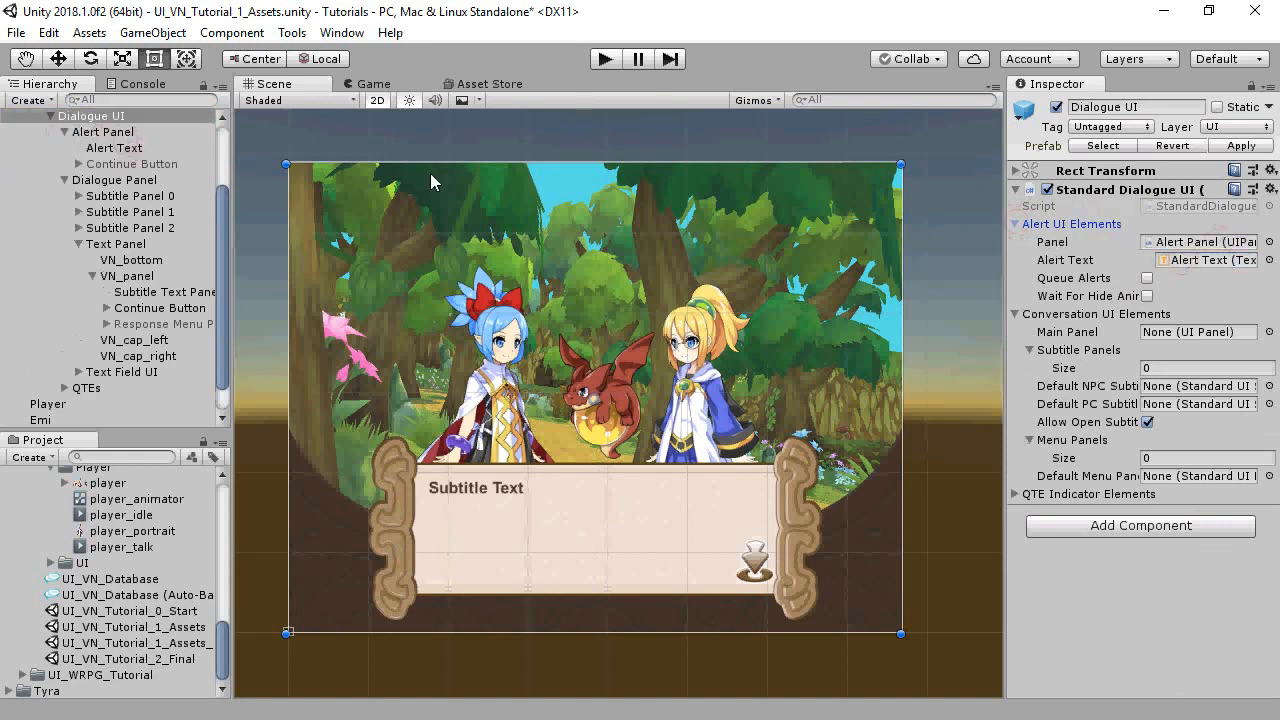
click(114, 147)
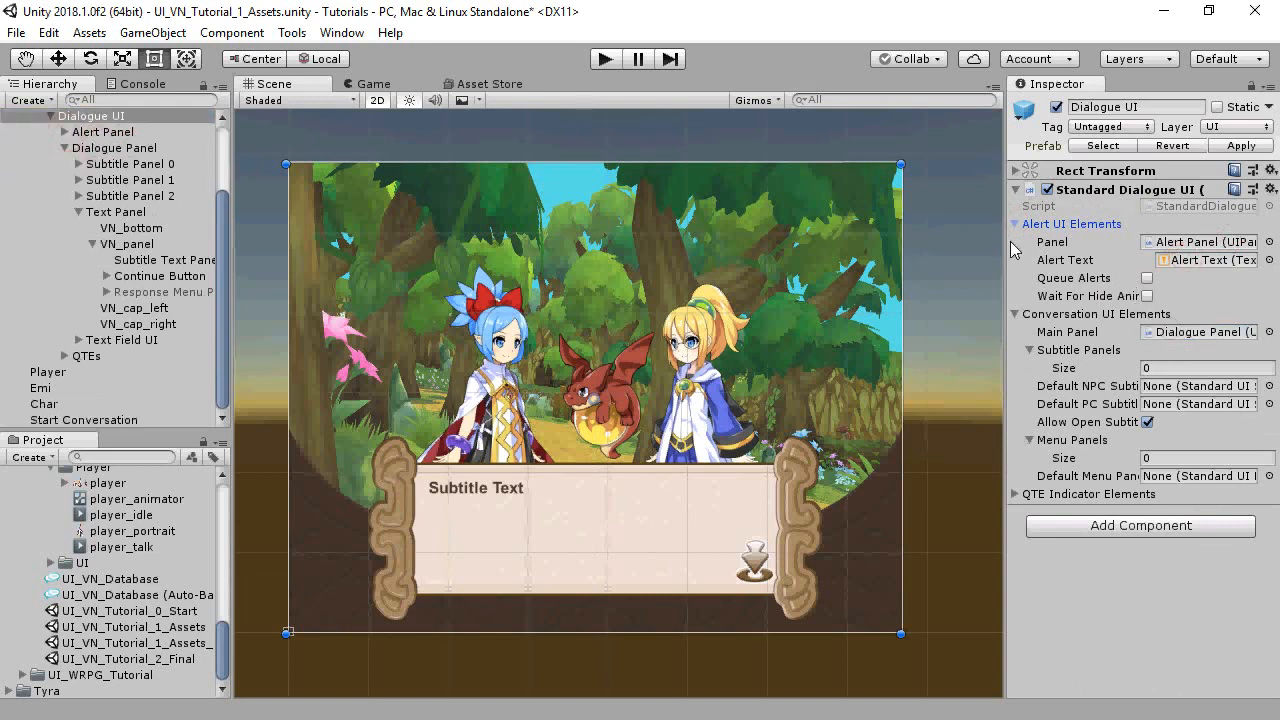
click(1015, 223)
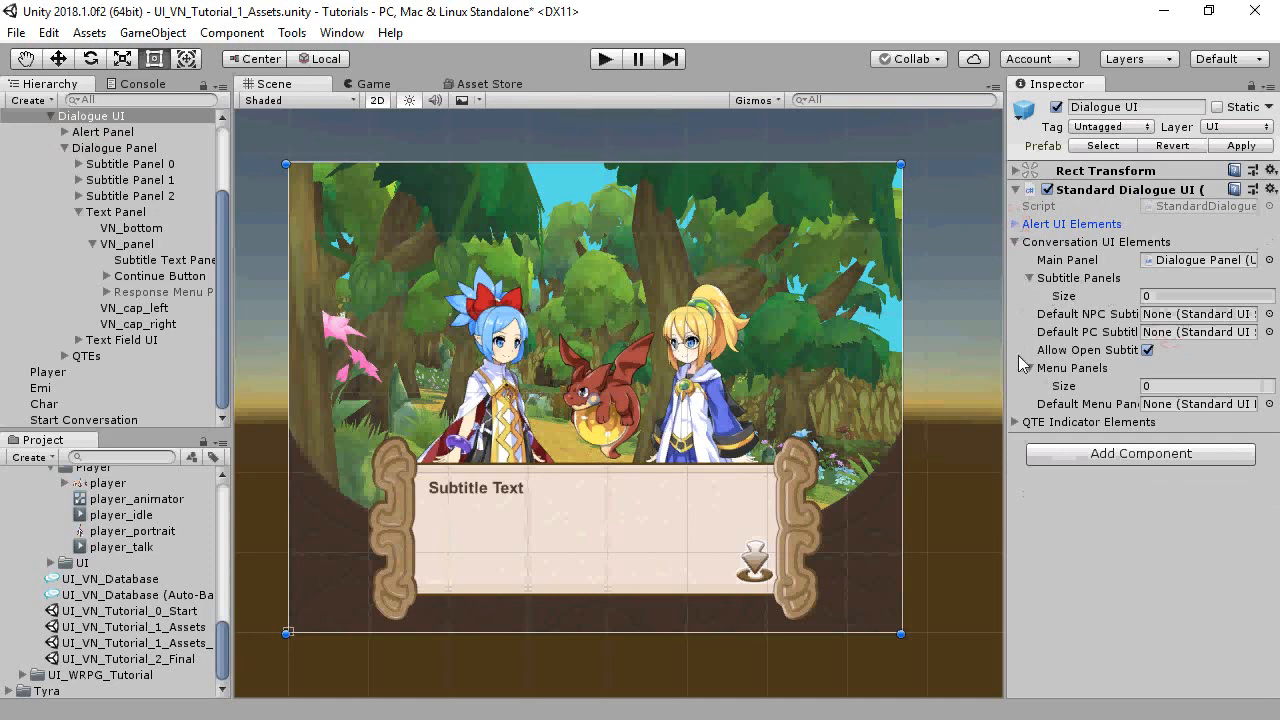
mouse_move(800, 341)
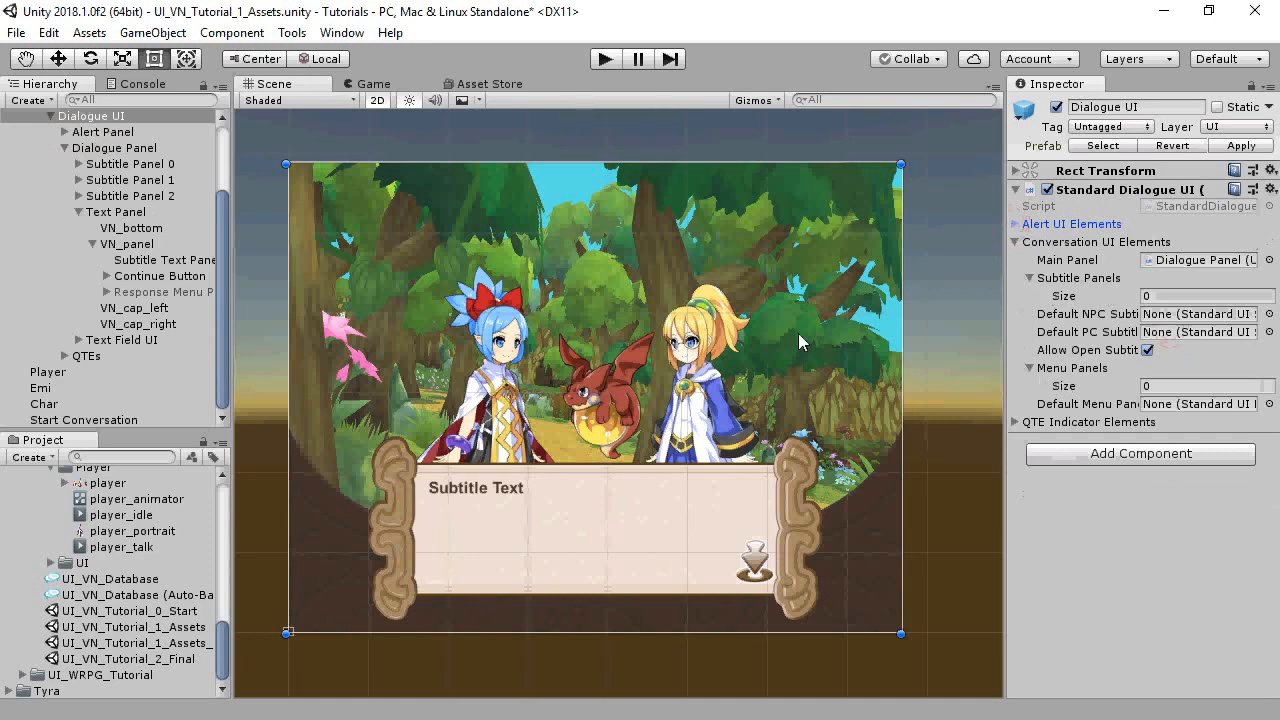
click(165, 291)
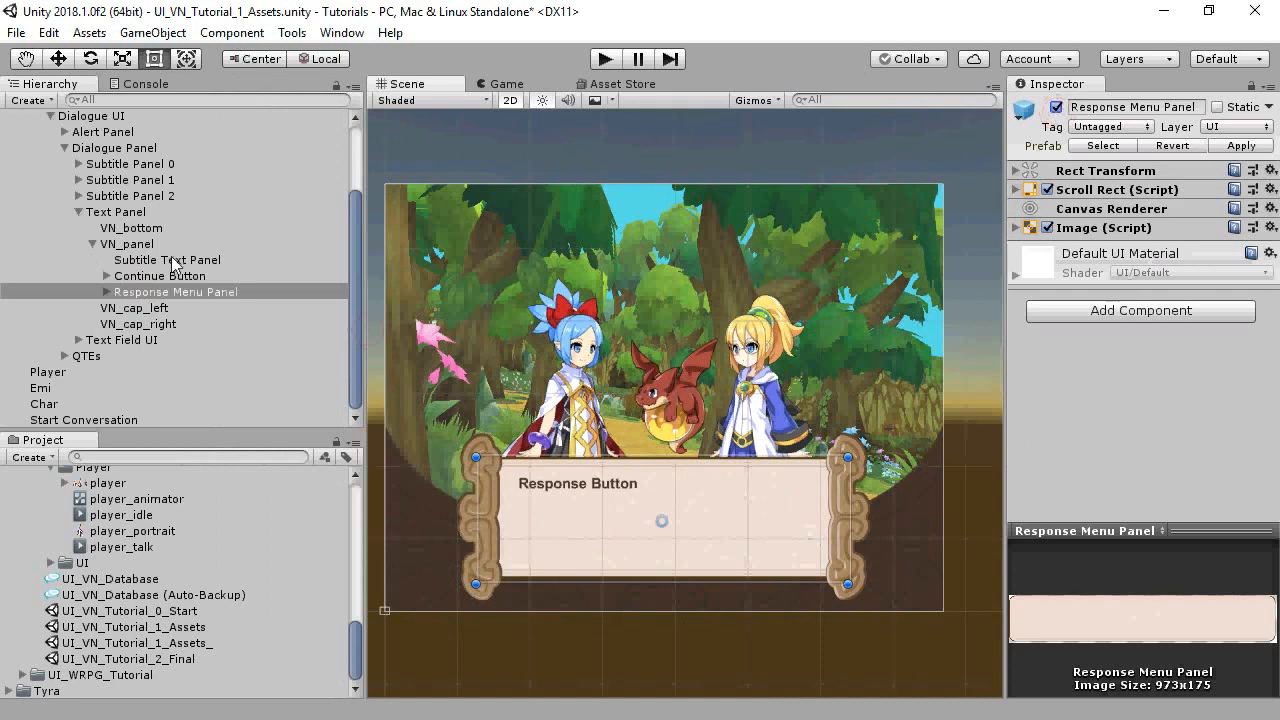
Add a Standard UI Menu Panel to Response Menu Panel, with its panel and Slider timer.
click(79, 291)
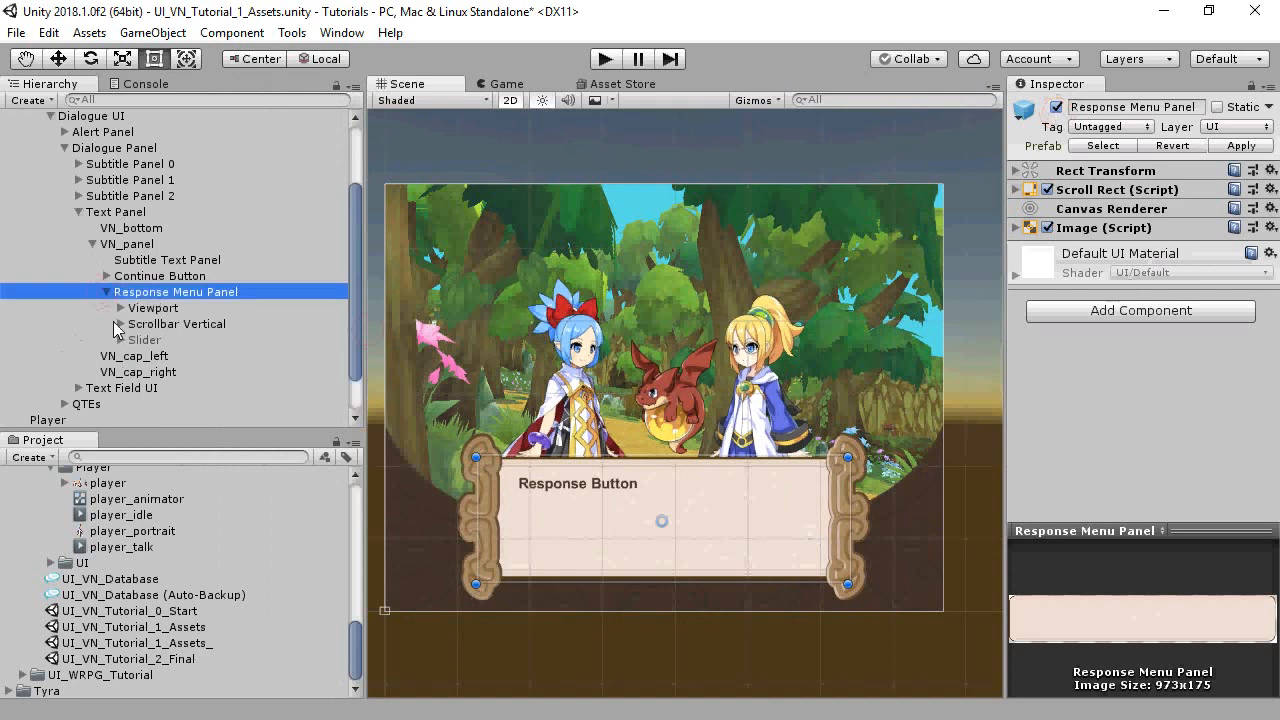
click(92, 308)
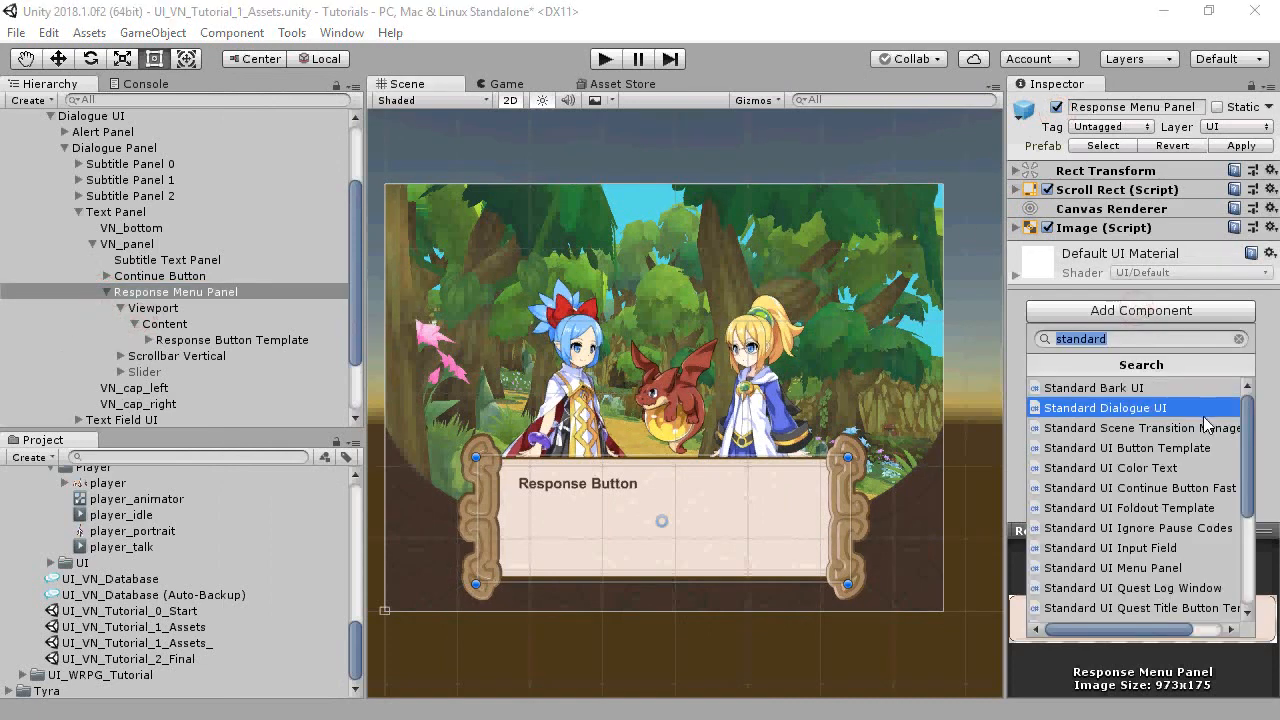
click(1103, 407)
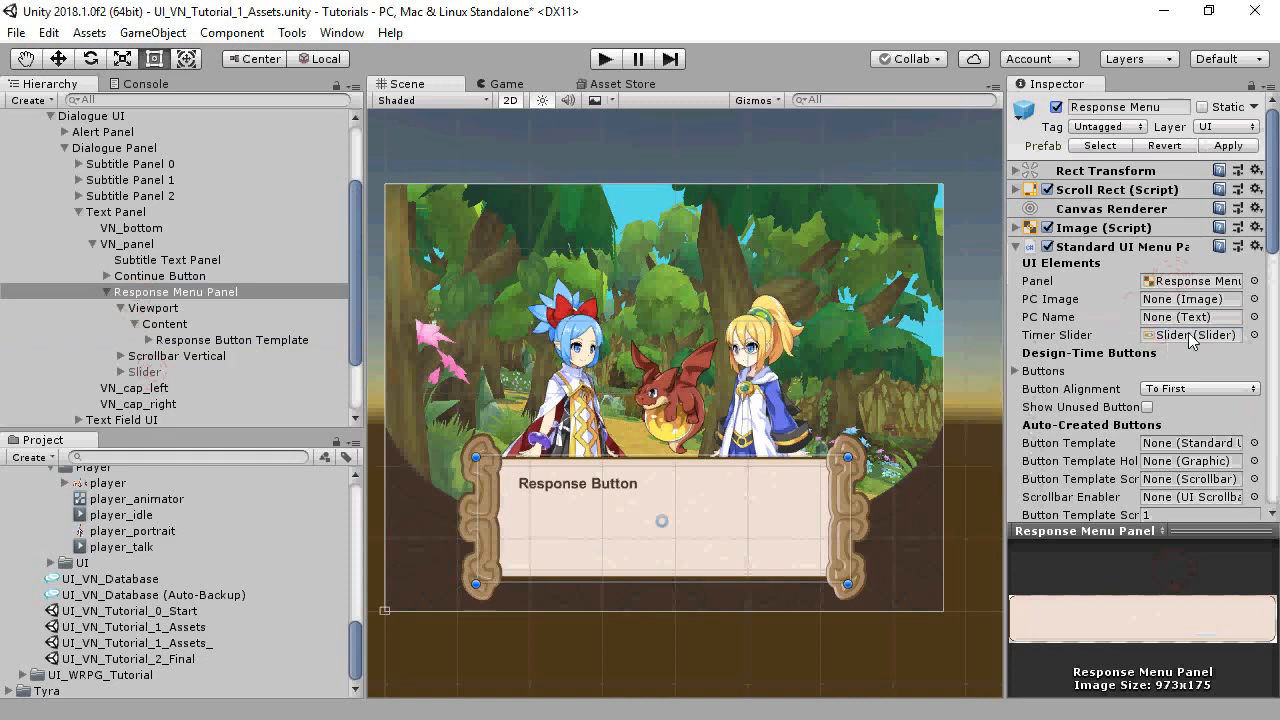
scroll(down, 3)
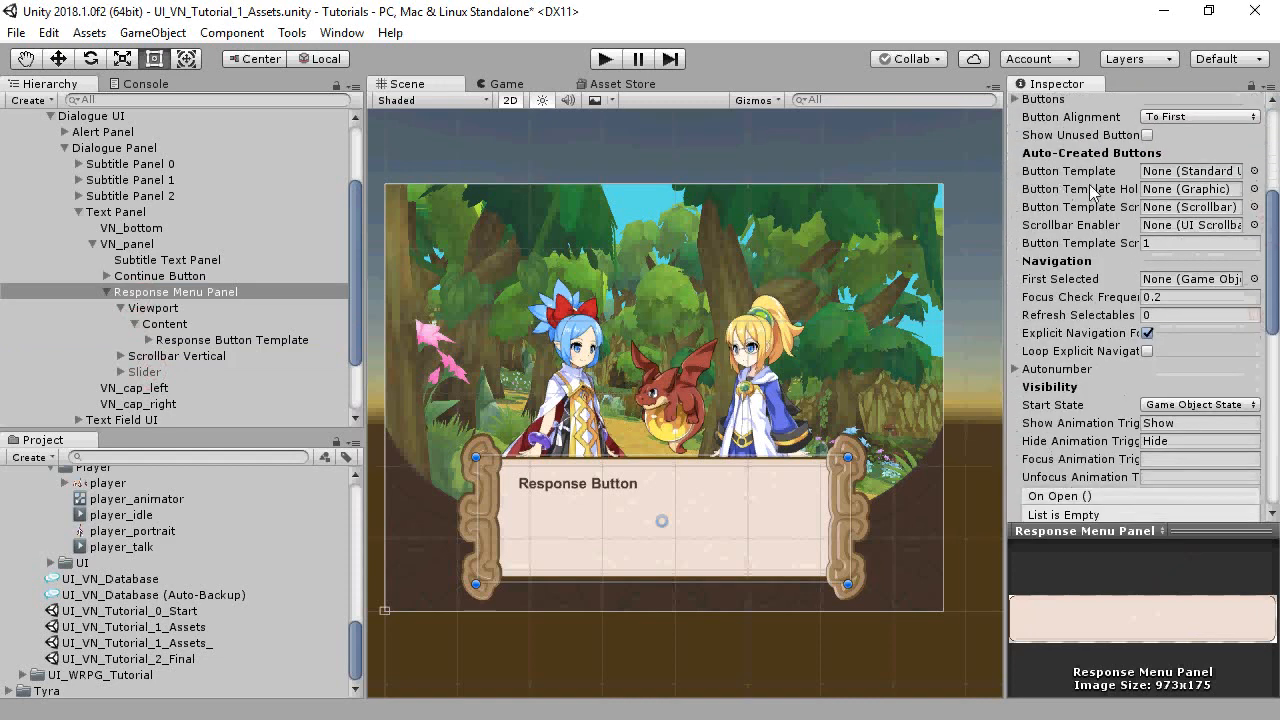
click(231, 340)
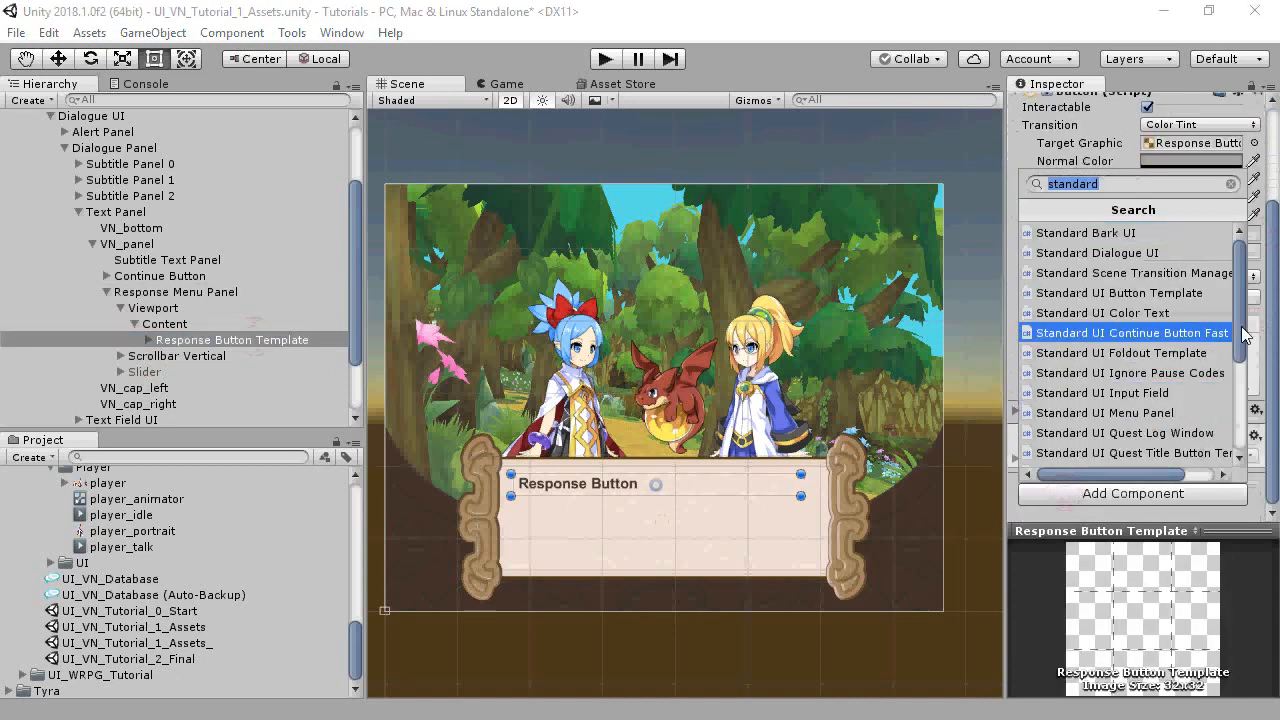
Add a Standard UI Response Button component to the Response Button Template.
click(1130, 332)
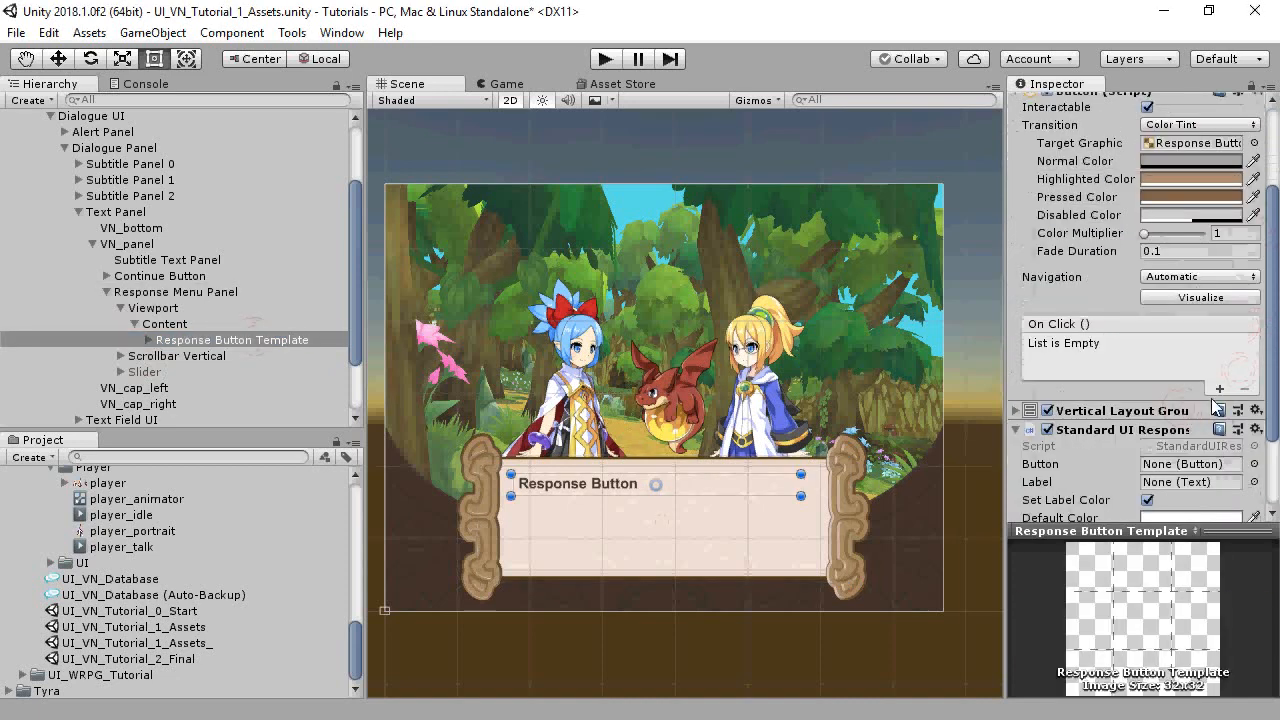
scroll(down, 3)
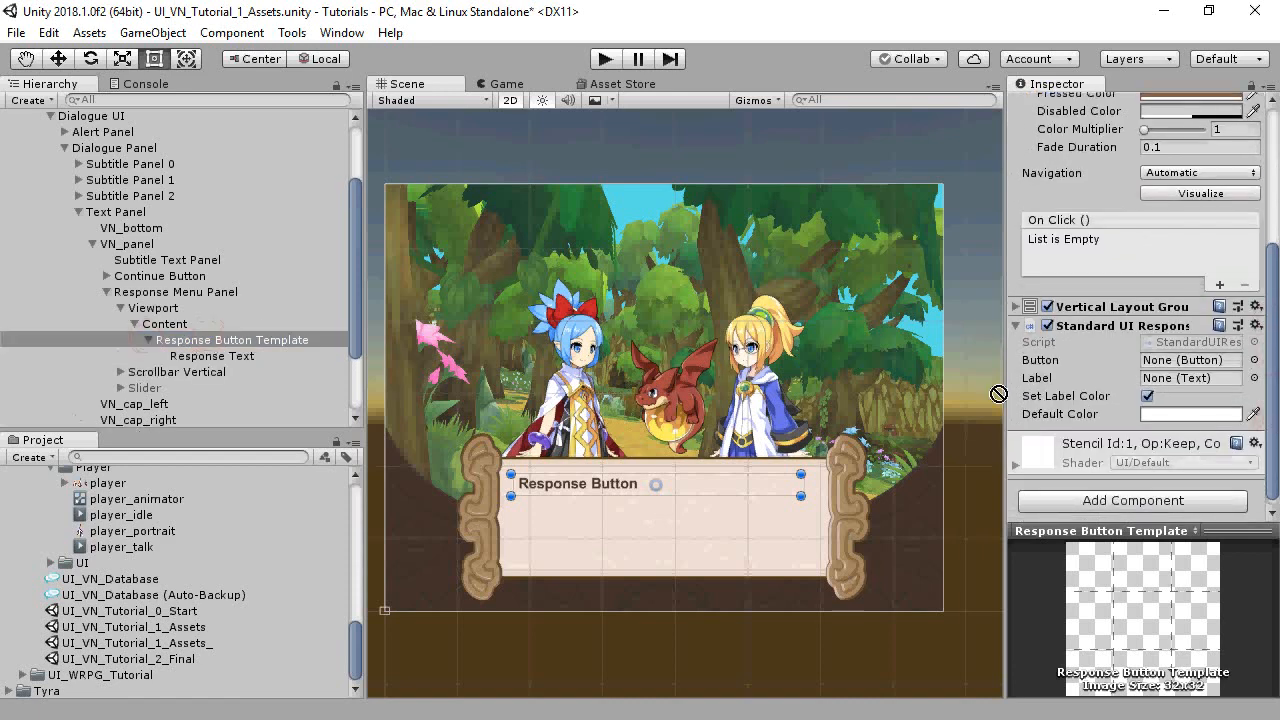
click(211, 355)
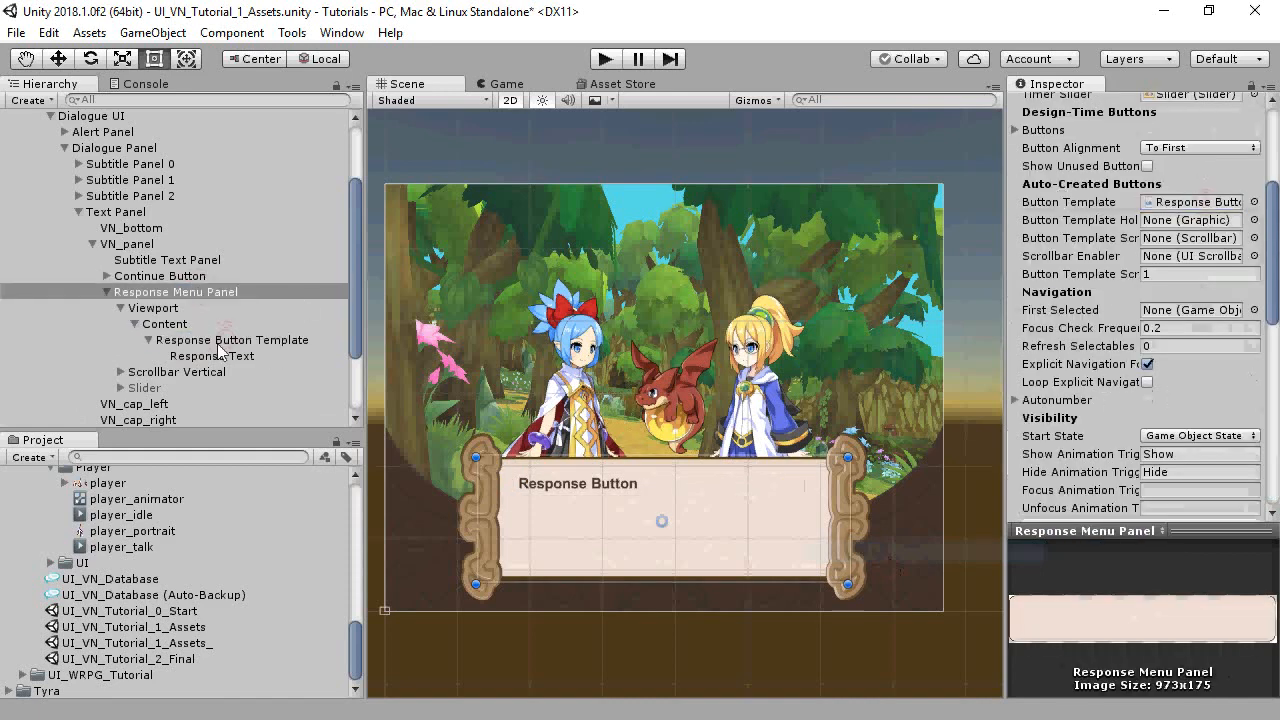
mouse_move(1183, 244)
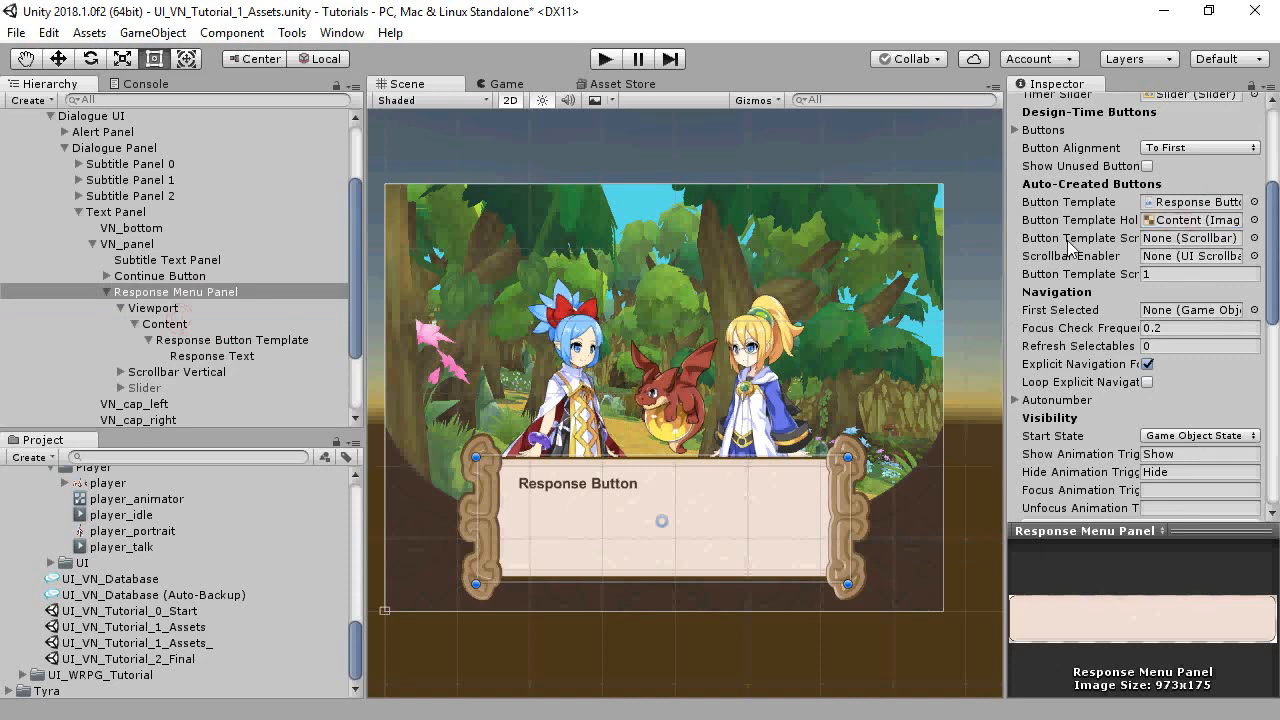
Assign the vertical scrollbar and register Response Menu Panel as Dialogue UI's menu panel.
click(1190, 238)
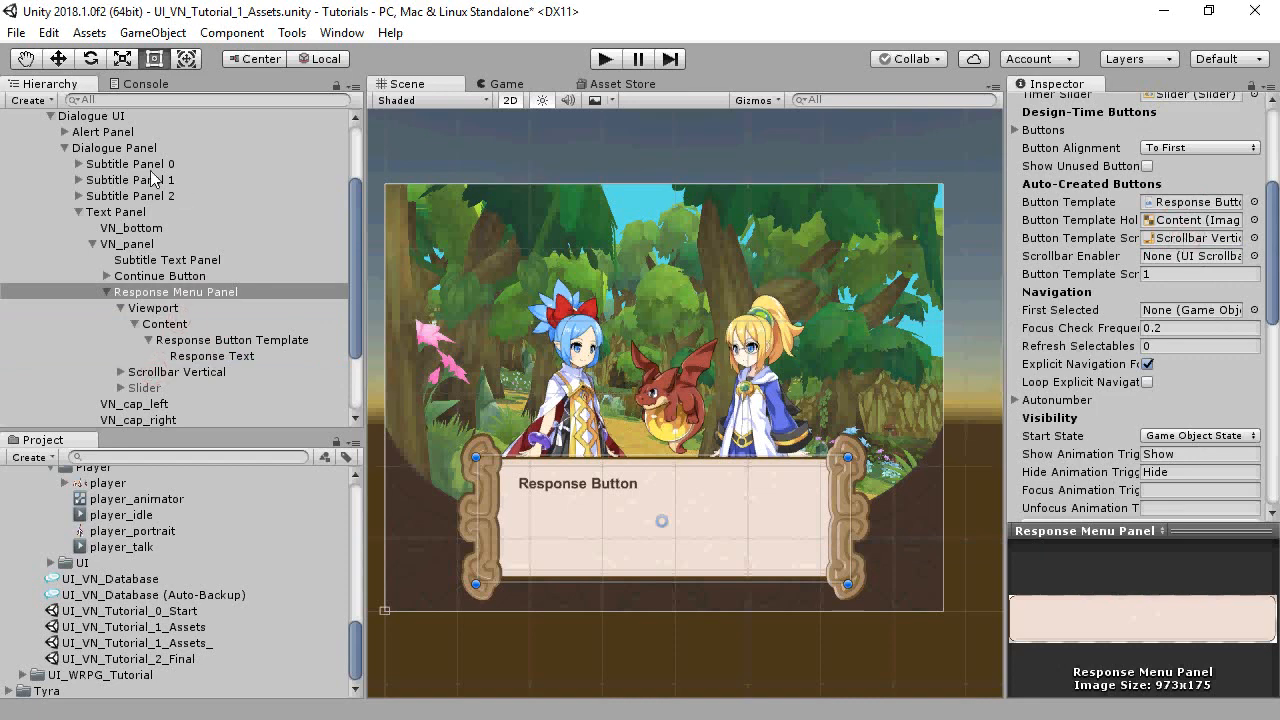
click(91, 116)
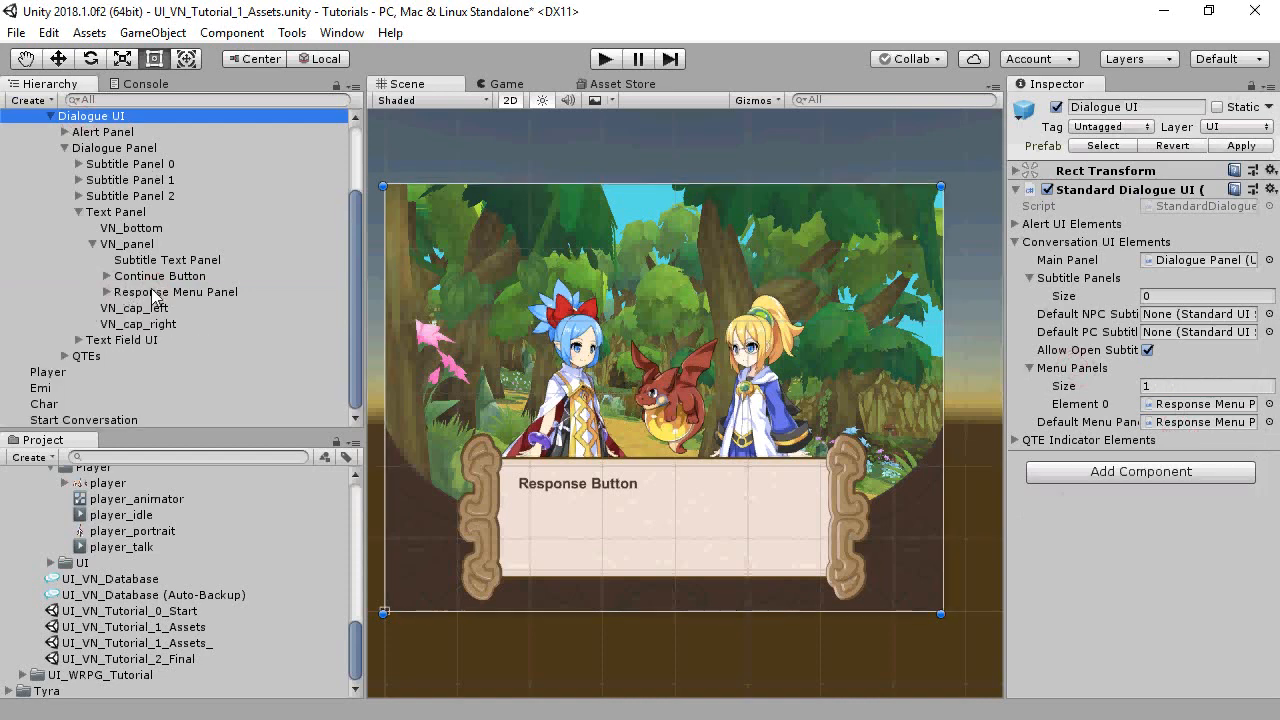
click(175, 291)
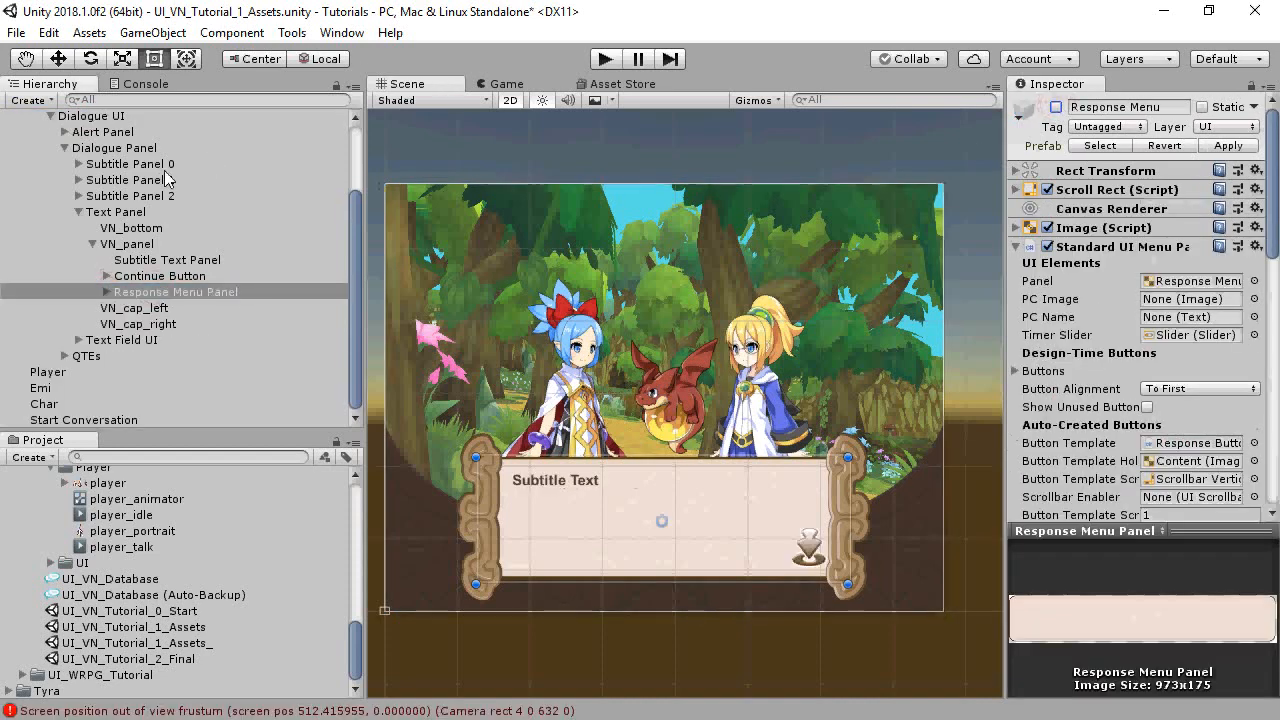
Add a Standard UI Subtitle Panel to Subtitle Panel 0, linking portrait, name and subtitle text.
click(130, 163)
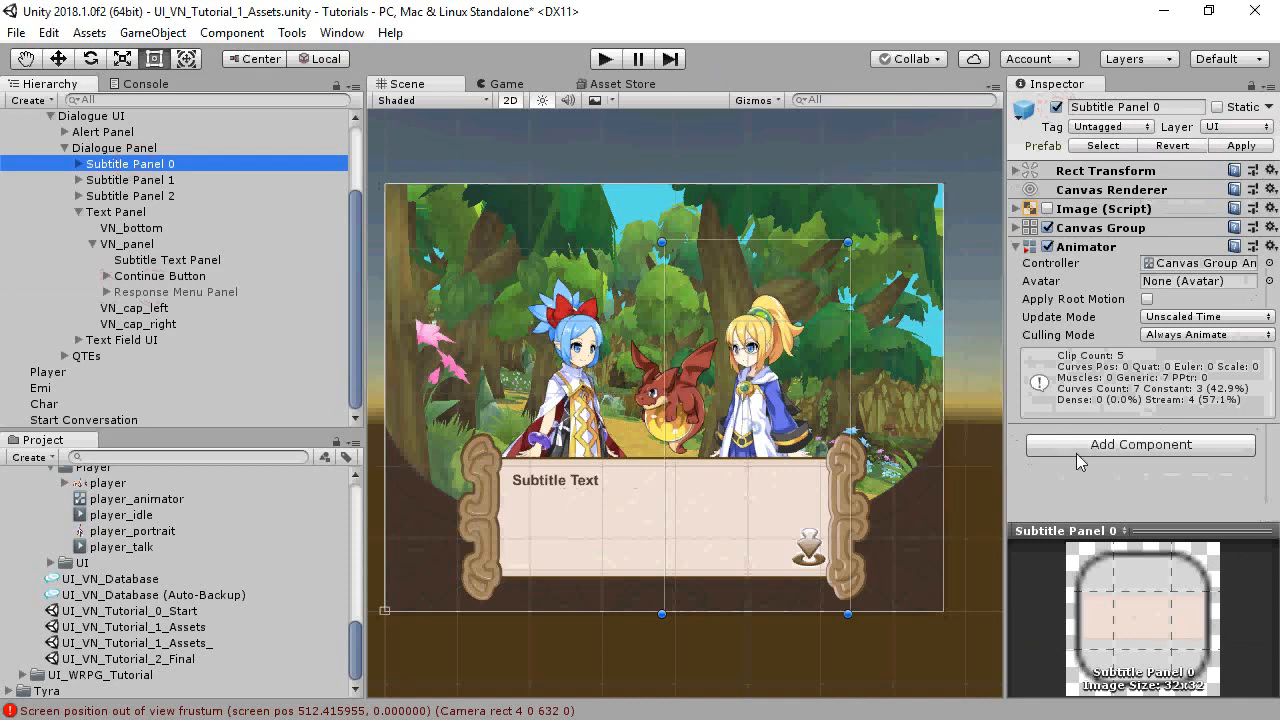
click(1016, 246)
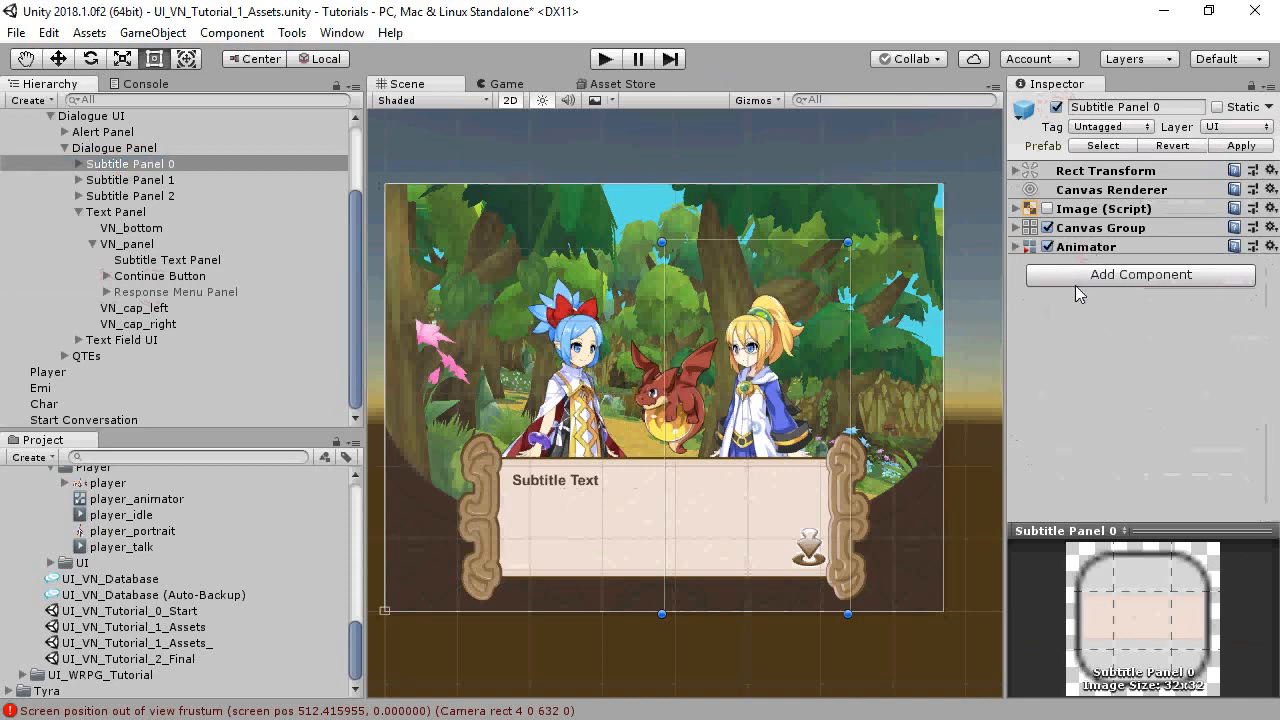
click(1139, 274)
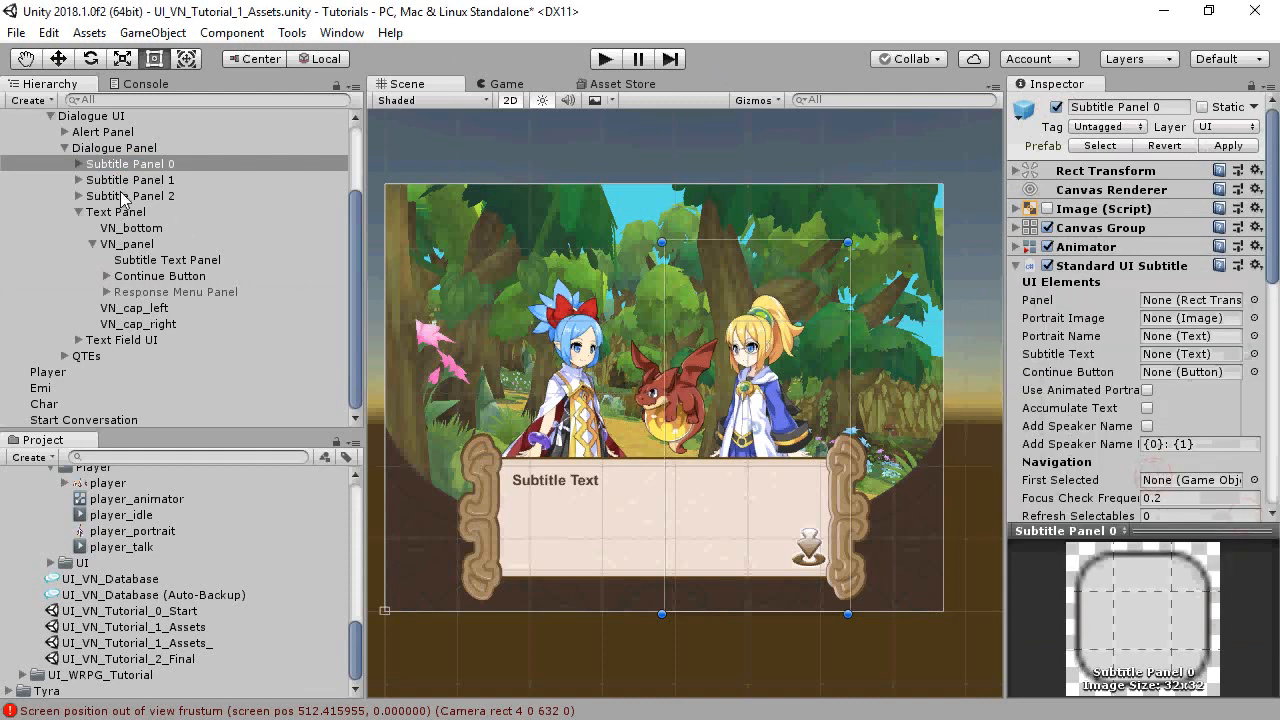
click(78, 163)
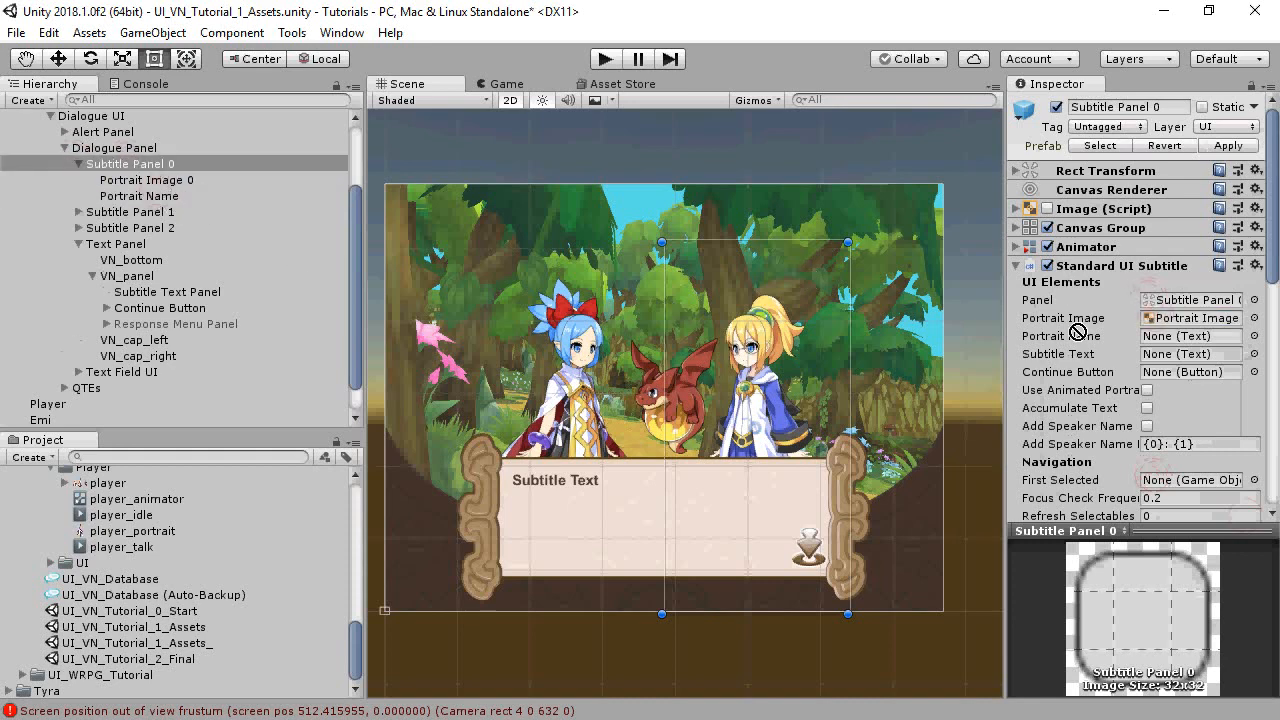
click(167, 291)
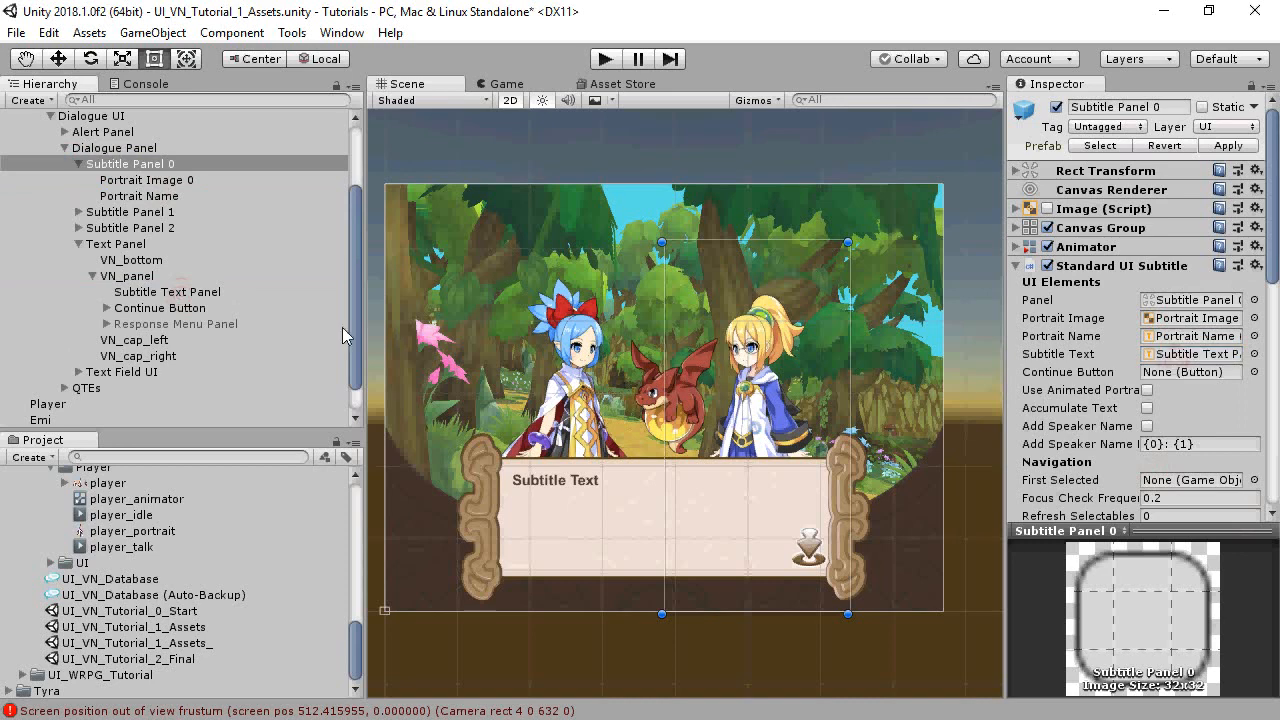
Assign the Continue Button and set its On Click to FastForward.
click(1190, 371)
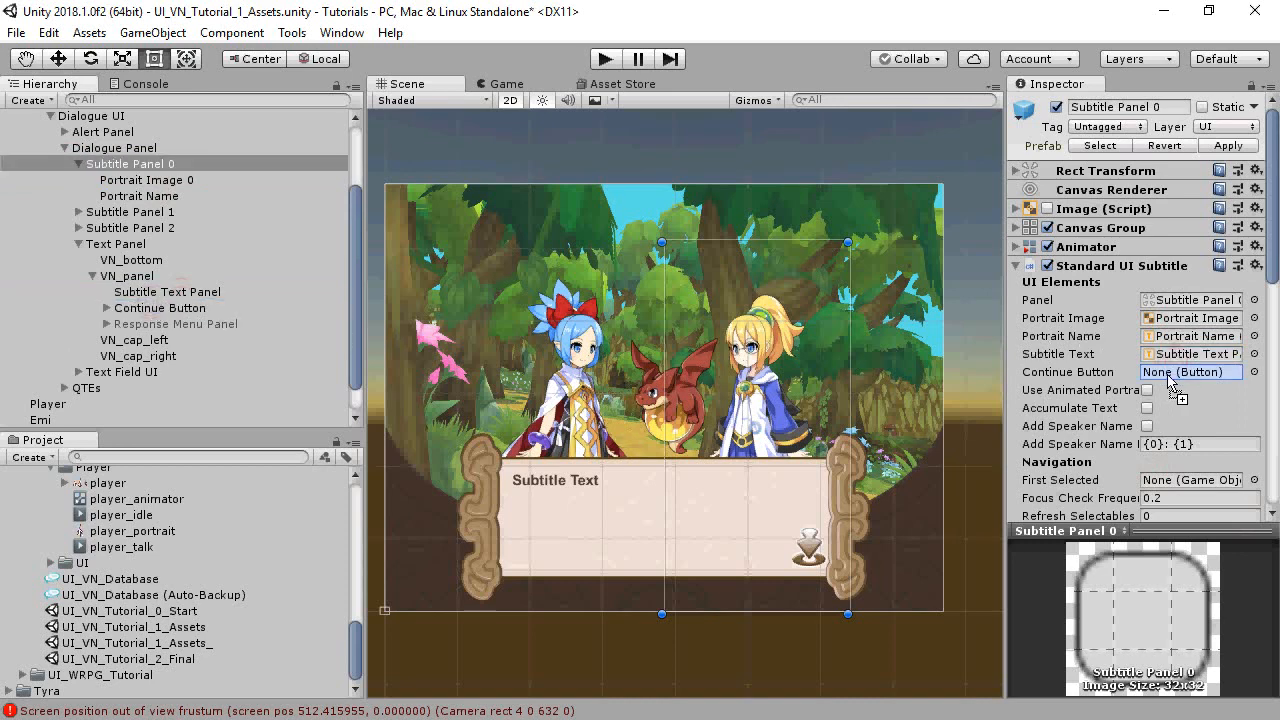
click(160, 307)
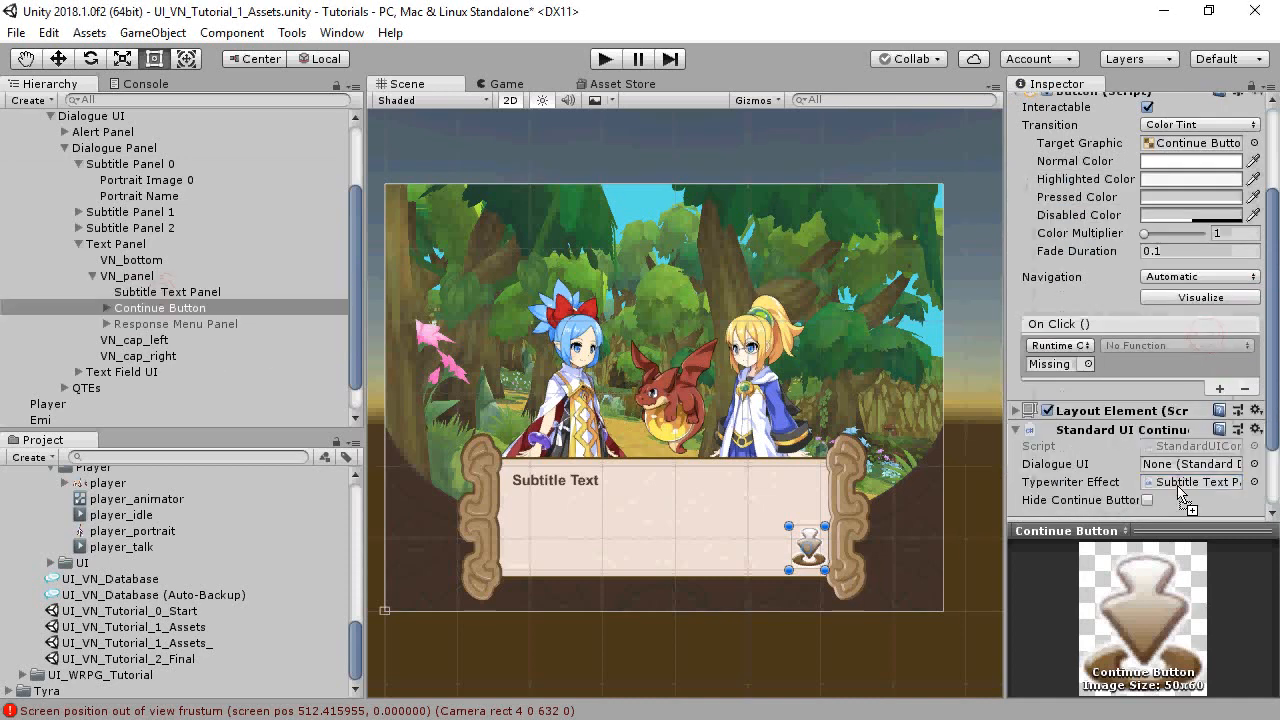
mouse_move(1118, 435)
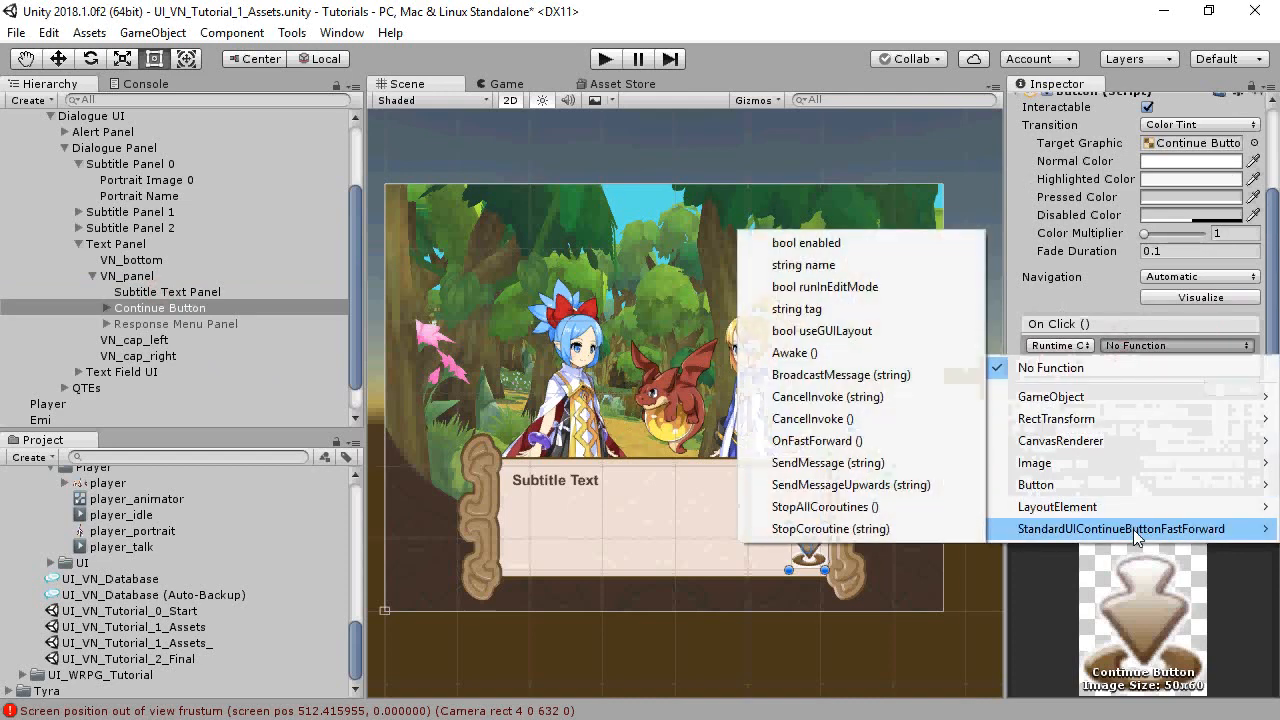
click(1122, 528)
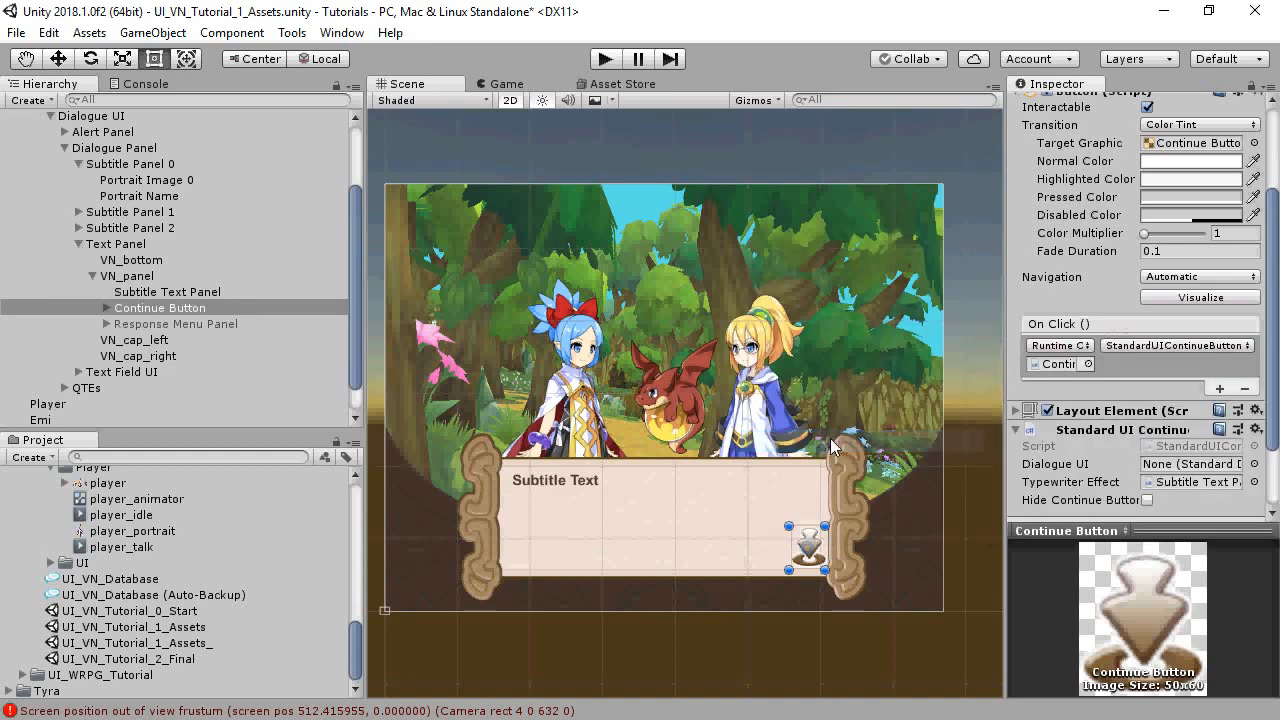
mouse_move(168, 196)
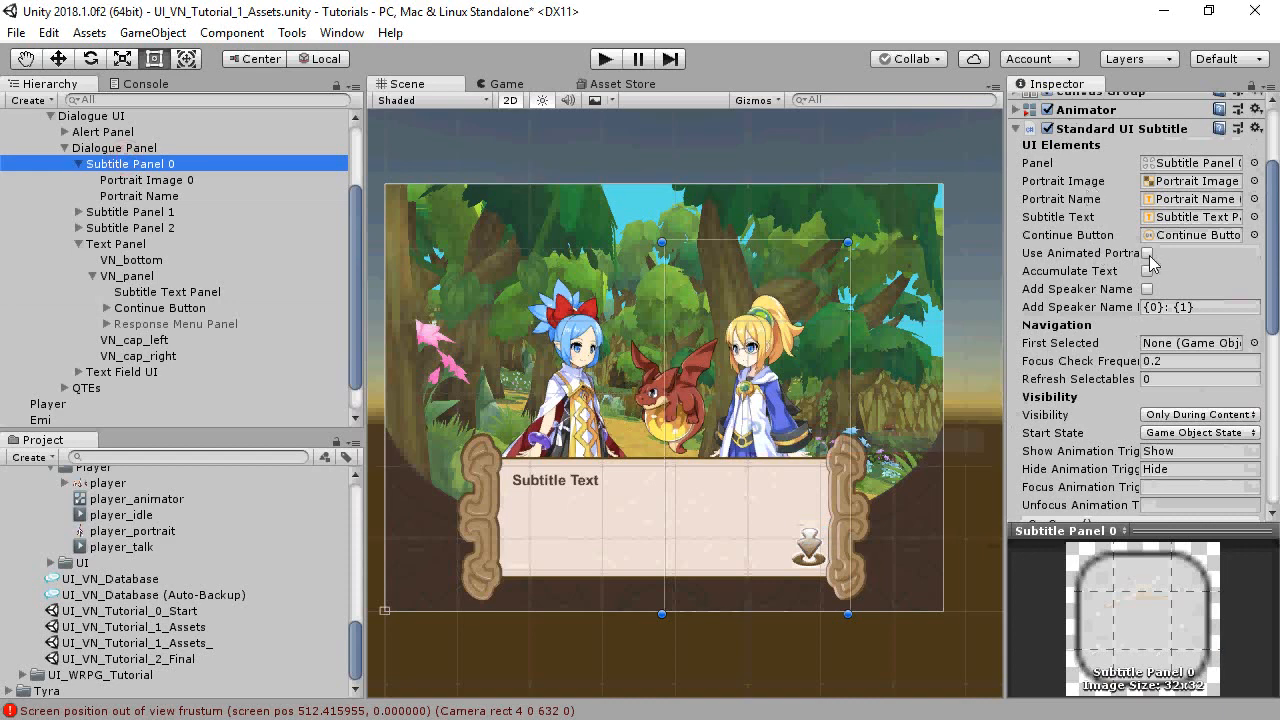
Enable Use Animated Portraits on Subtitle Panel 0 and choose its visibility mode.
click(1146, 253)
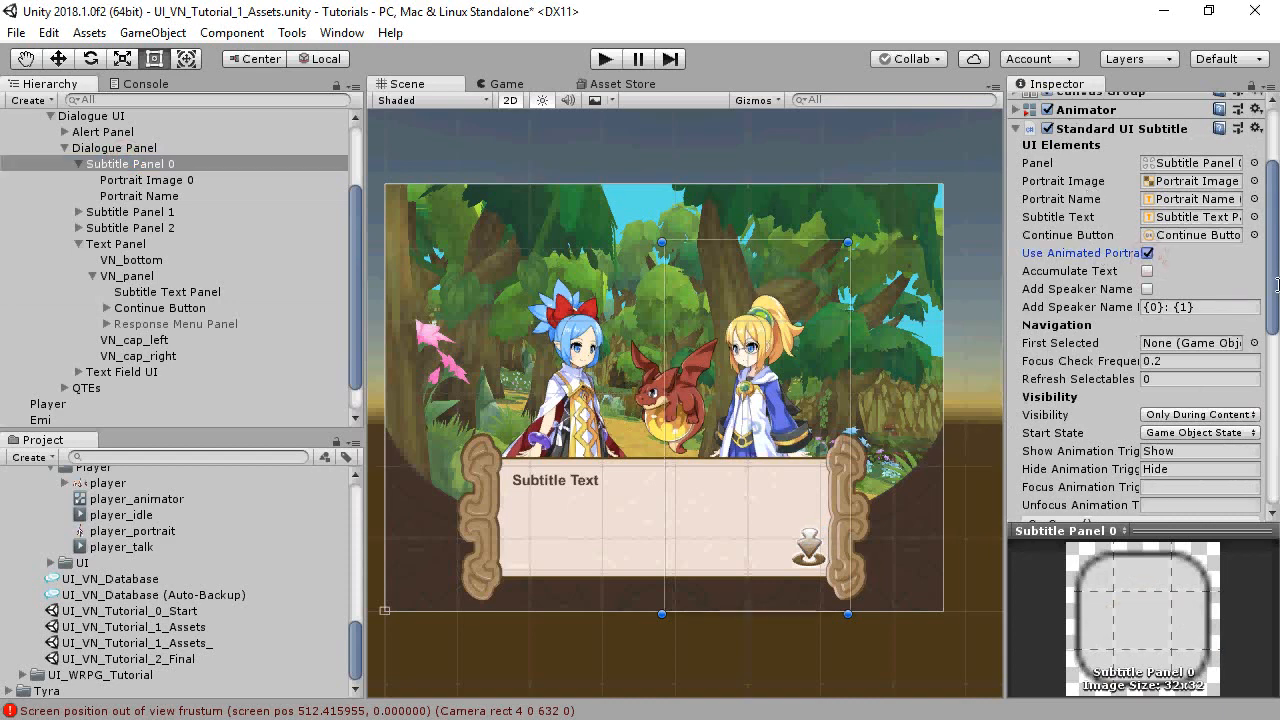
click(1199, 414)
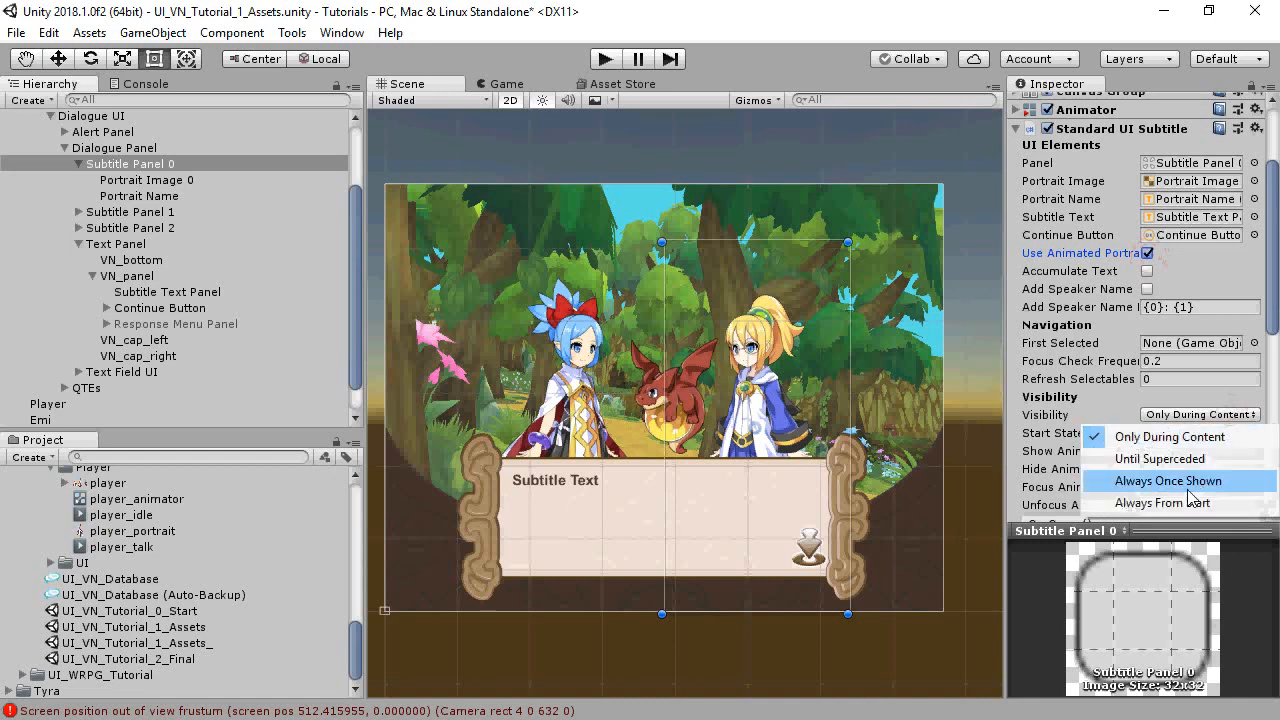
click(1168, 502)
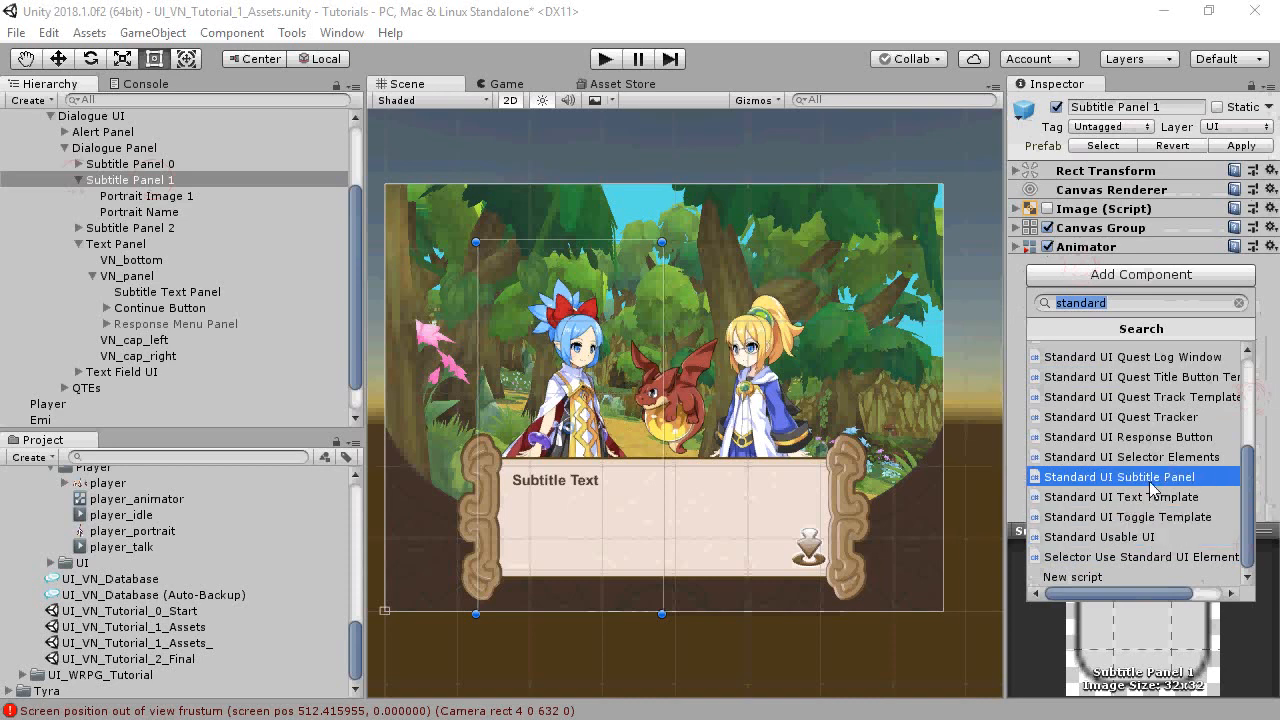
Add Subtitle Panel 1's subtitle component with its references, animated portraits and Always From Start visibility.
click(1122, 476)
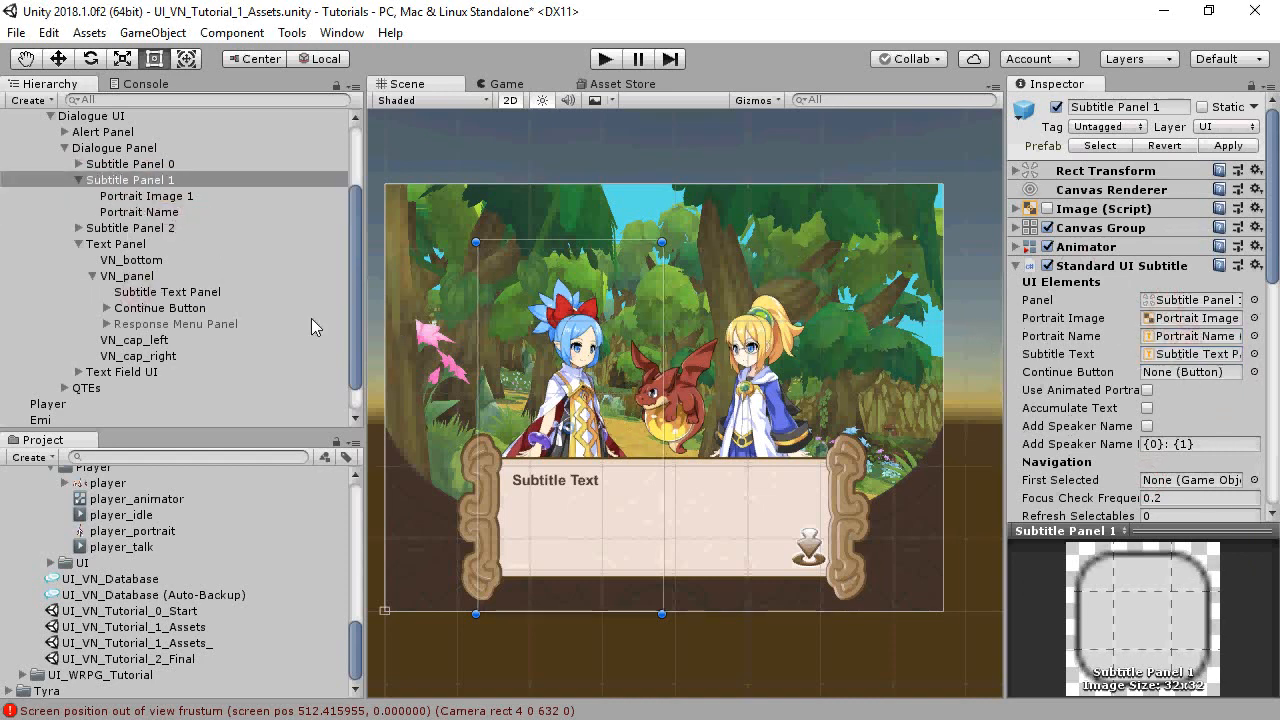
click(1190, 371)
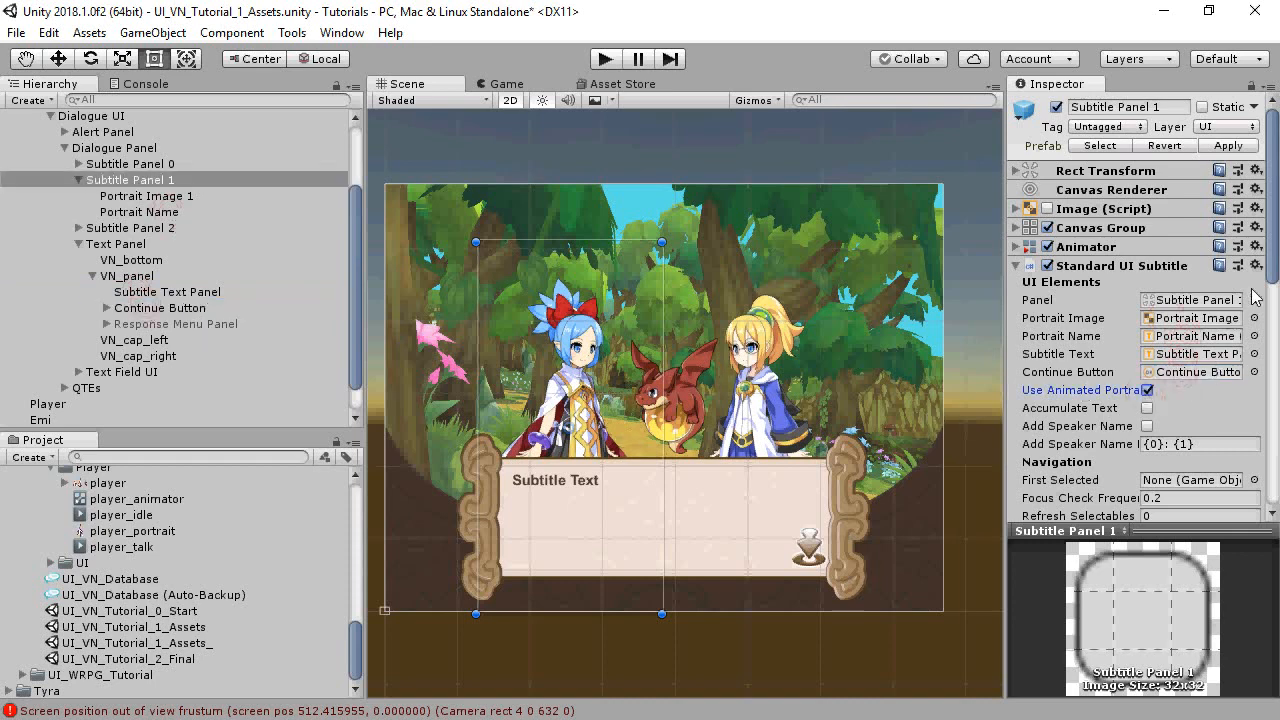
scroll(down, 3)
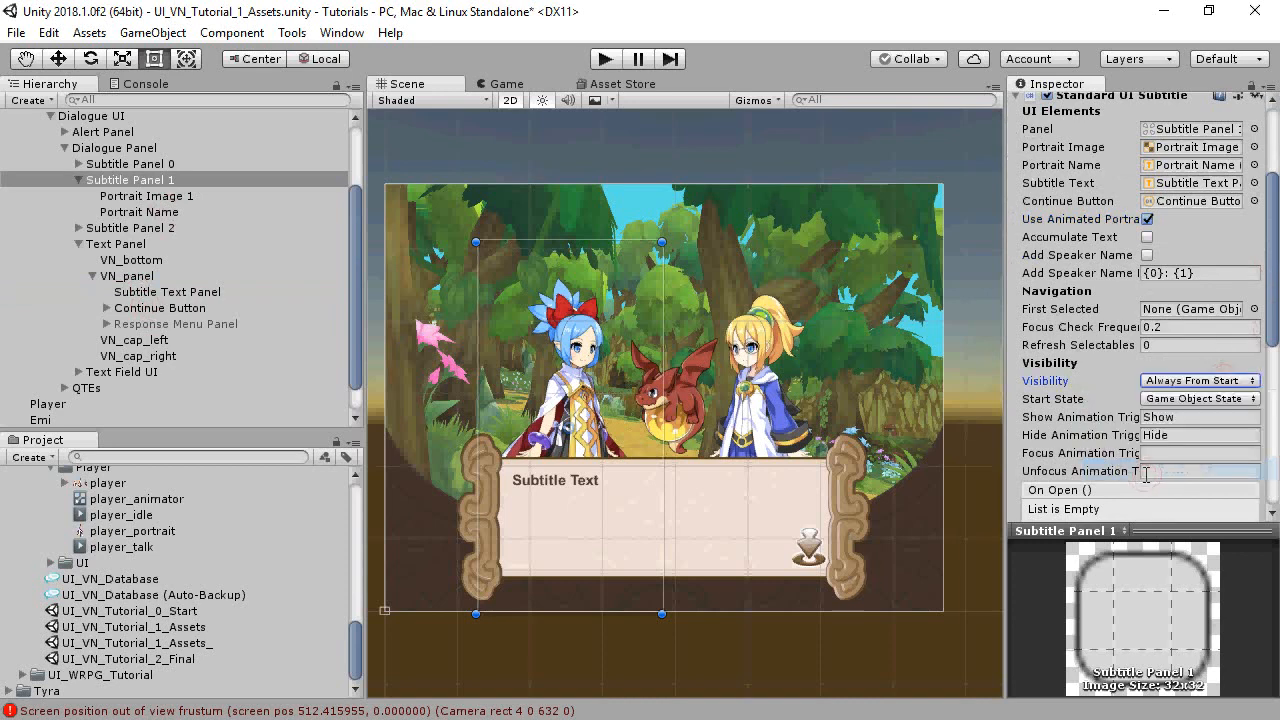
click(79, 179)
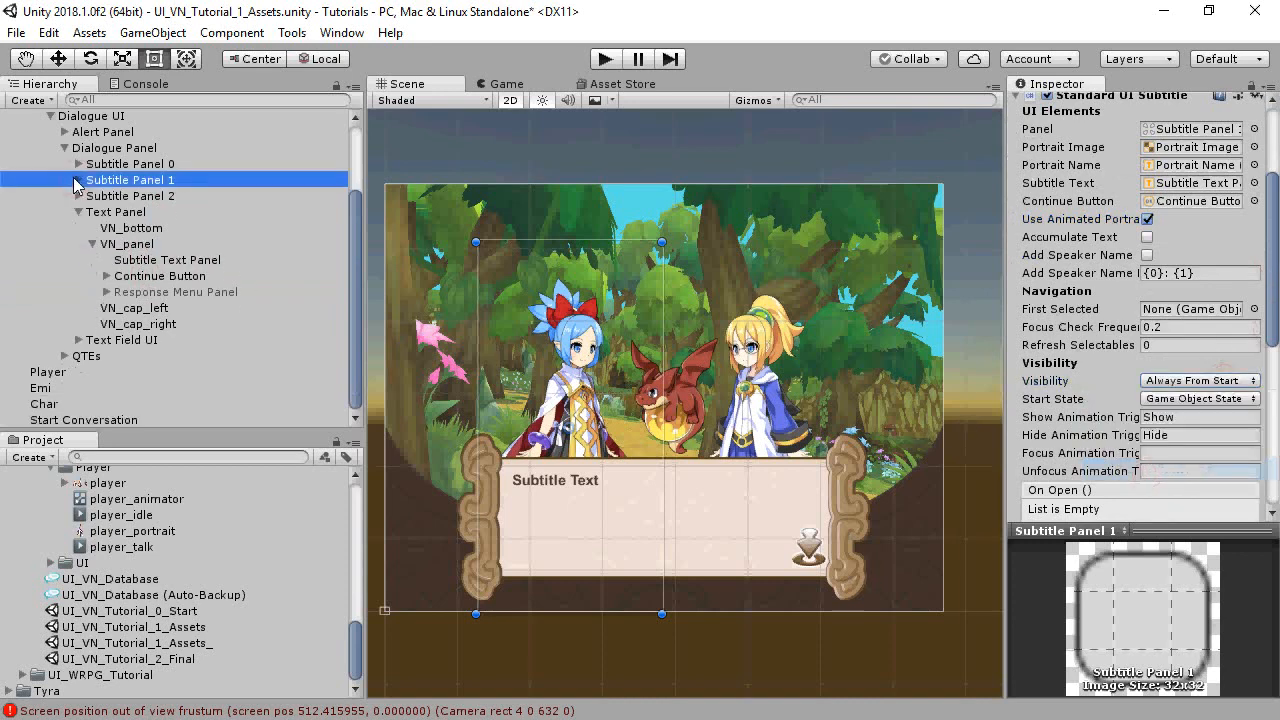
Add Standard UI Subtitle to Subtitle Panel 2, assign its Panel, and keep it visible once shown.
click(130, 195)
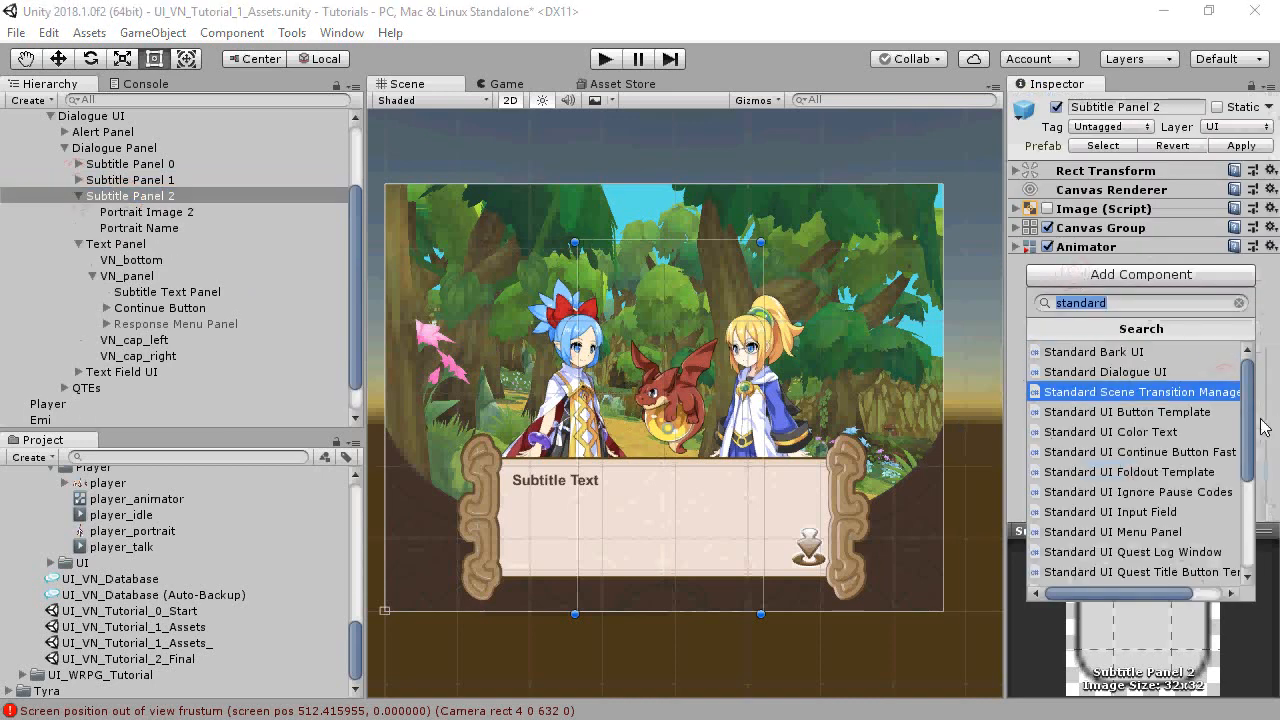
click(1140, 391)
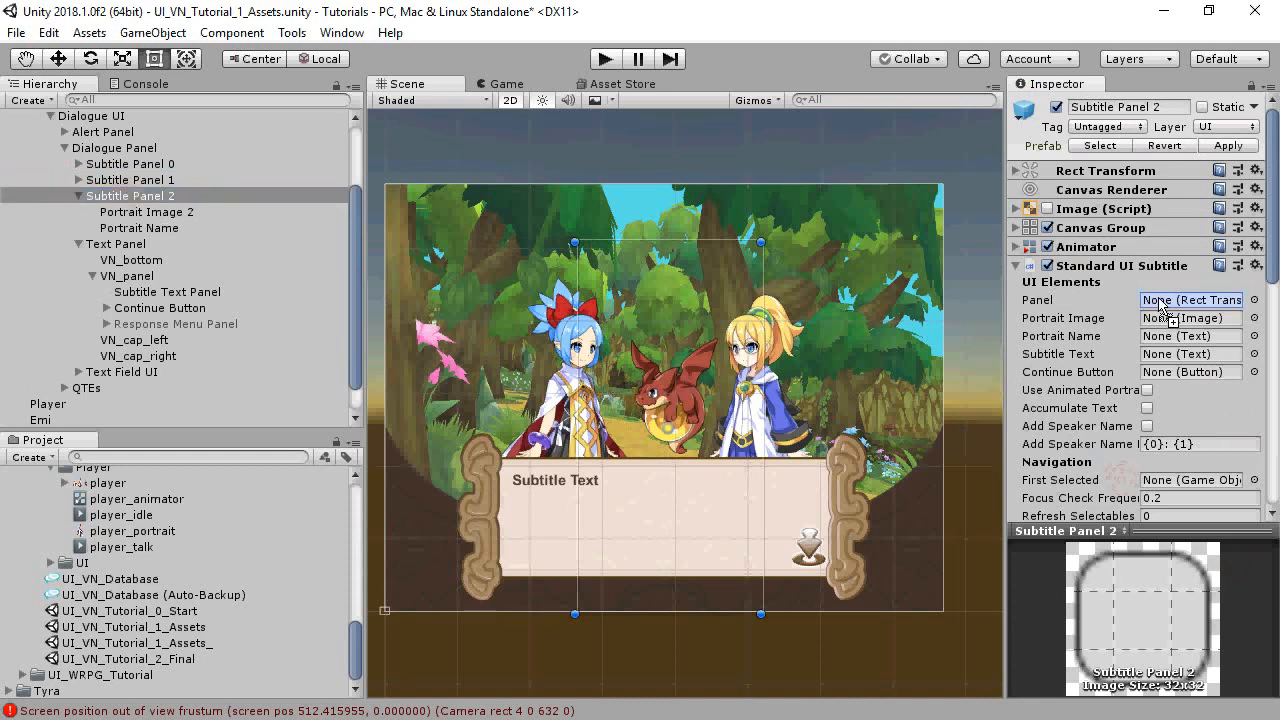
click(1190, 300)
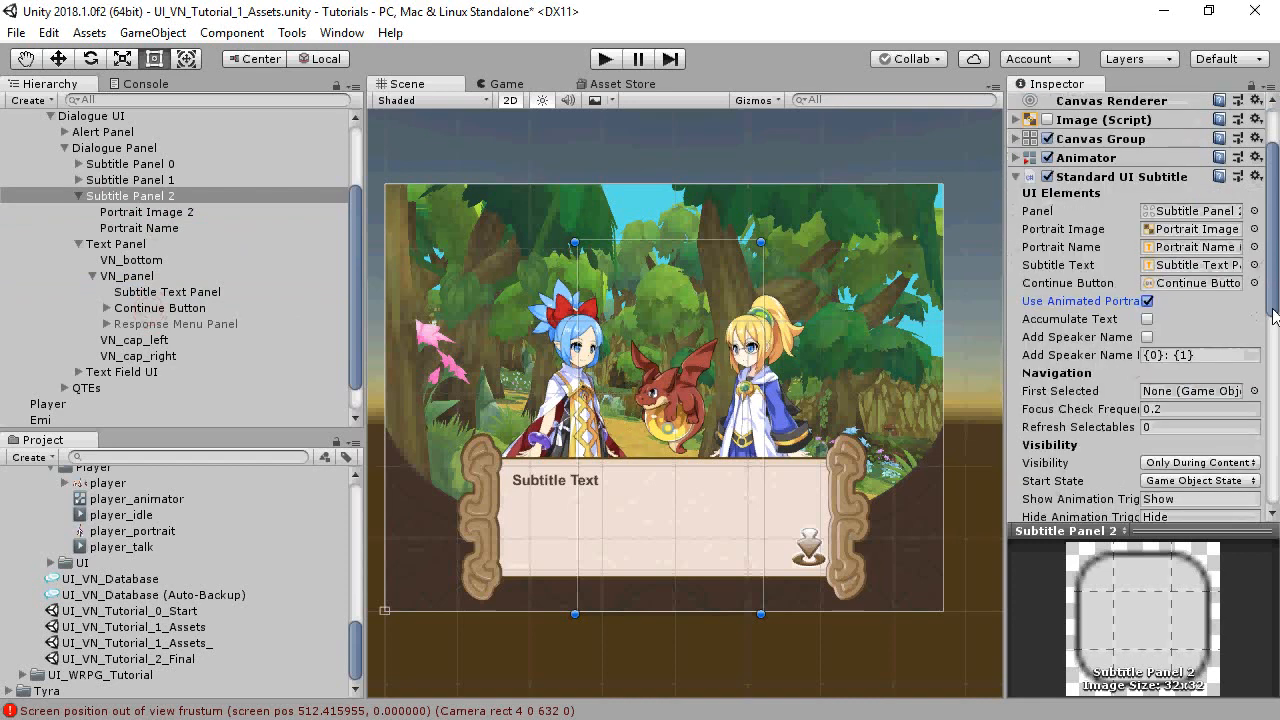
click(1199, 435)
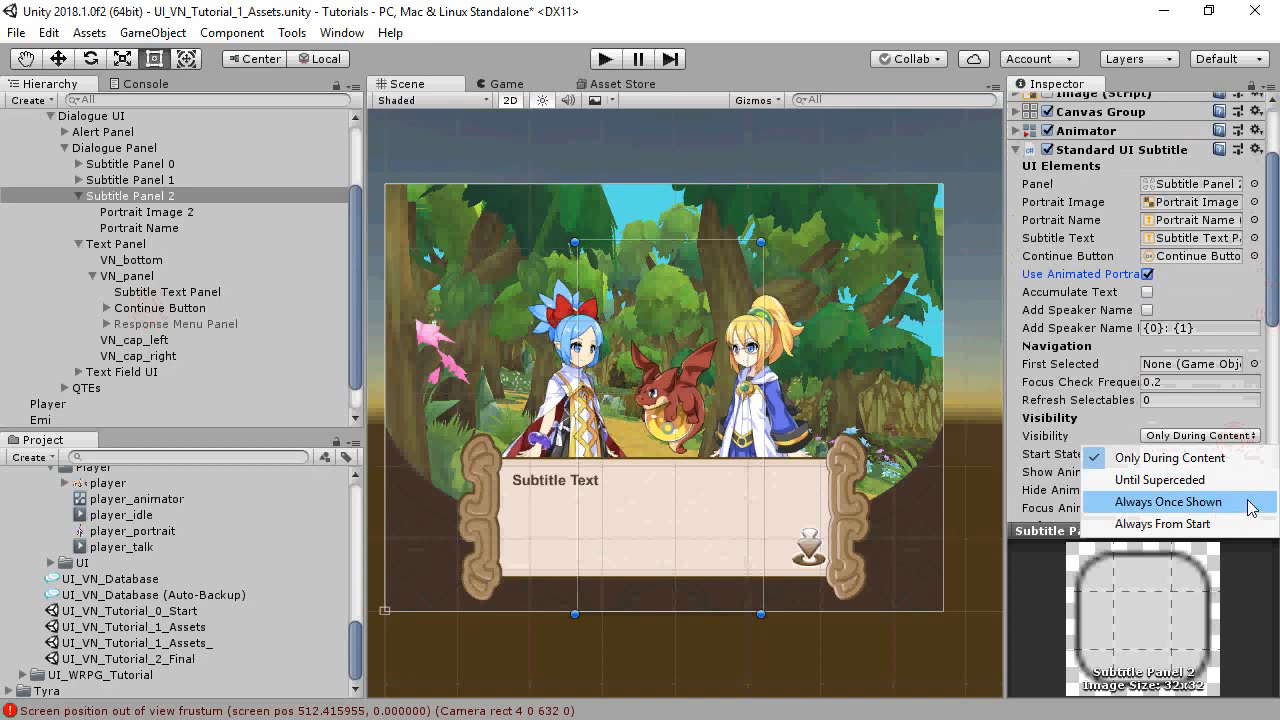
click(1168, 501)
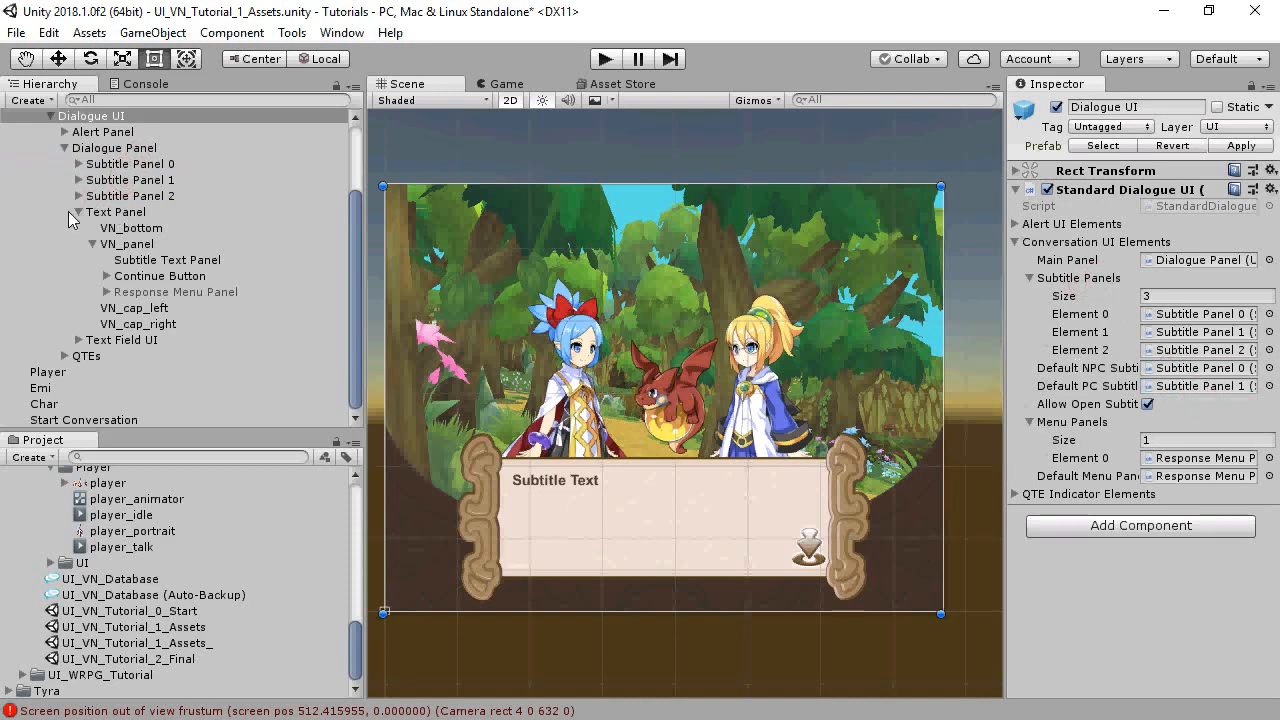
mouse_move(80, 220)
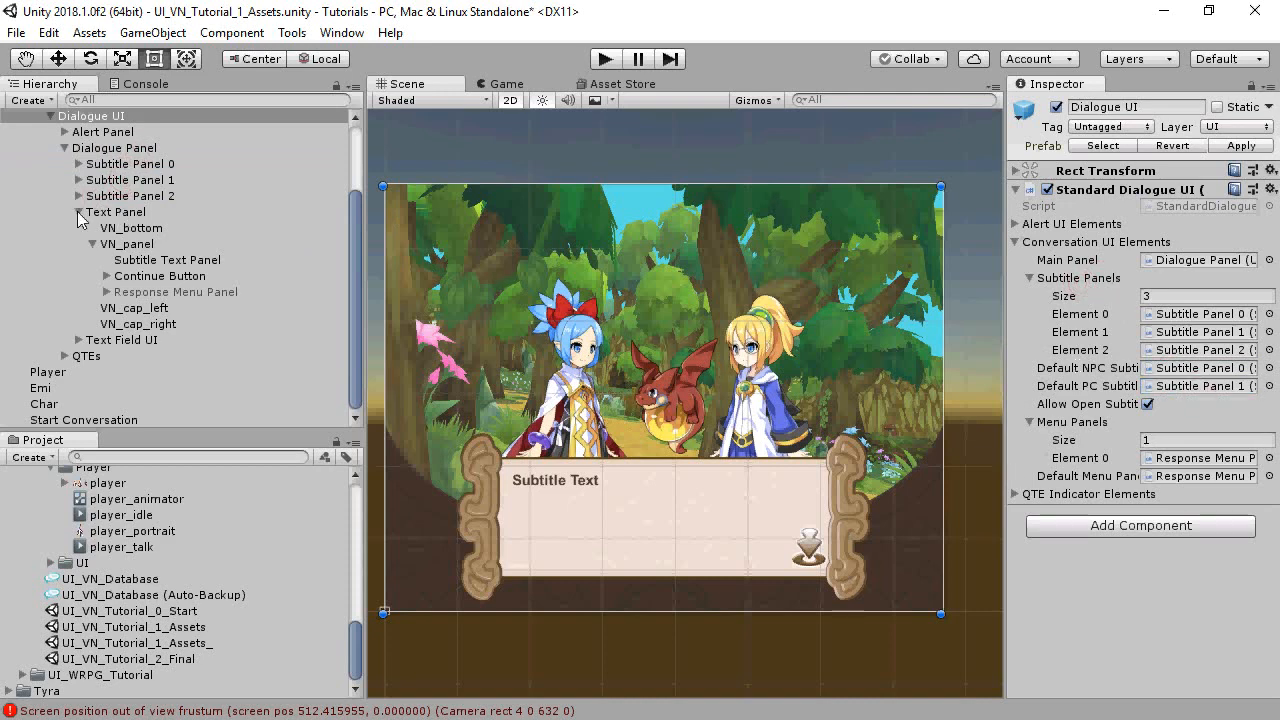
Collapse Text Panel and expand Subtitle Panel 1 to reach Portrait Image 1.
click(91, 213)
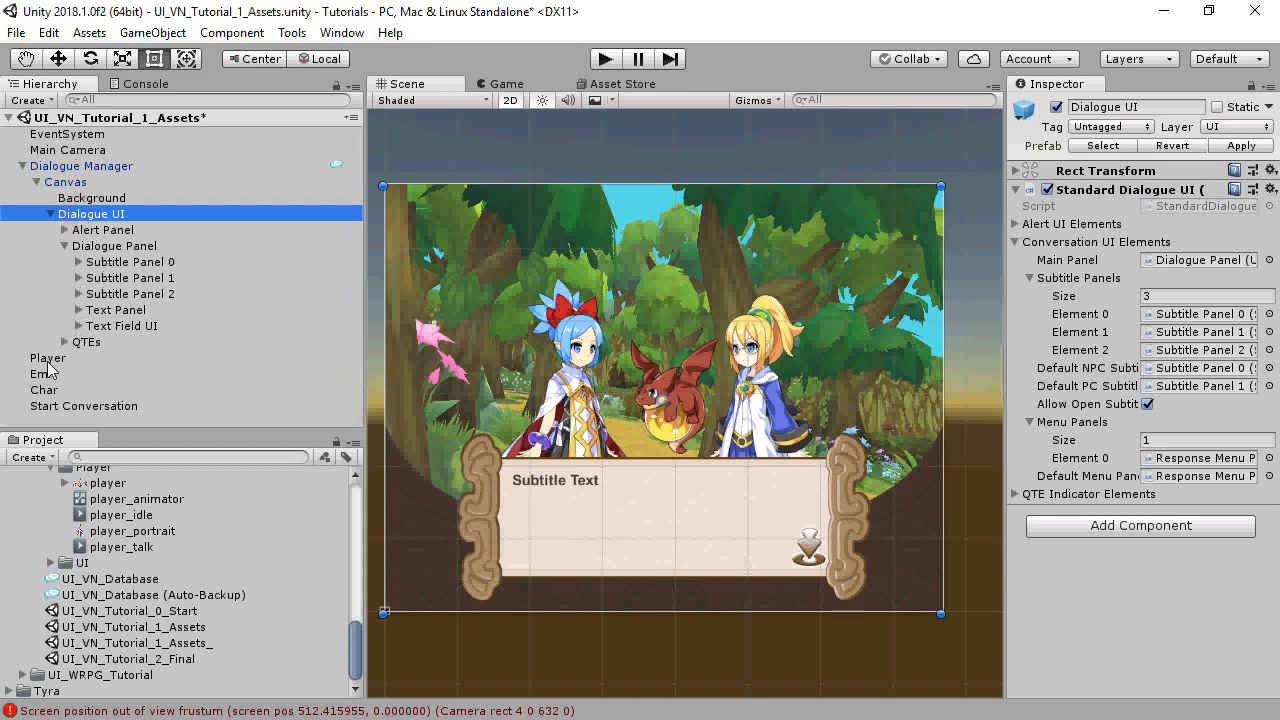
click(47, 358)
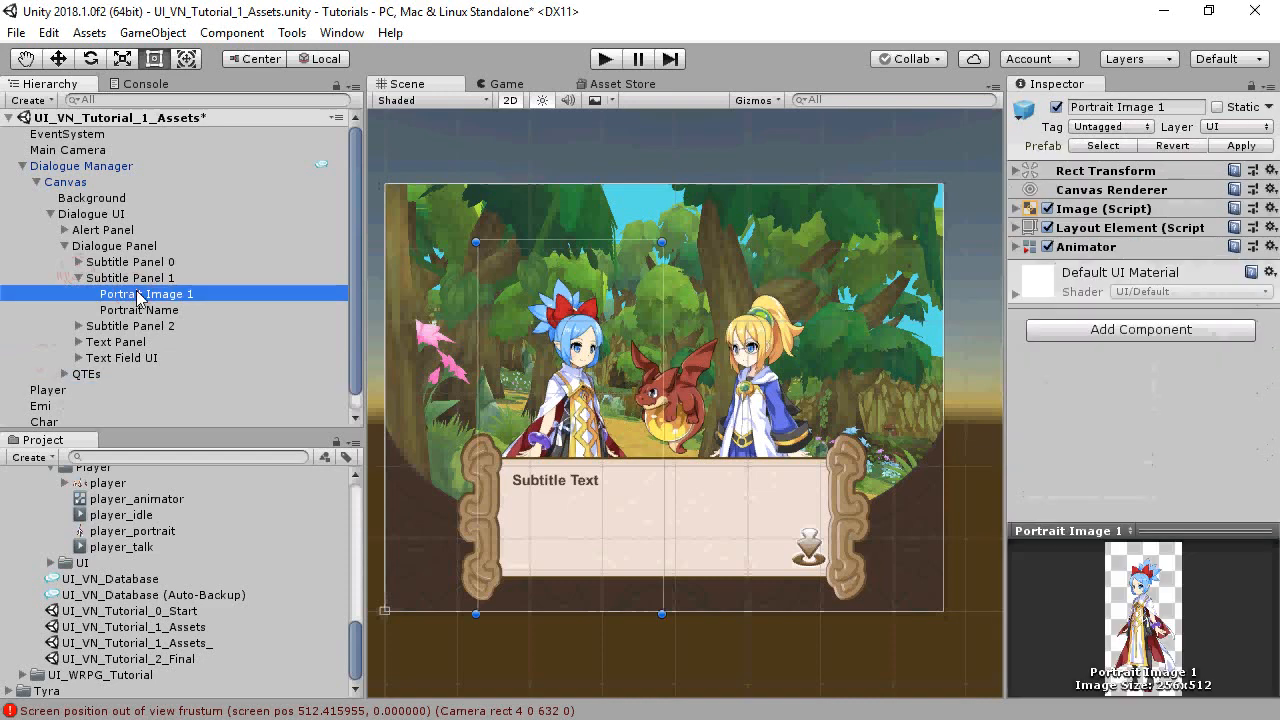
Assign player_animator as Portrait Image 1's Animator controller.
click(1017, 247)
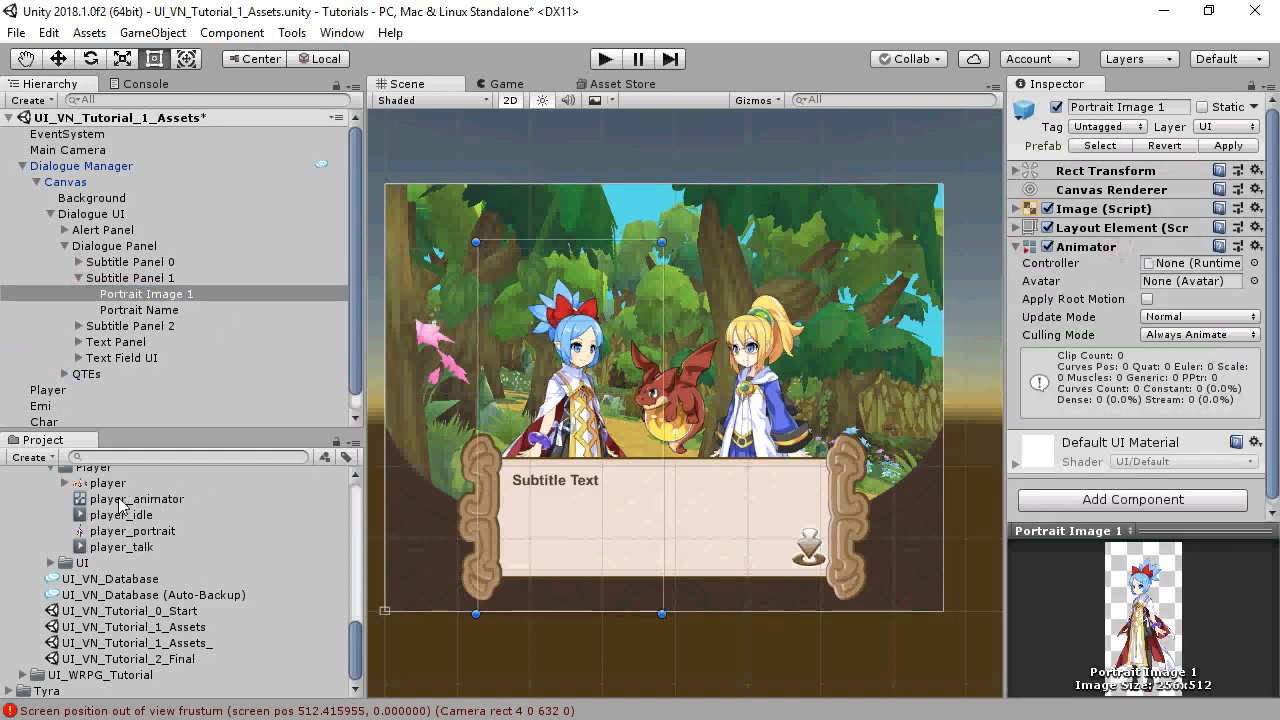
click(1190, 262)
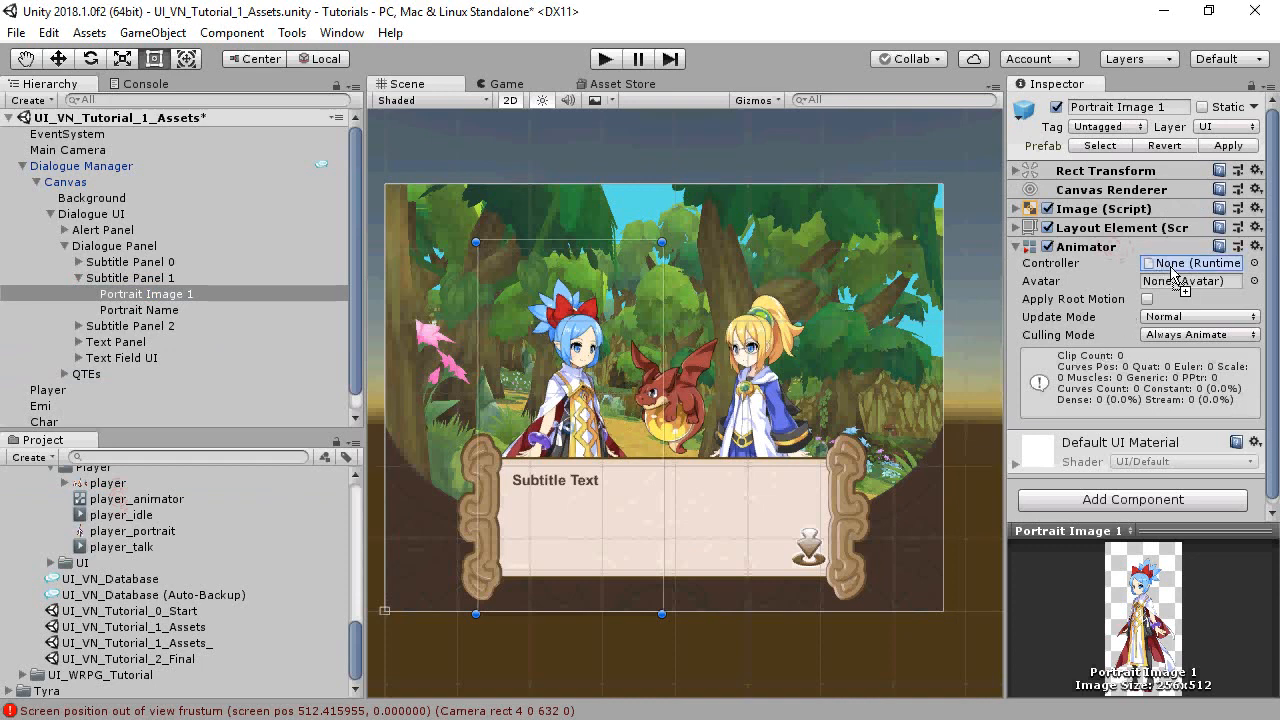
click(341, 32)
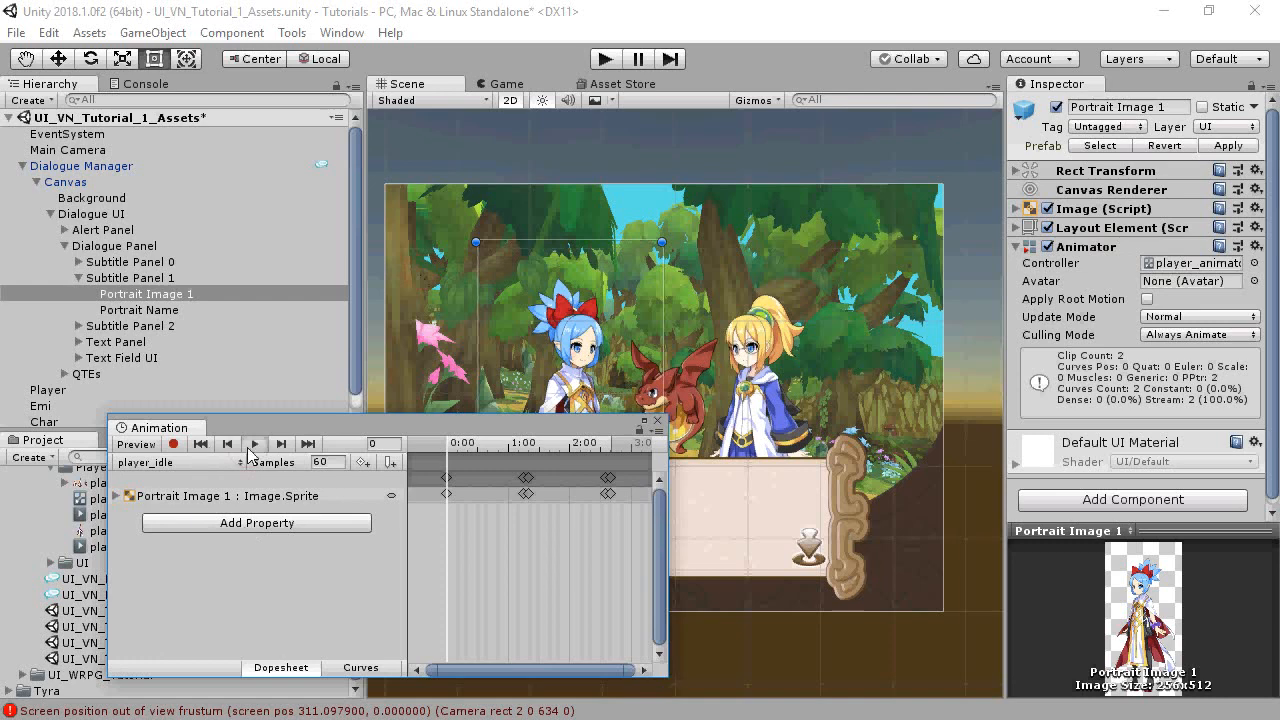
Preview the player_idle and player_talk clips, then clear the animator controller.
click(281, 443)
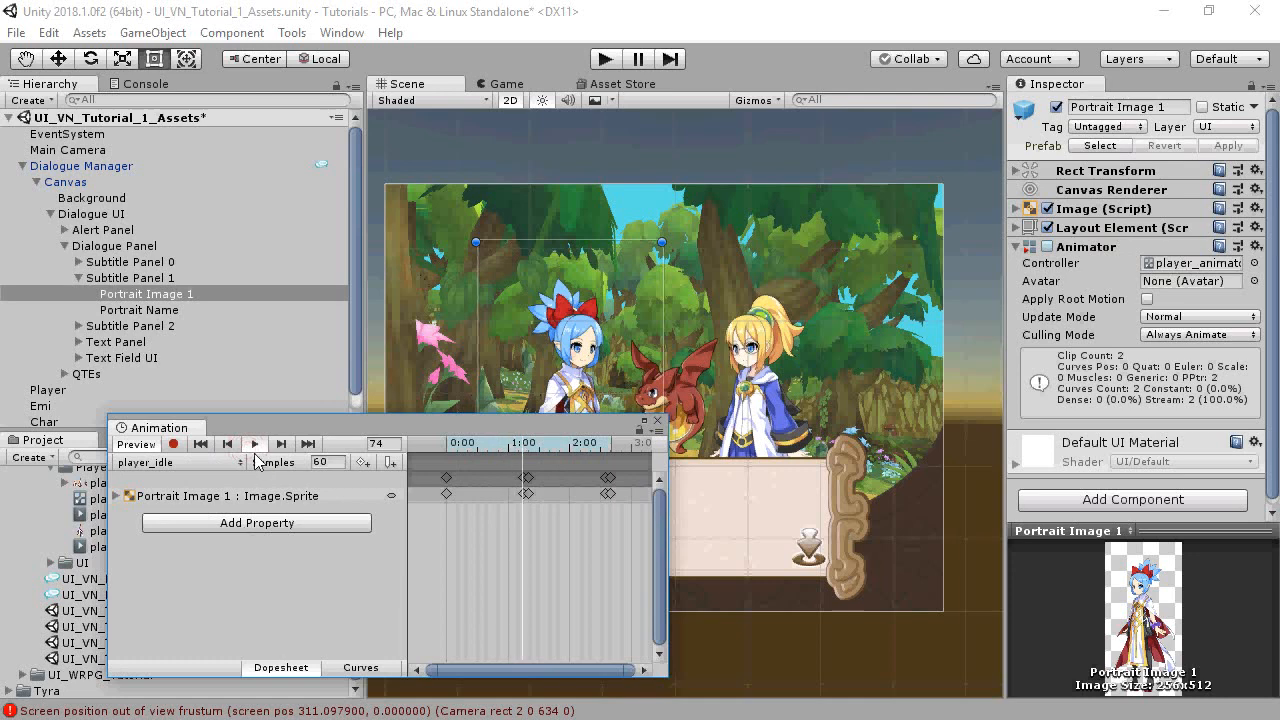
click(175, 462)
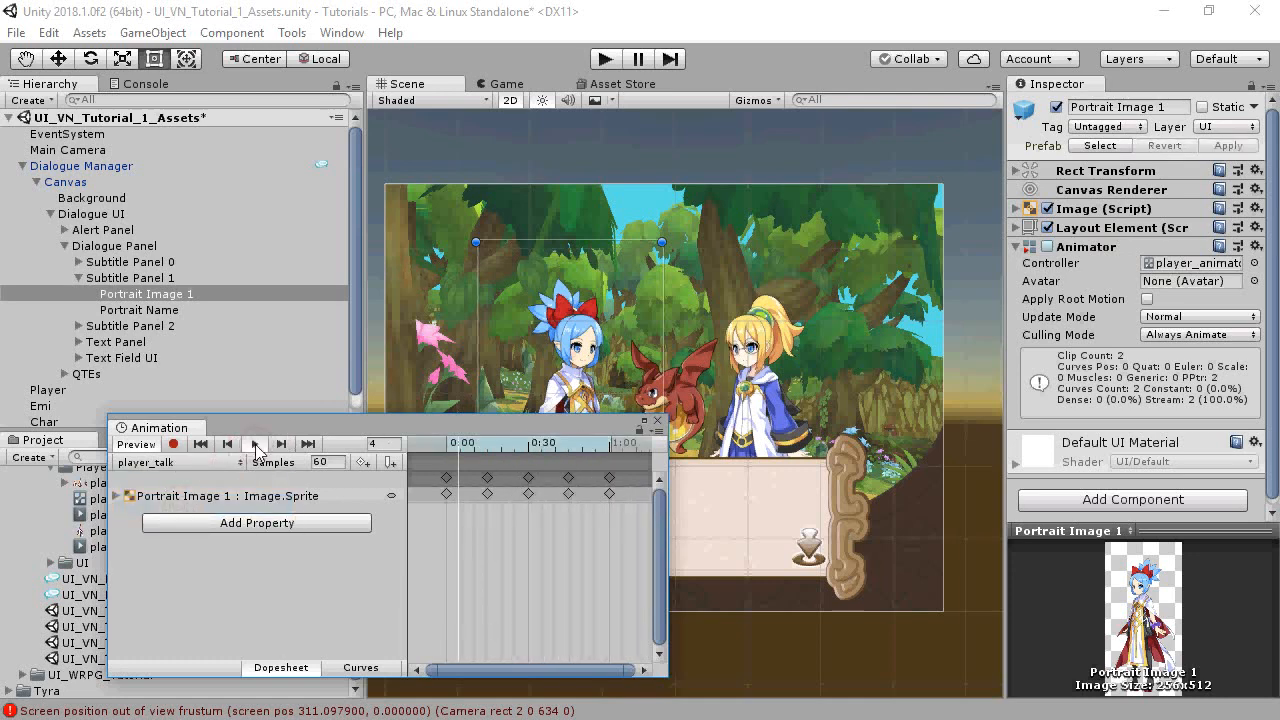
mouse_move(255, 443)
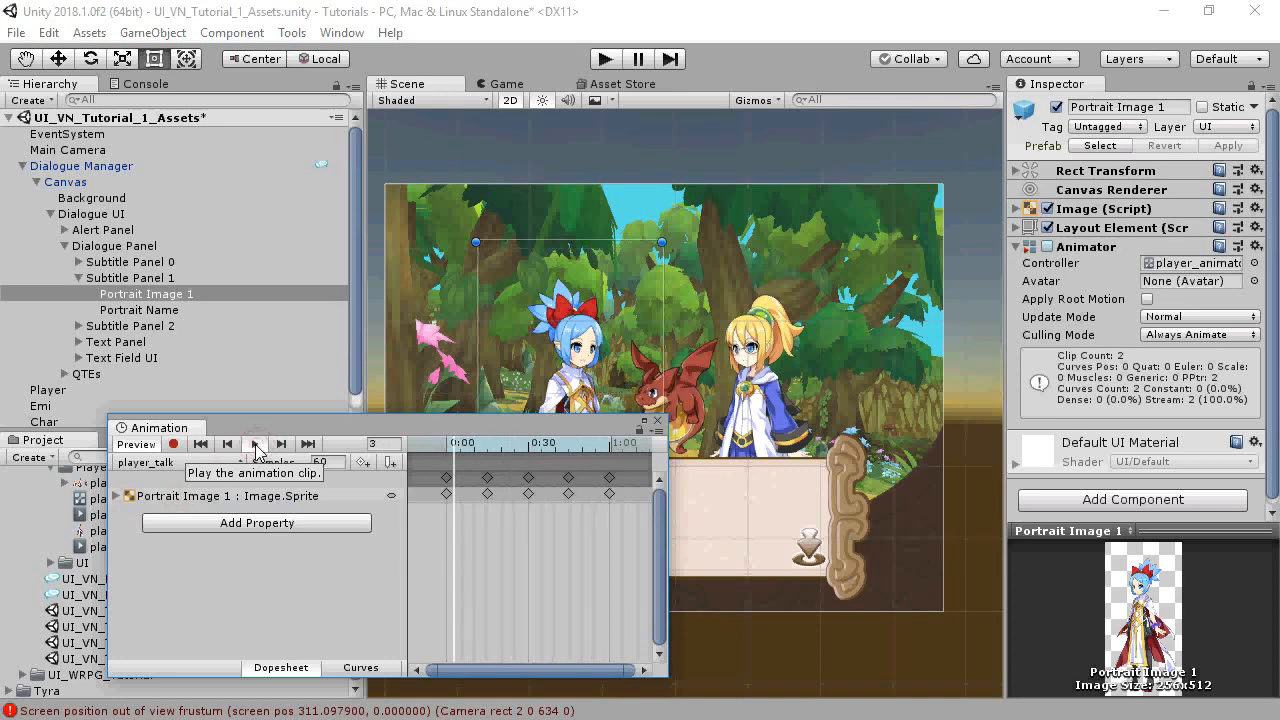
click(254, 443)
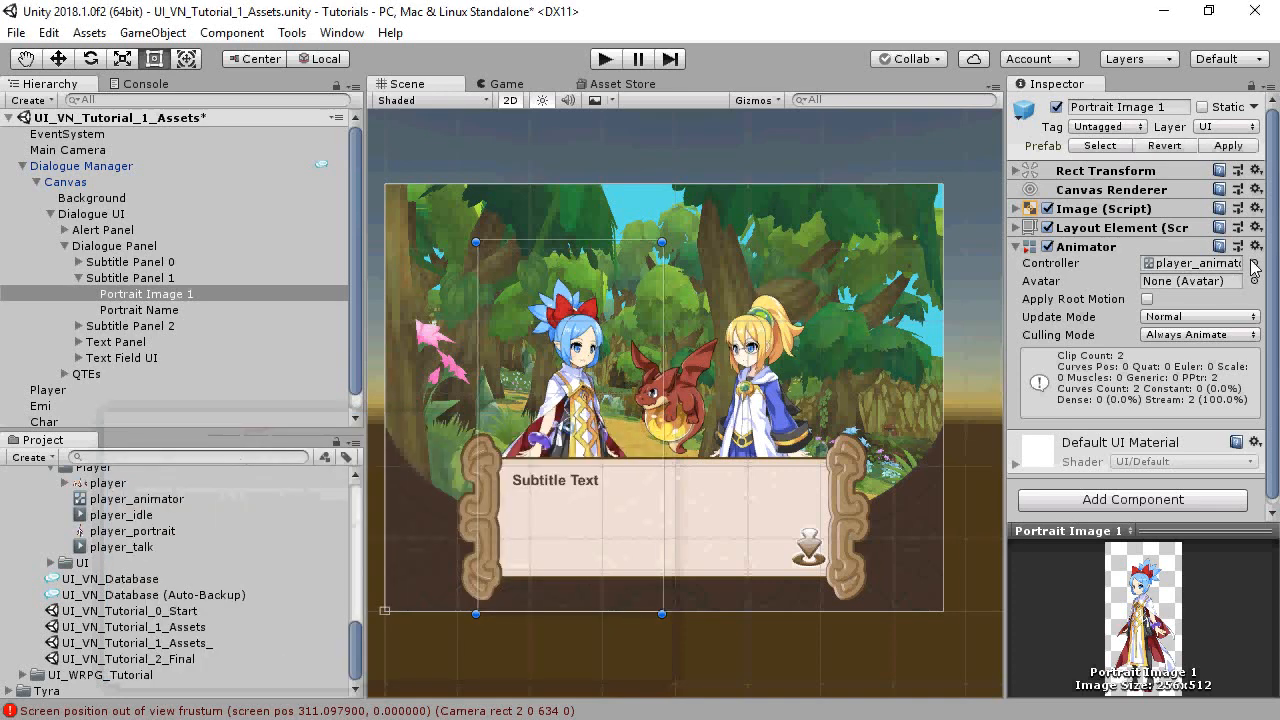
click(1253, 263)
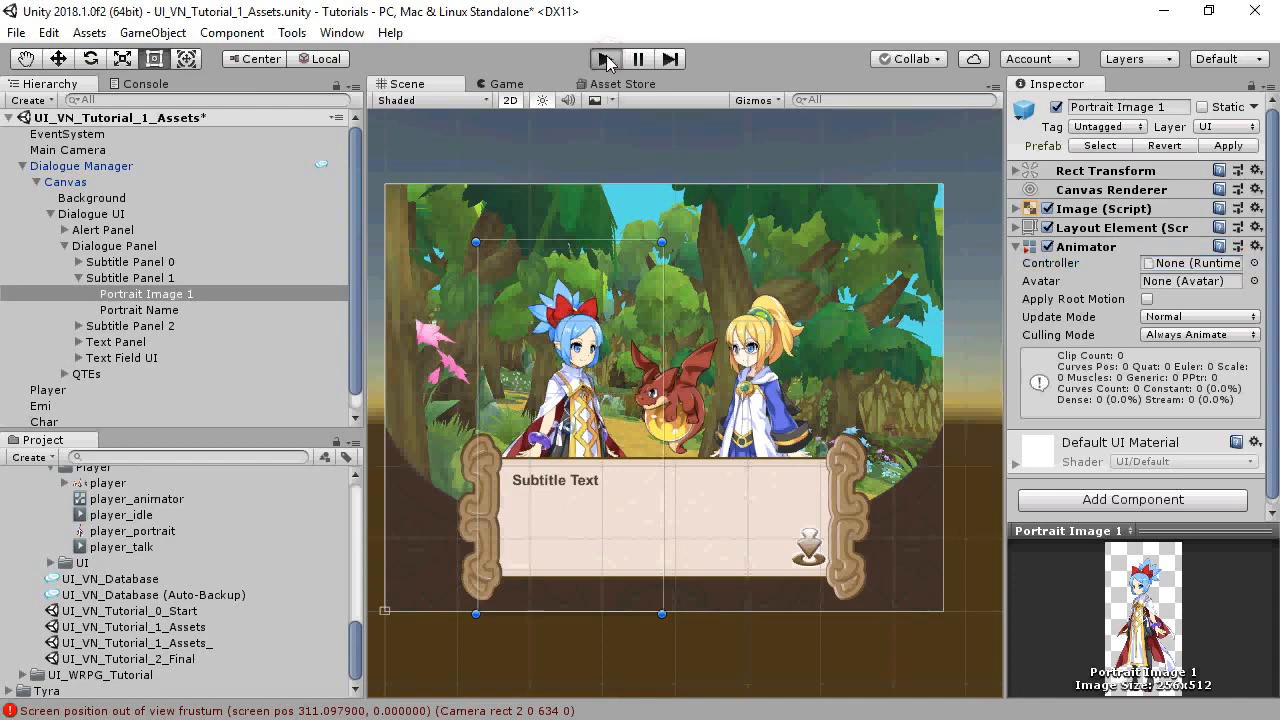
Enter Play mode and watch the conversation open with "Hi, Emi. Nice to meet you.".
click(605, 58)
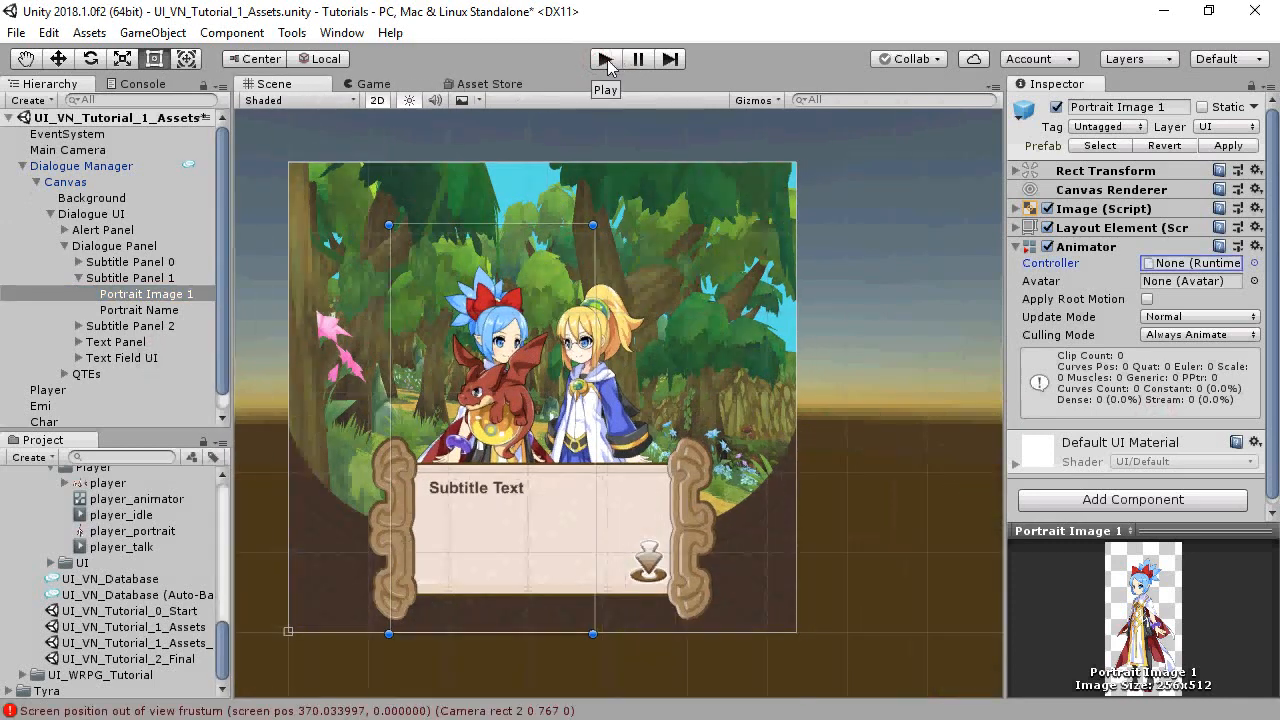
click(604, 58)
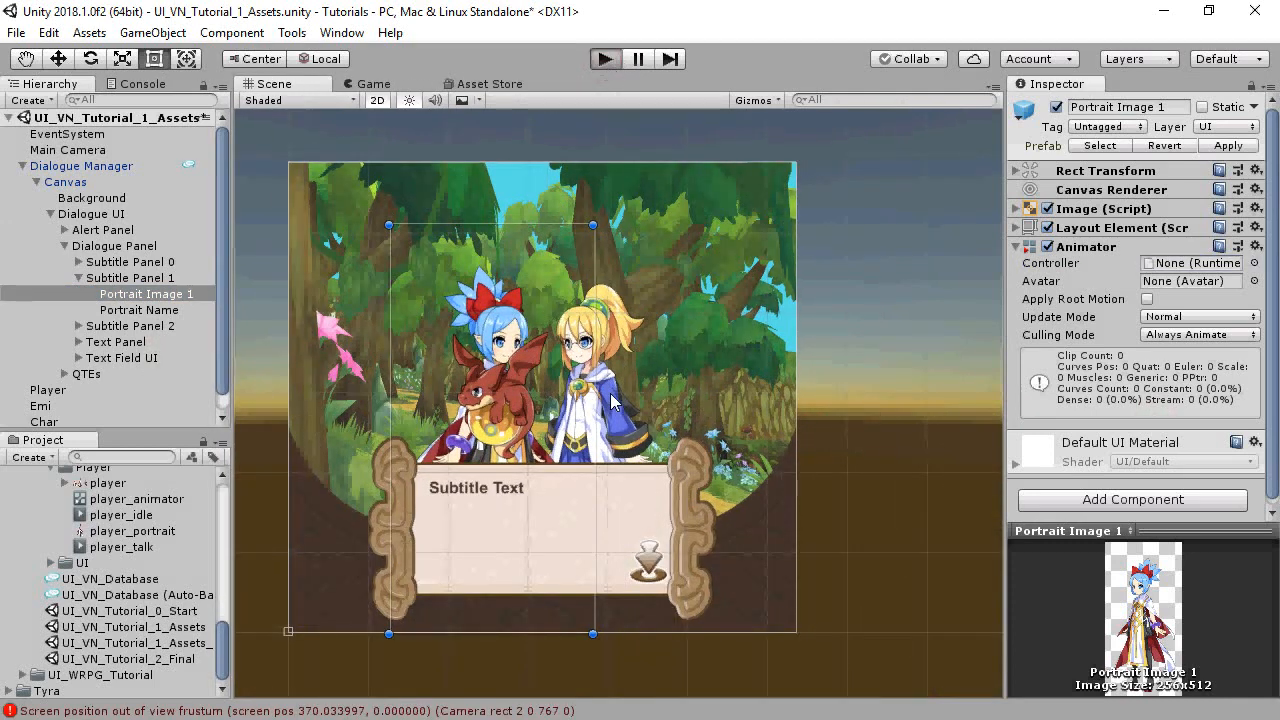
click(604, 58)
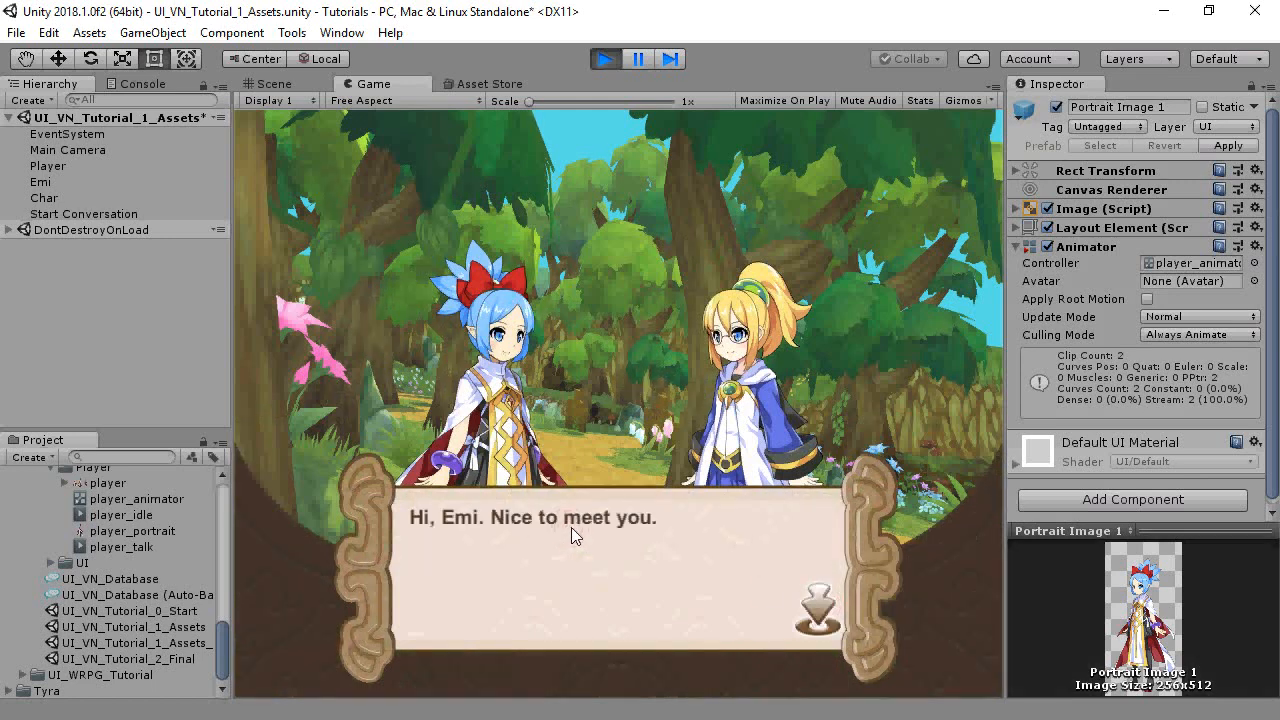
Advance past Emi's dragon offer and the reply until the pet dragon says 'Rawr!'.
click(790, 607)
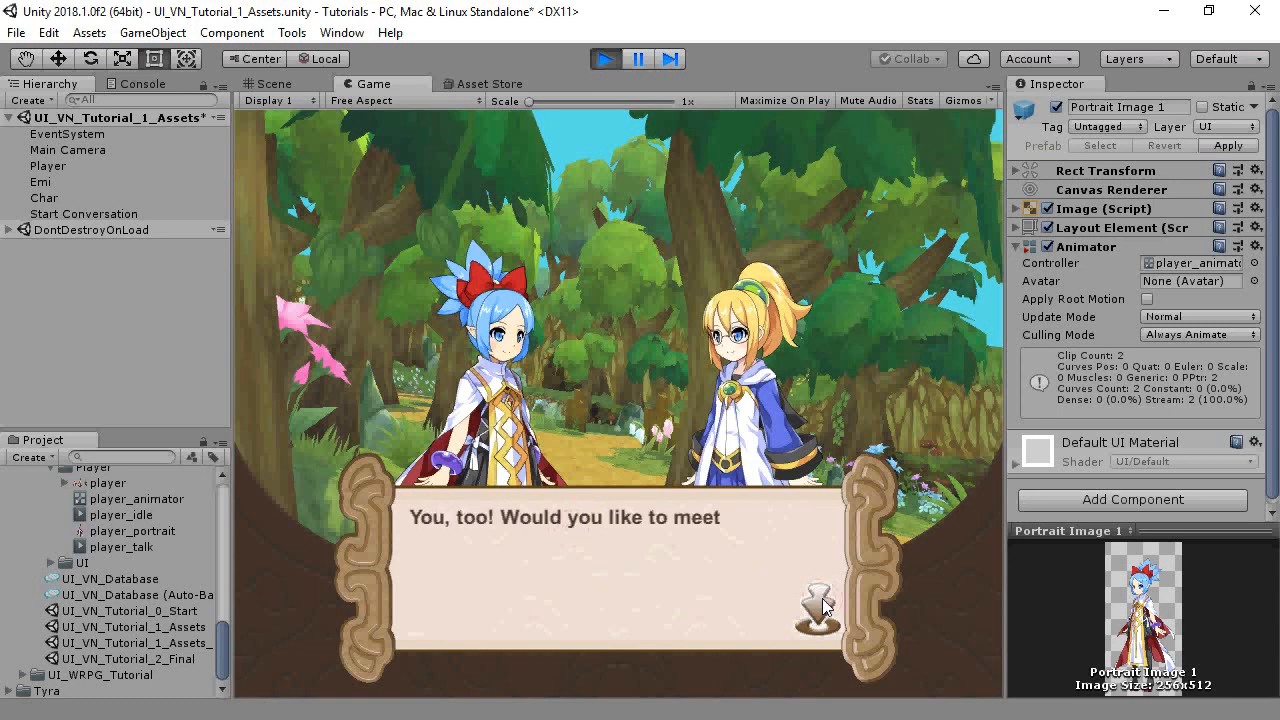
click(820, 605)
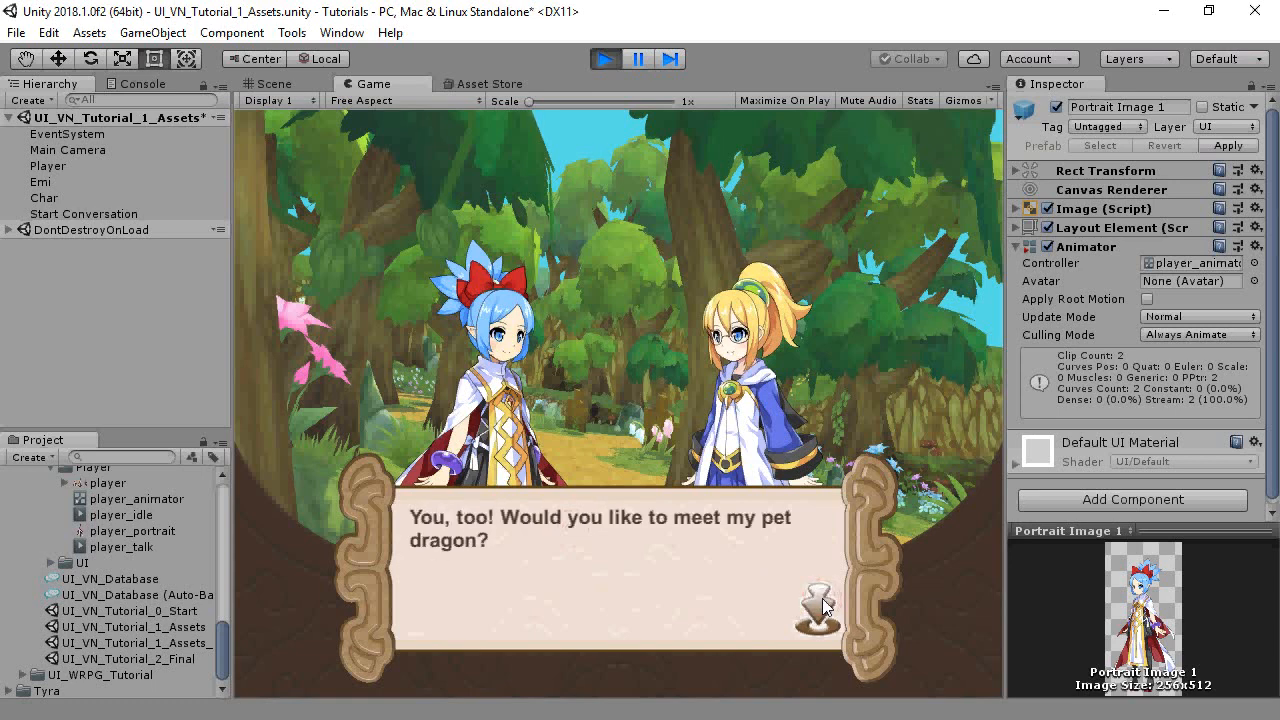
click(819, 603)
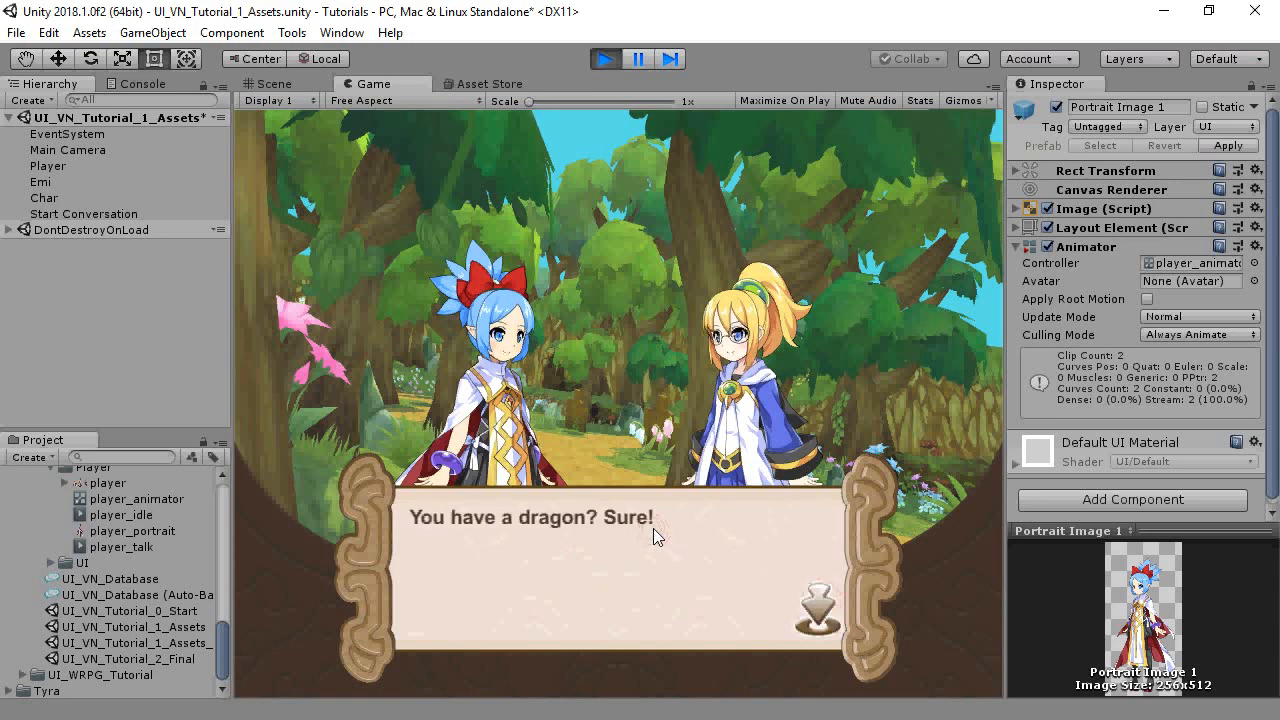
click(820, 600)
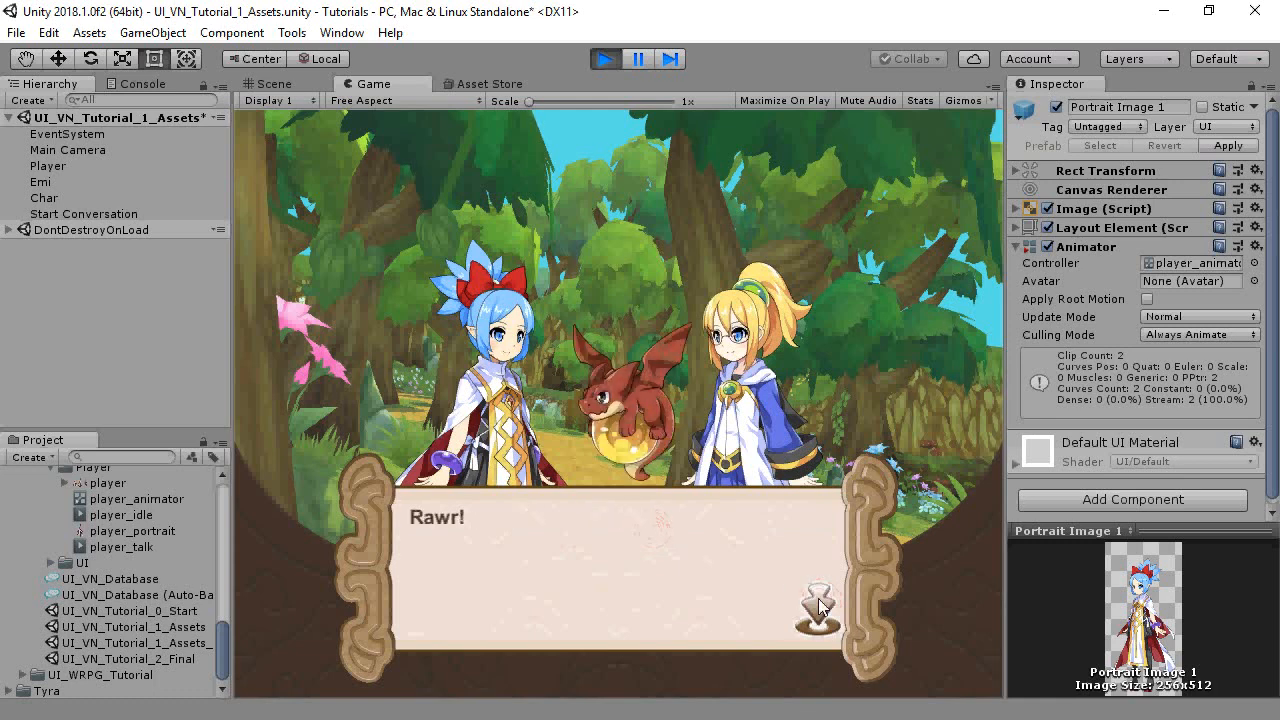
mouse_move(695, 547)
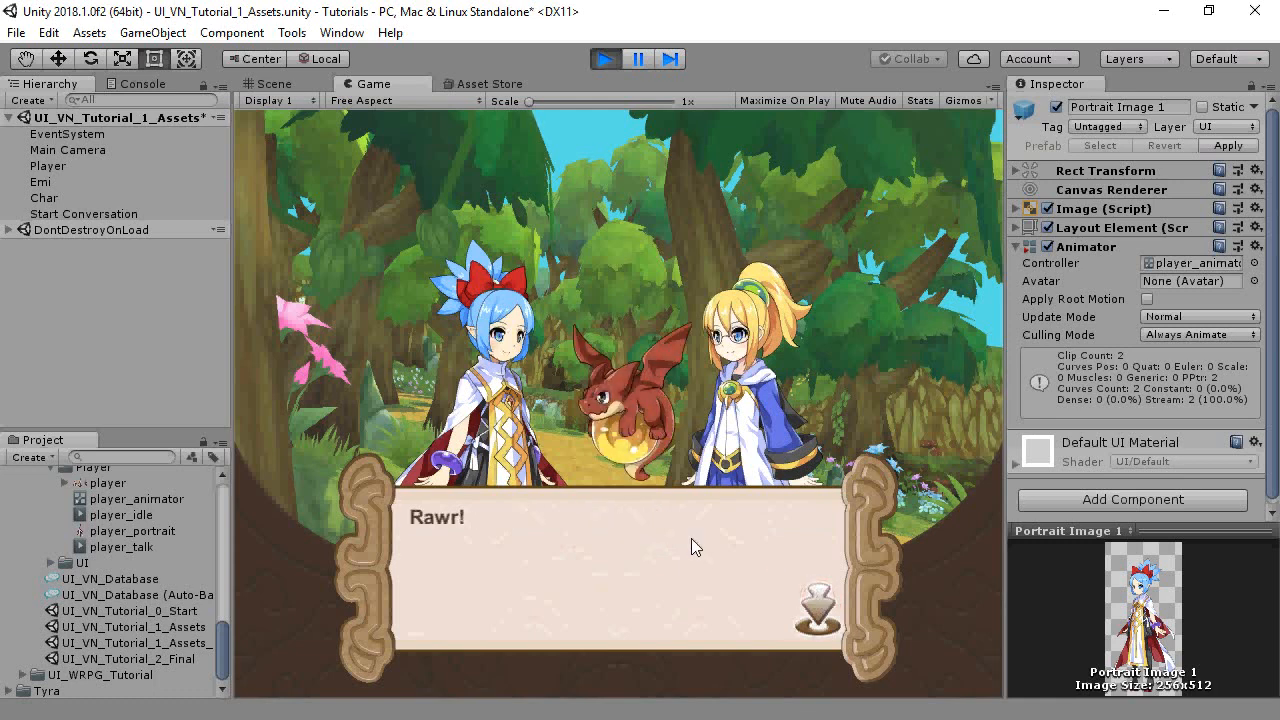